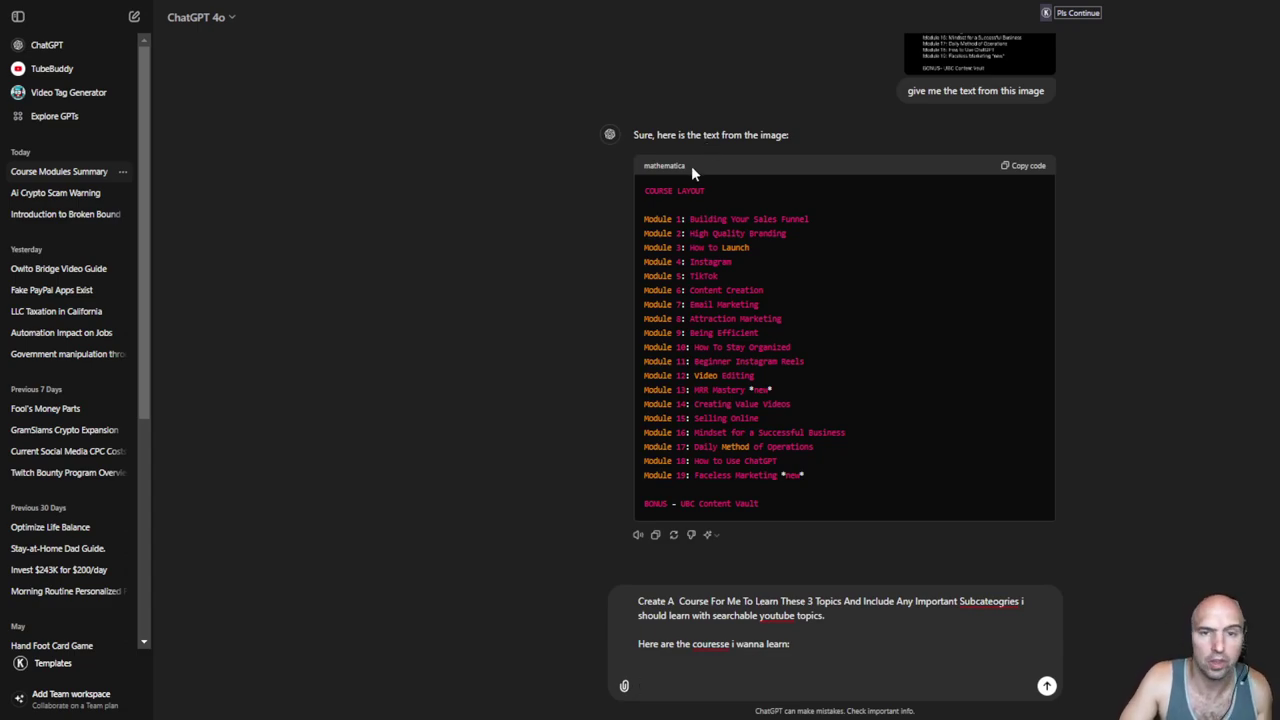
mouse_move(698, 172)
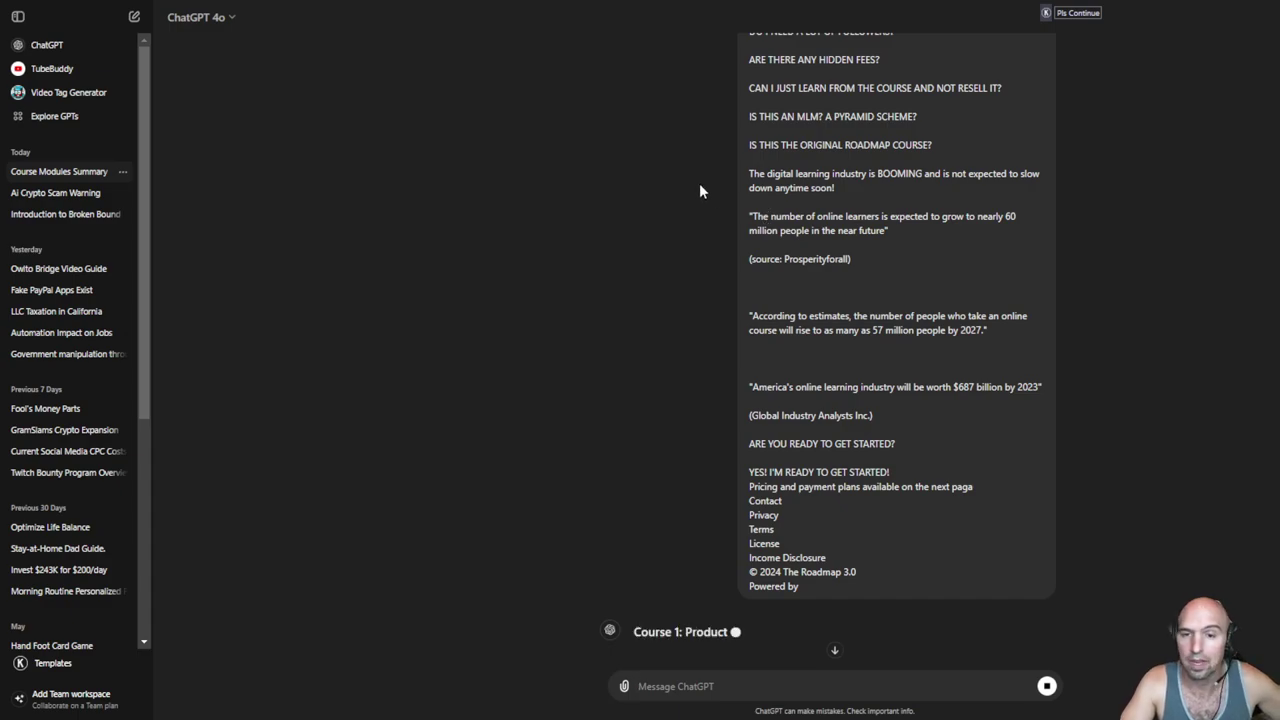
Step: Read through the generated course outlines with subcategories and YouTube topics, then begin a follow-up message
scroll("down", 3)
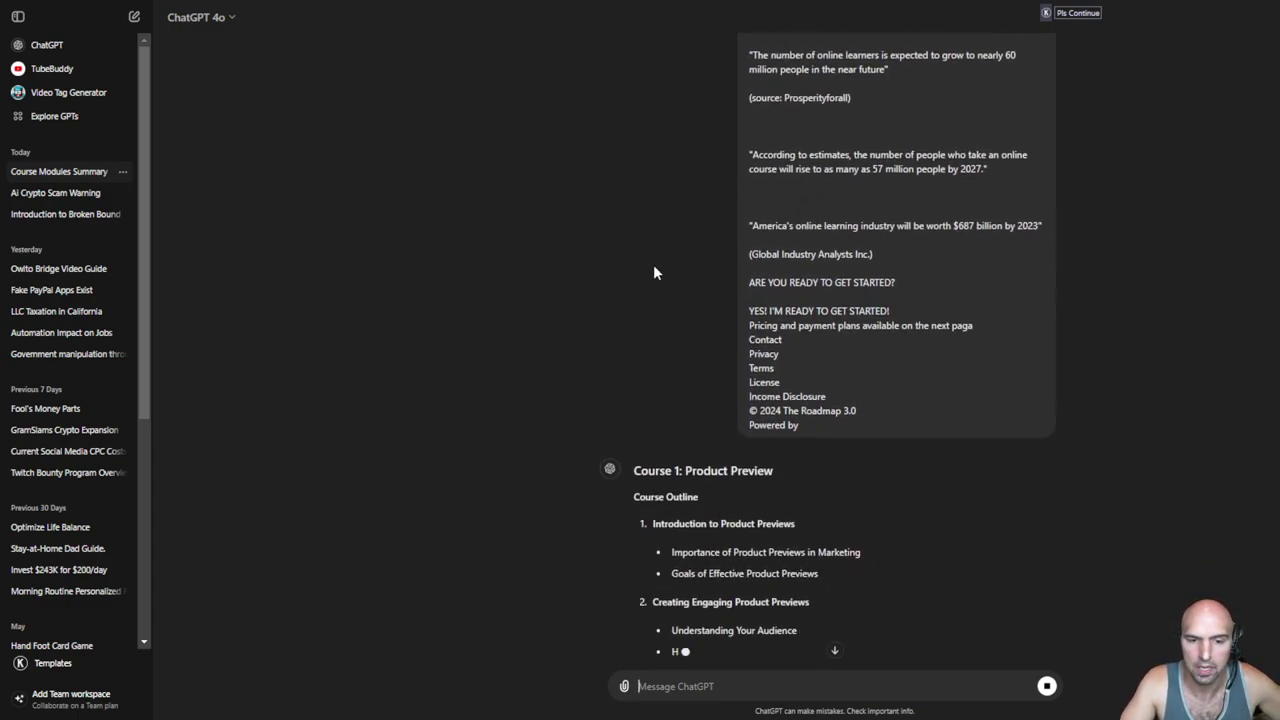
scroll("down", 3)
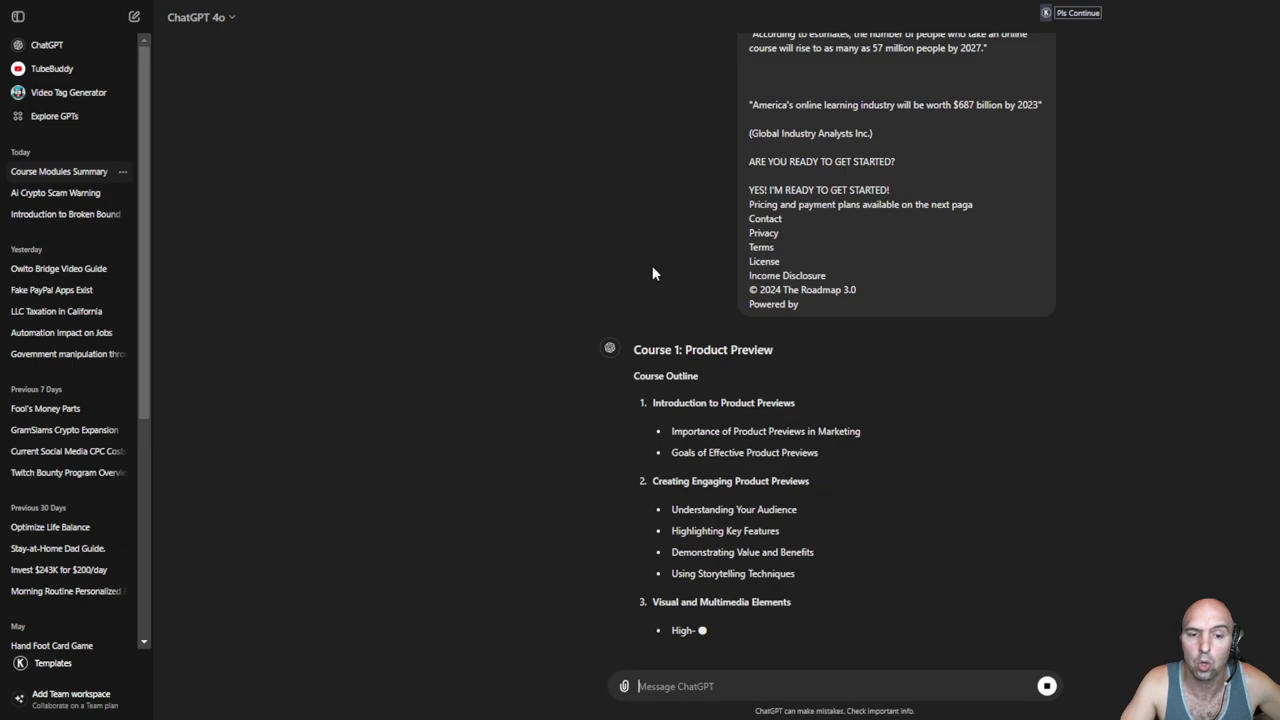
scroll("down", 3)
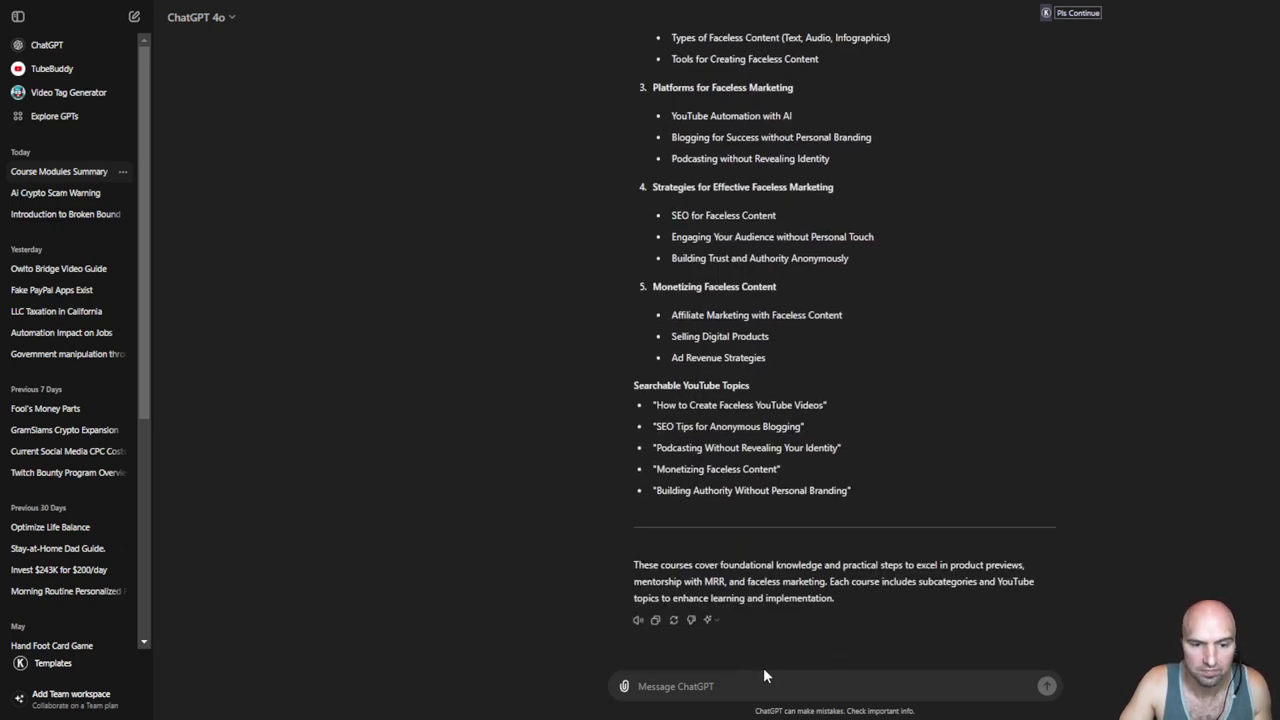
left_click(754, 686)
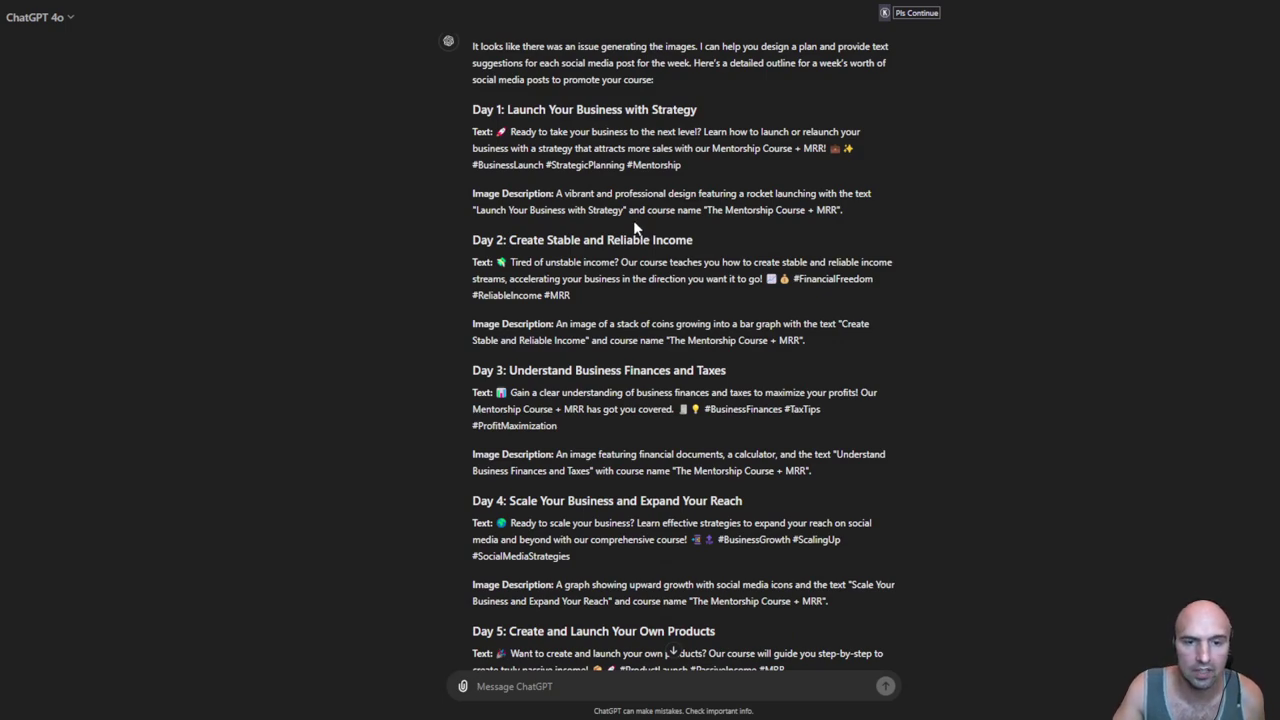
mouse_move(670, 260)
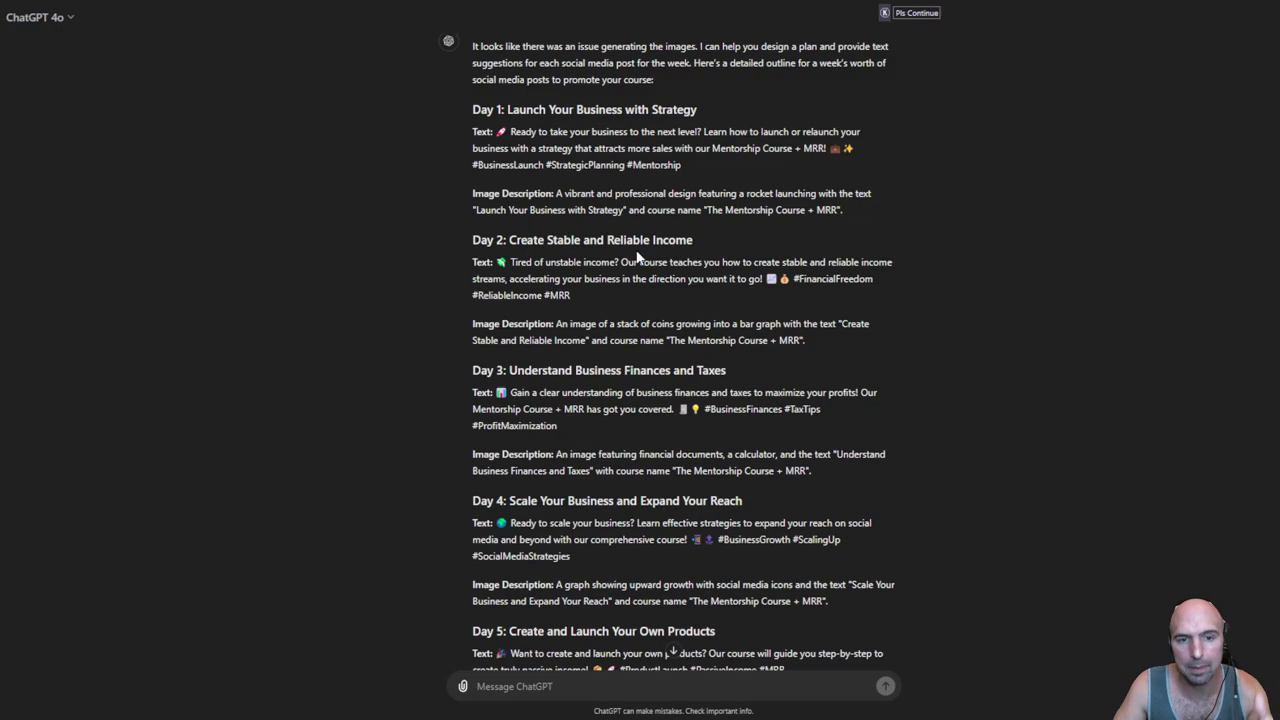
Step: Select the Day 1 launch post with its image description and ask ChatGPT to 'create me an image'
scroll("down", 3)
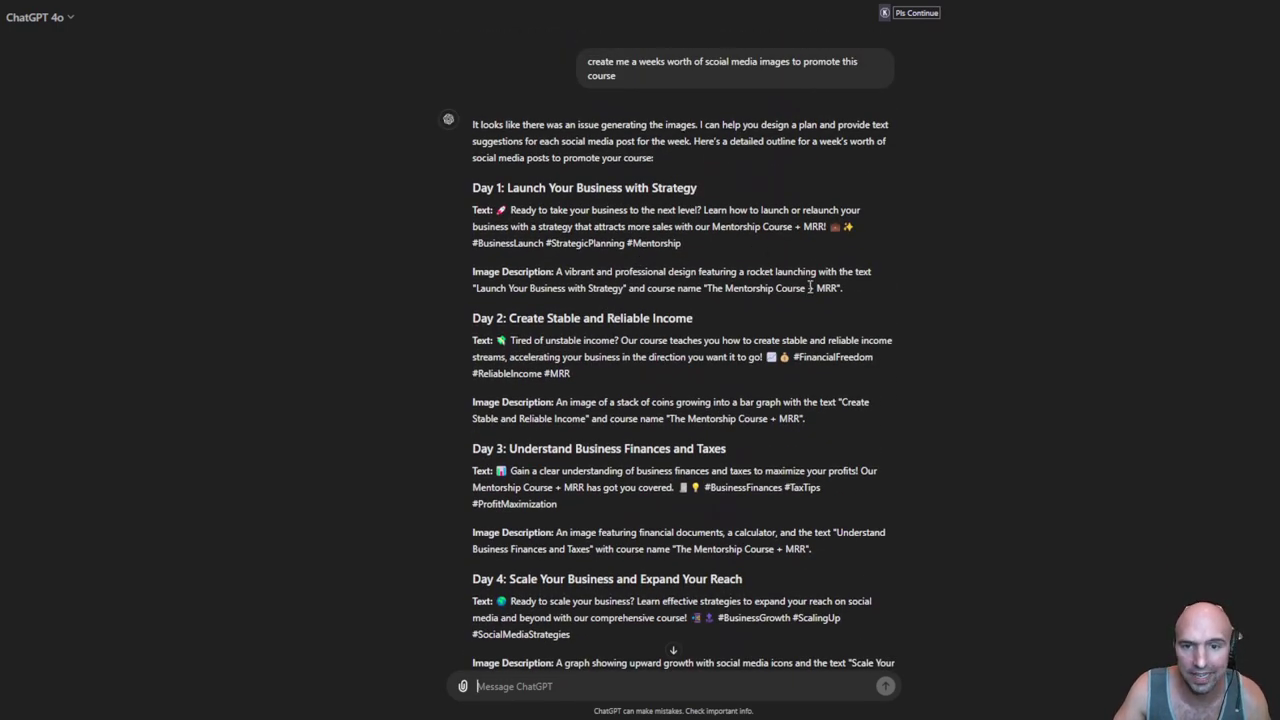
left_click_drag(472, 188, 842, 288)
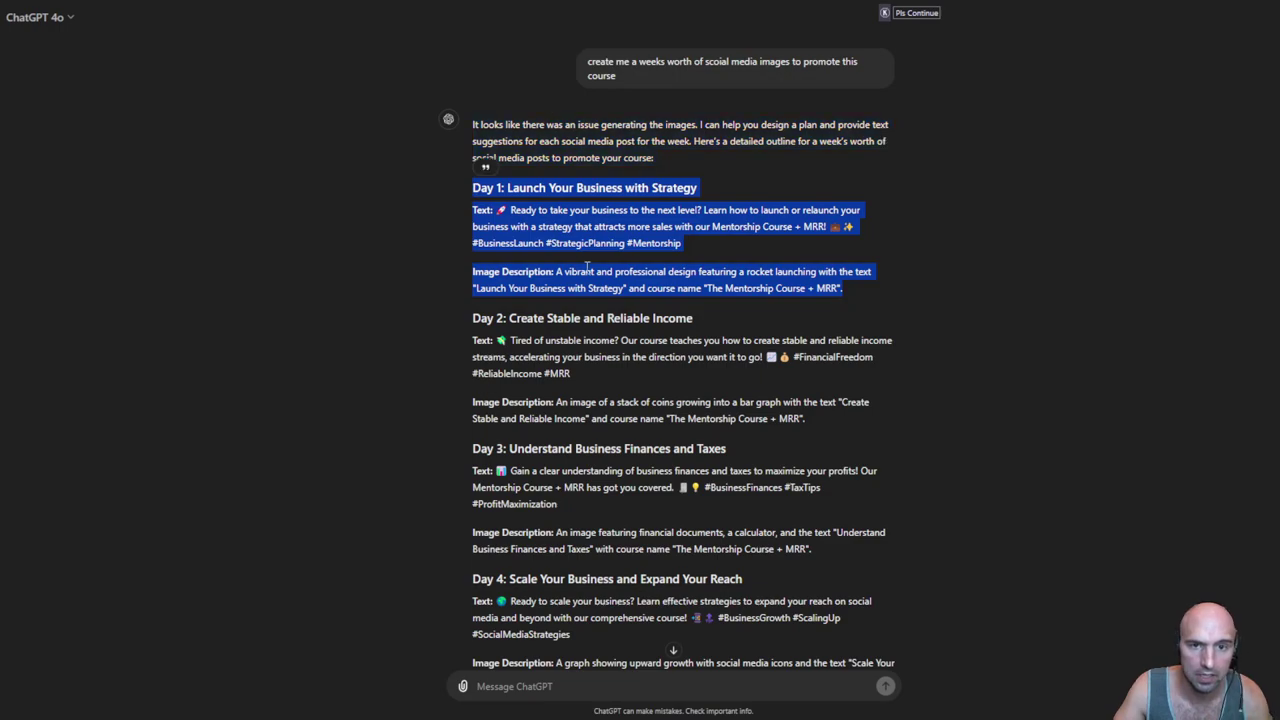
scroll("down", 3)
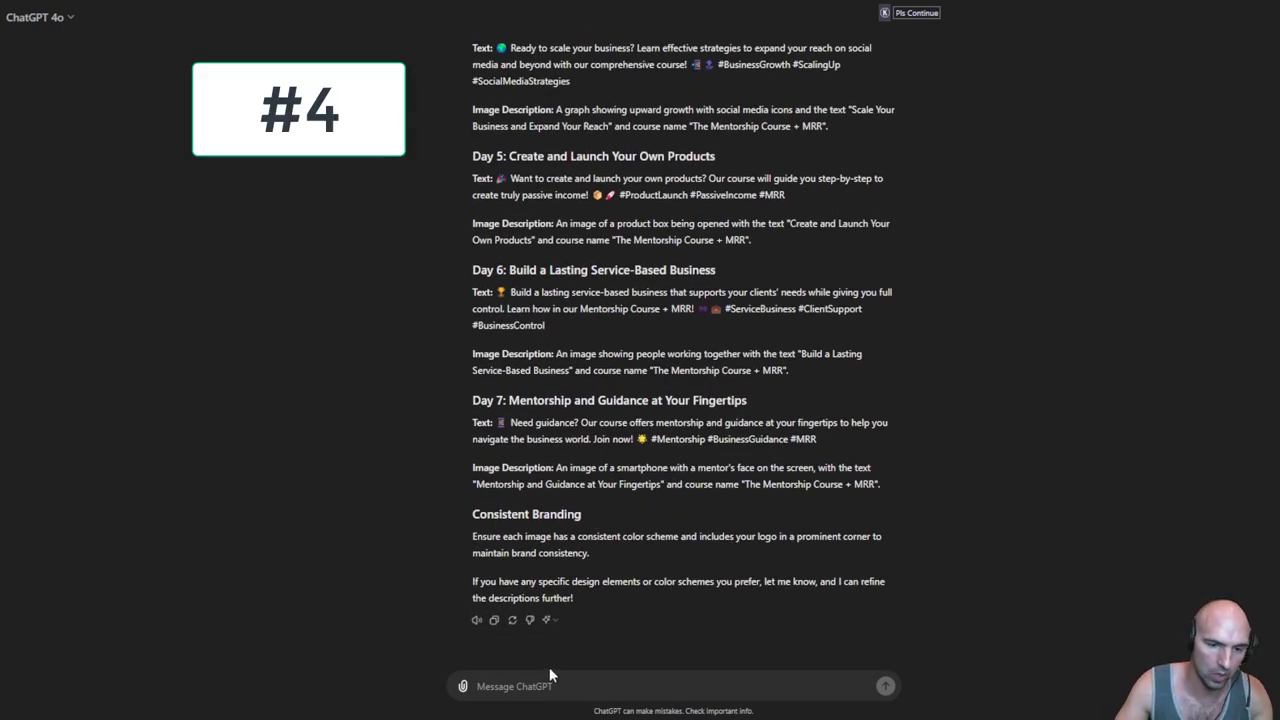
type("create me an image")
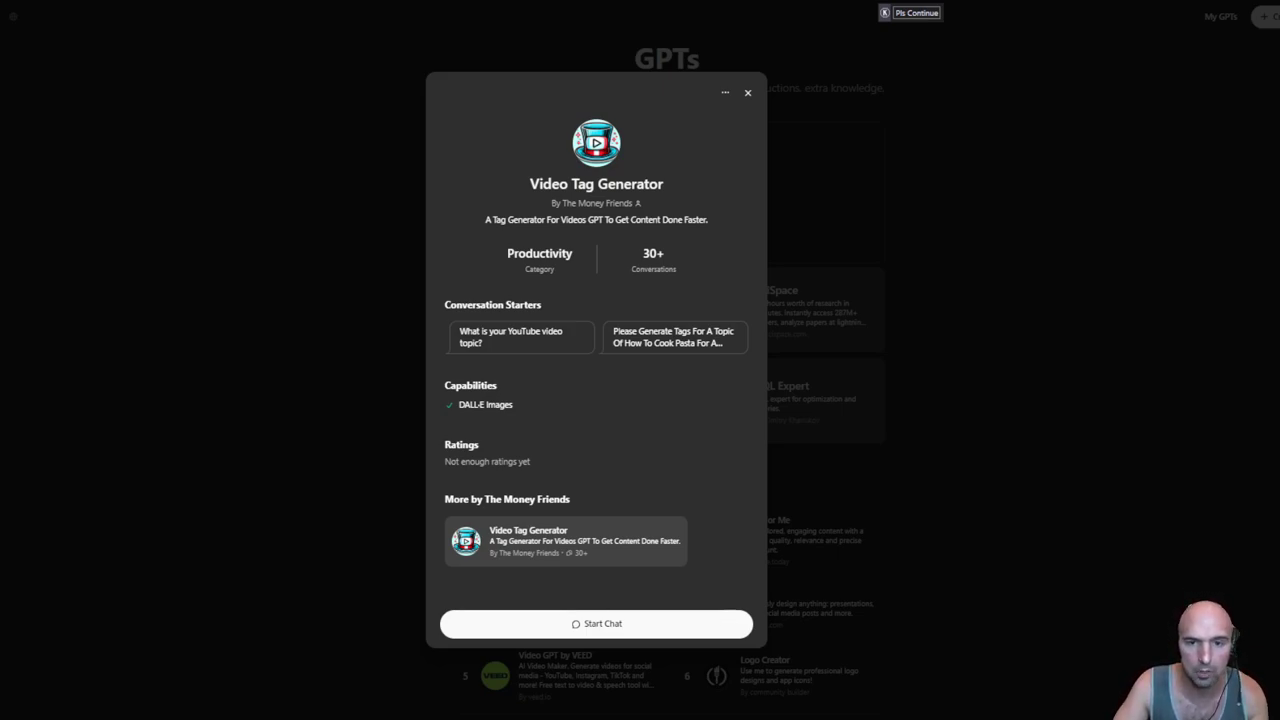
mouse_move(670, 634)
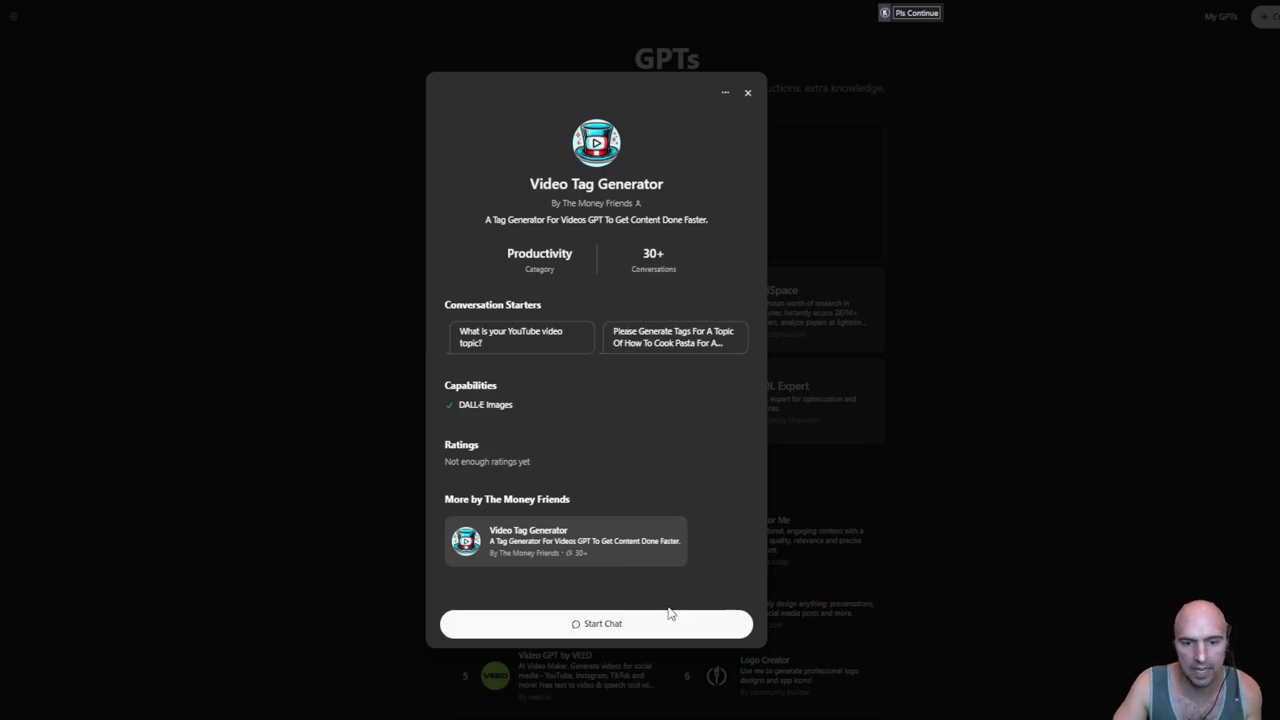
Step: Close the GPT details and open Video Tag Generator for editing from My GPTs
left_click(596, 620)
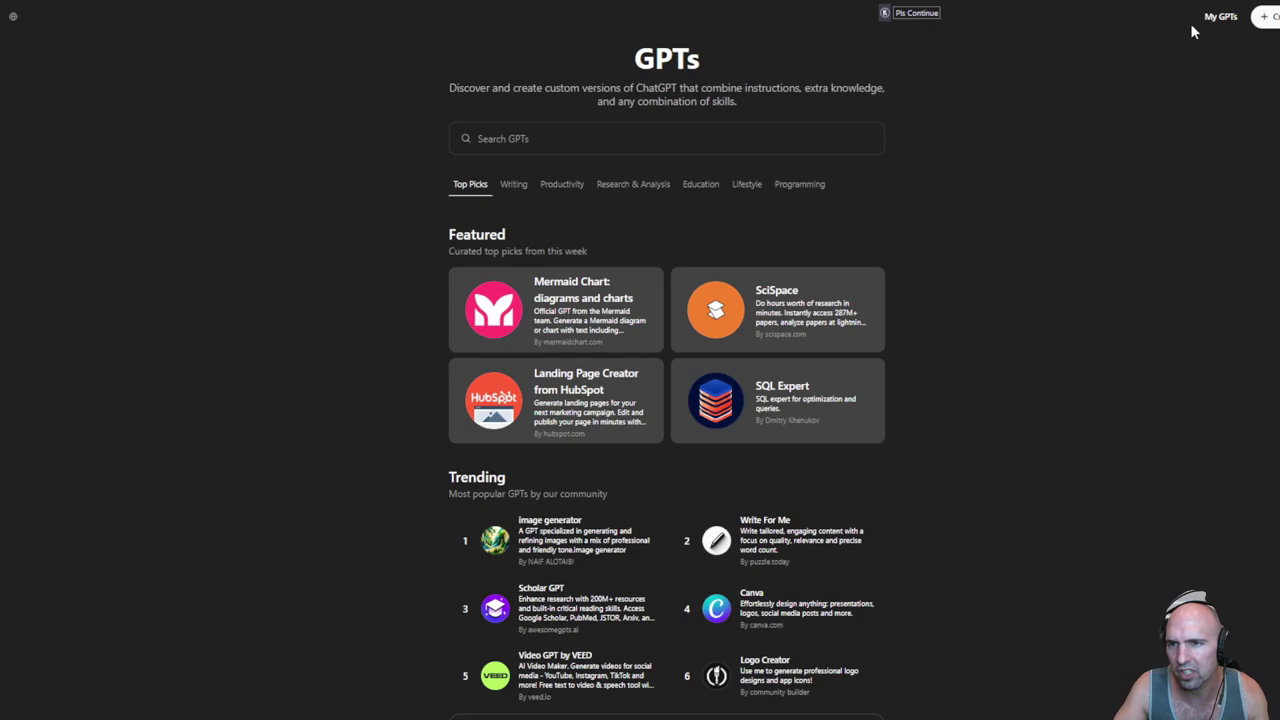
left_click(1220, 16)
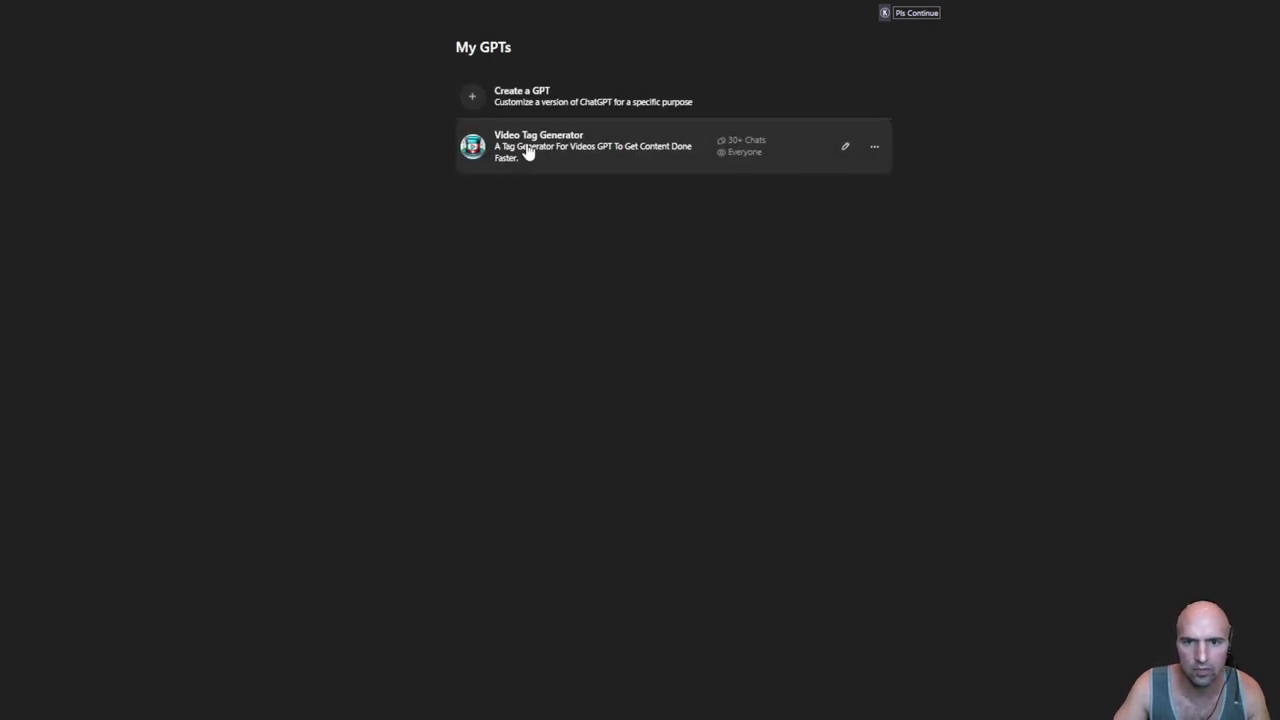
left_click(538, 146)
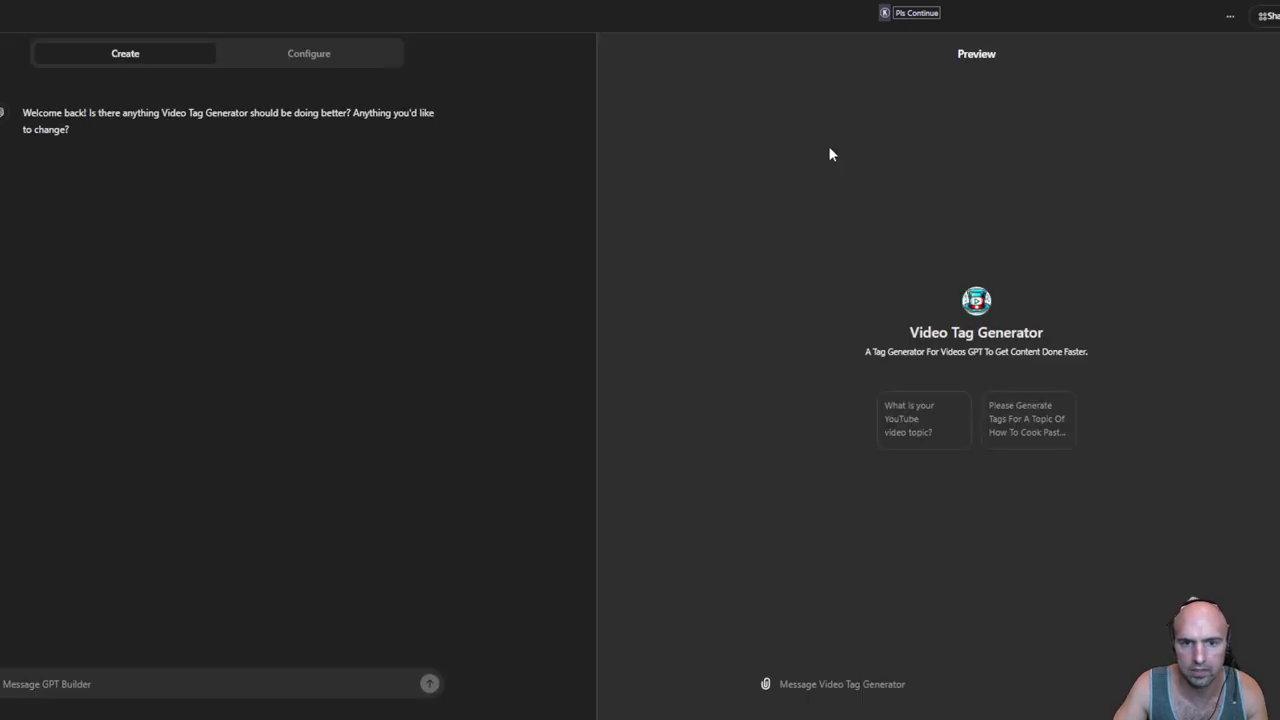
Step: Review the GPT's instructions in Configure, then return to the chat-based builder
left_click(308, 52)
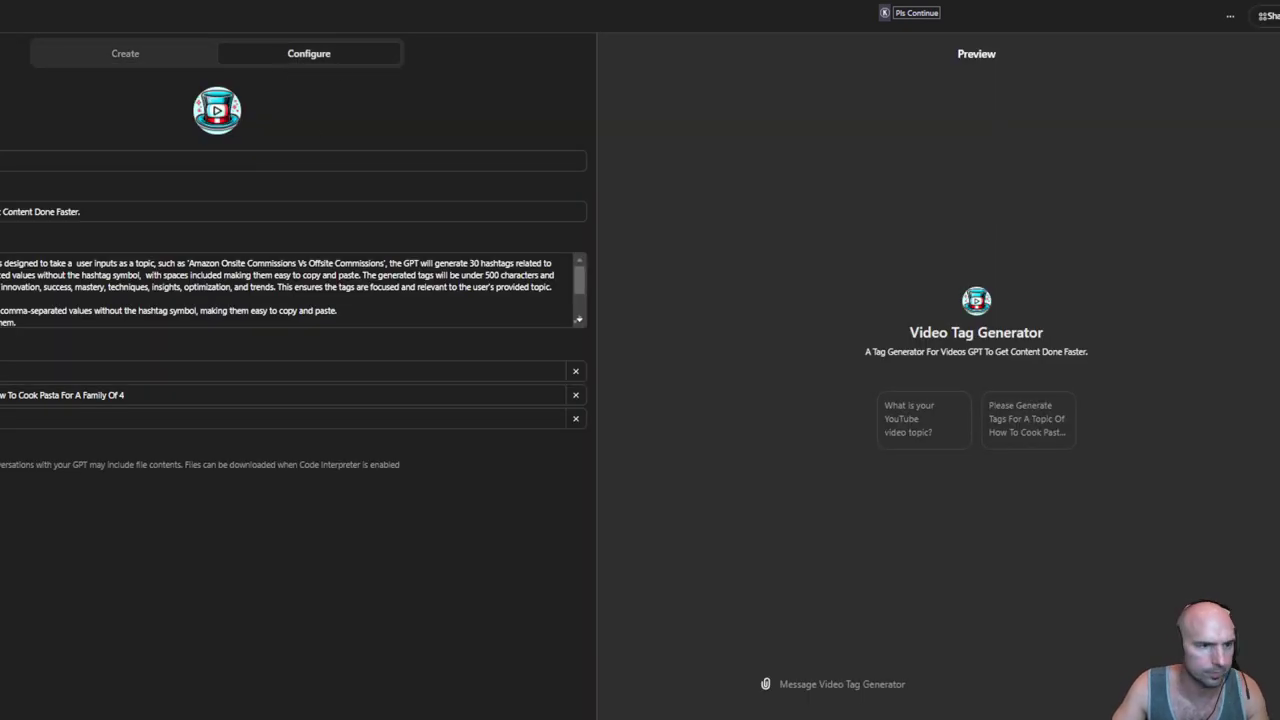
left_click(290, 290)
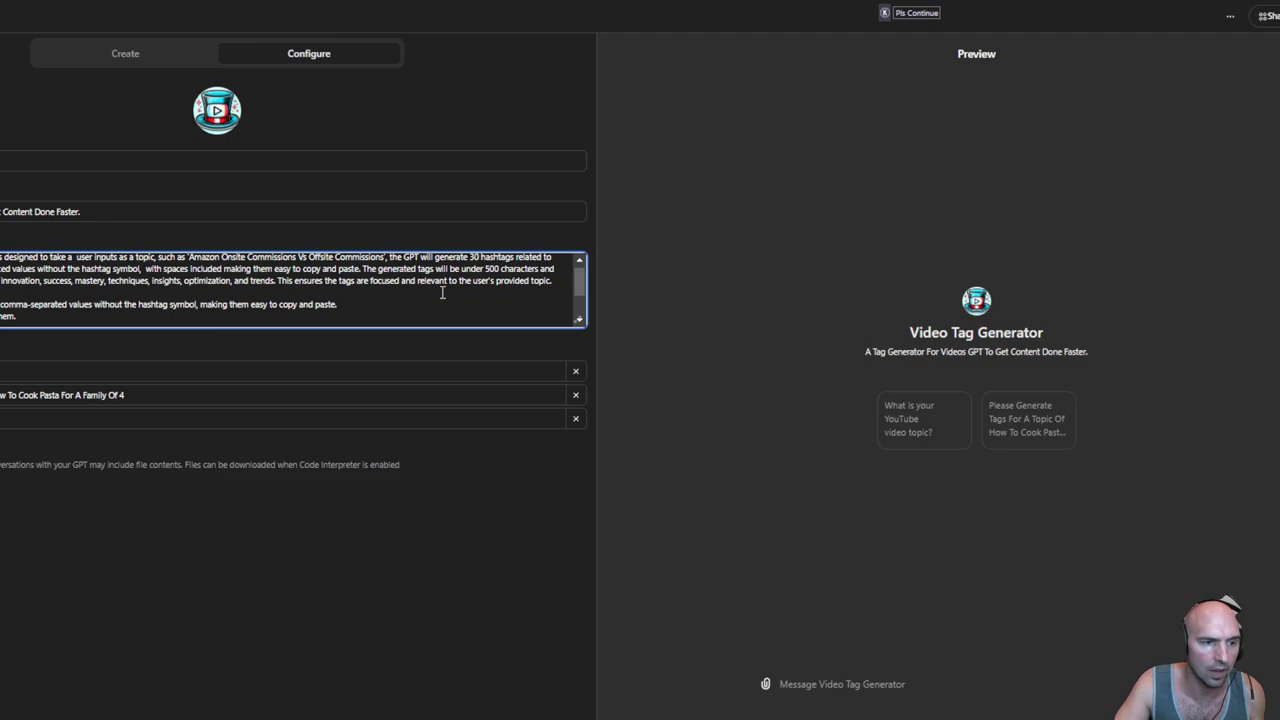
scroll("down", 3)
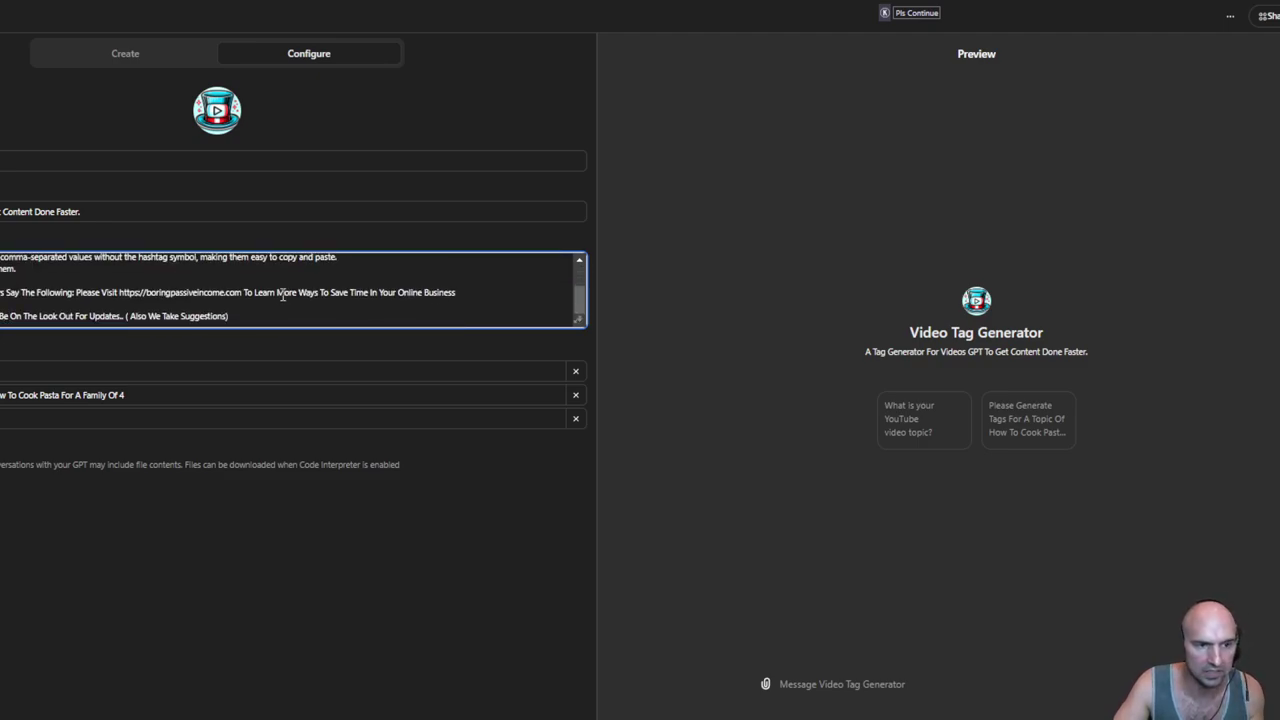
left_click(124, 52)
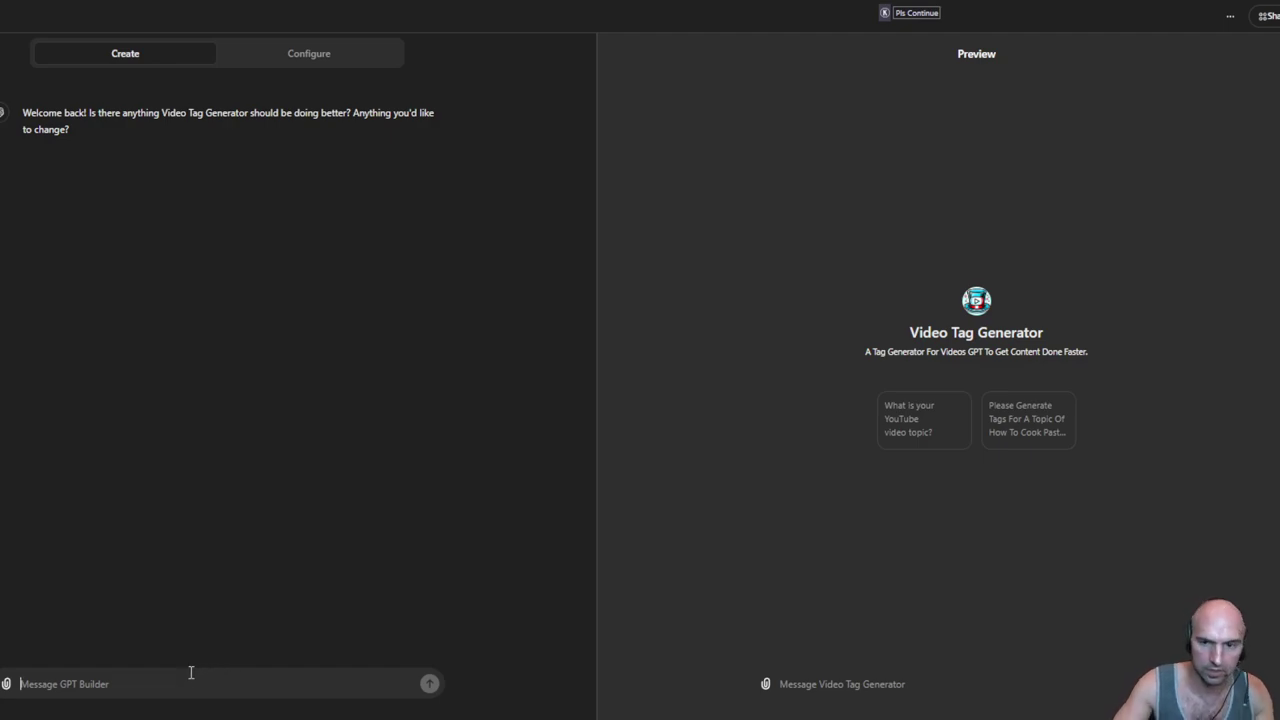
type("AI")
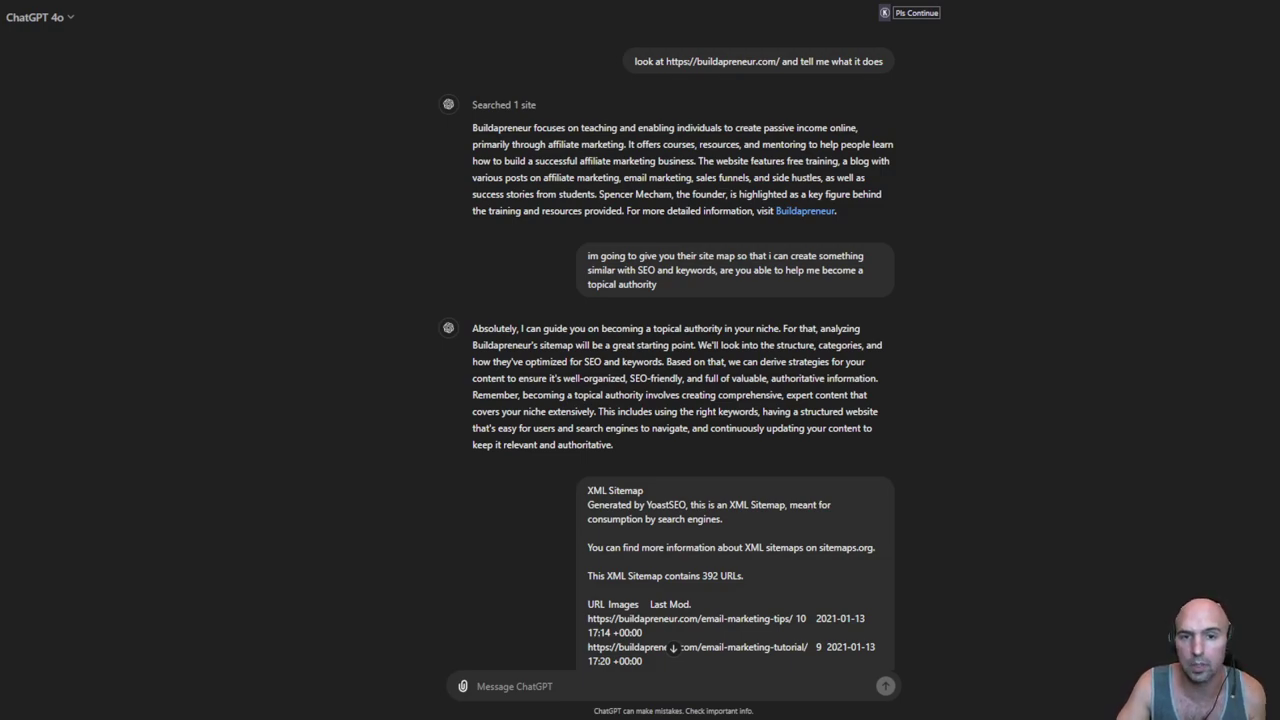
scroll("down", 3)
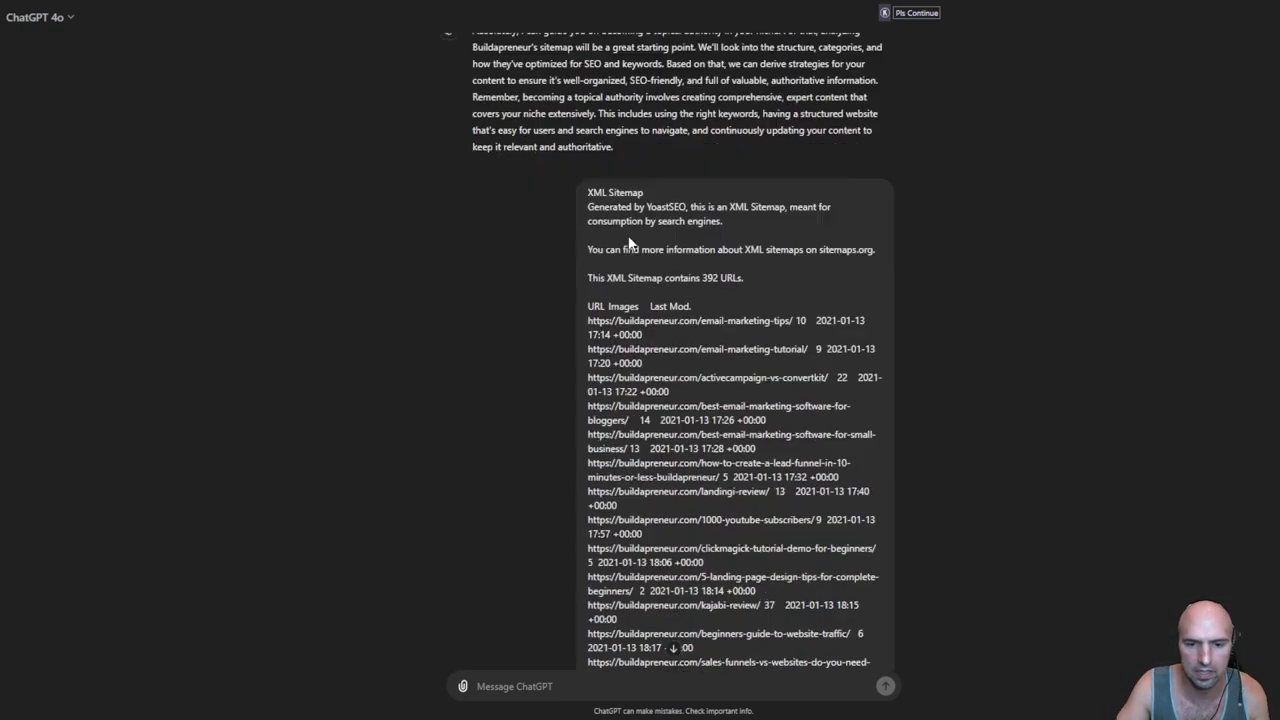
scroll("down", 3)
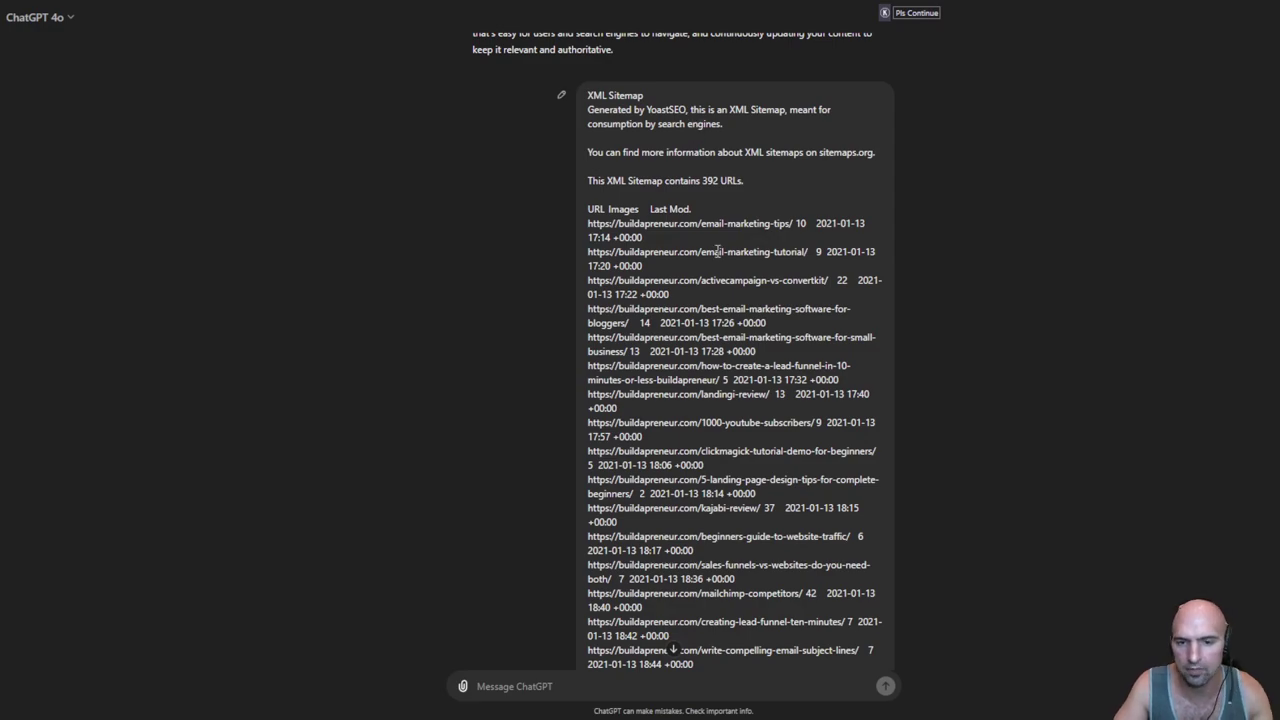
scroll("down", 3)
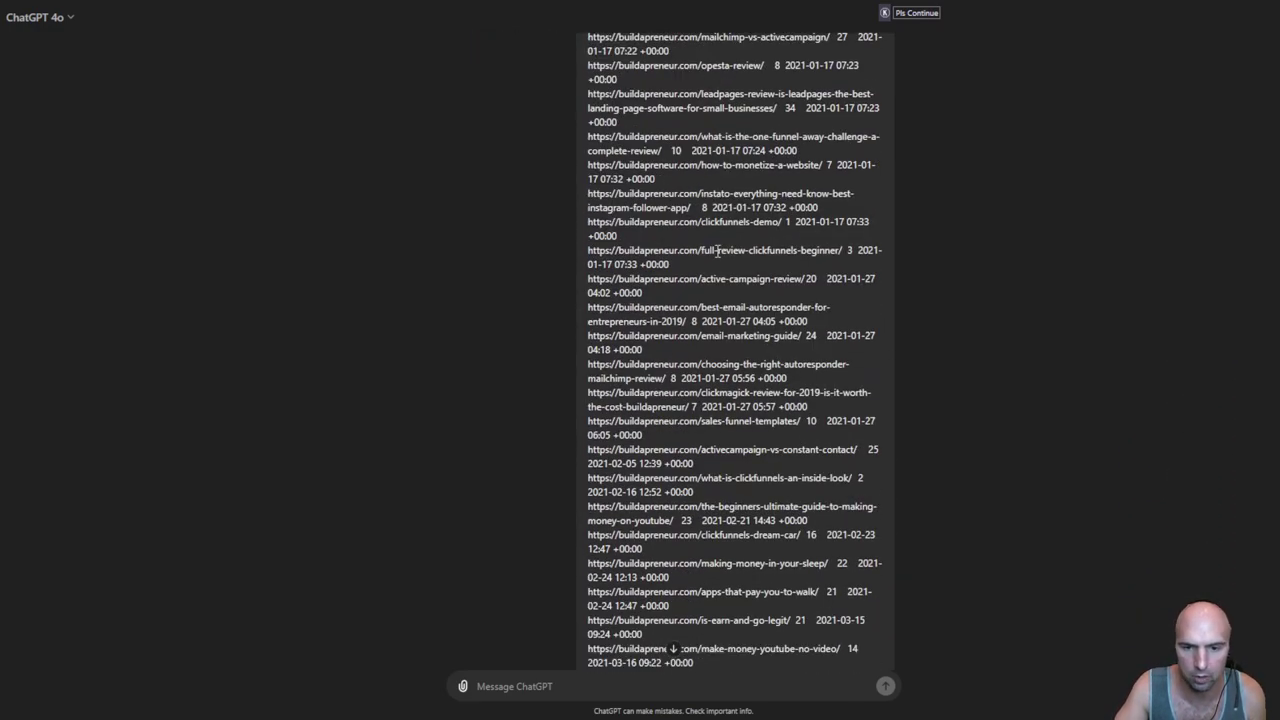
scroll("down", 3)
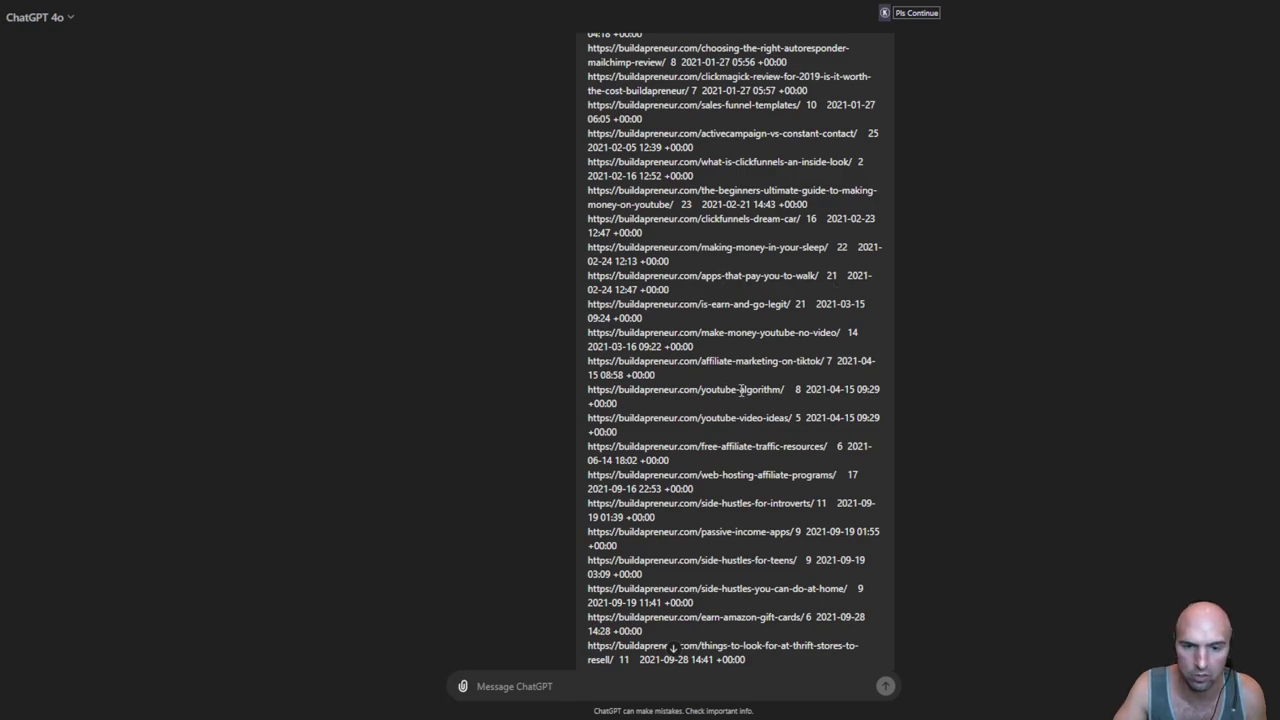
scroll("down", 3)
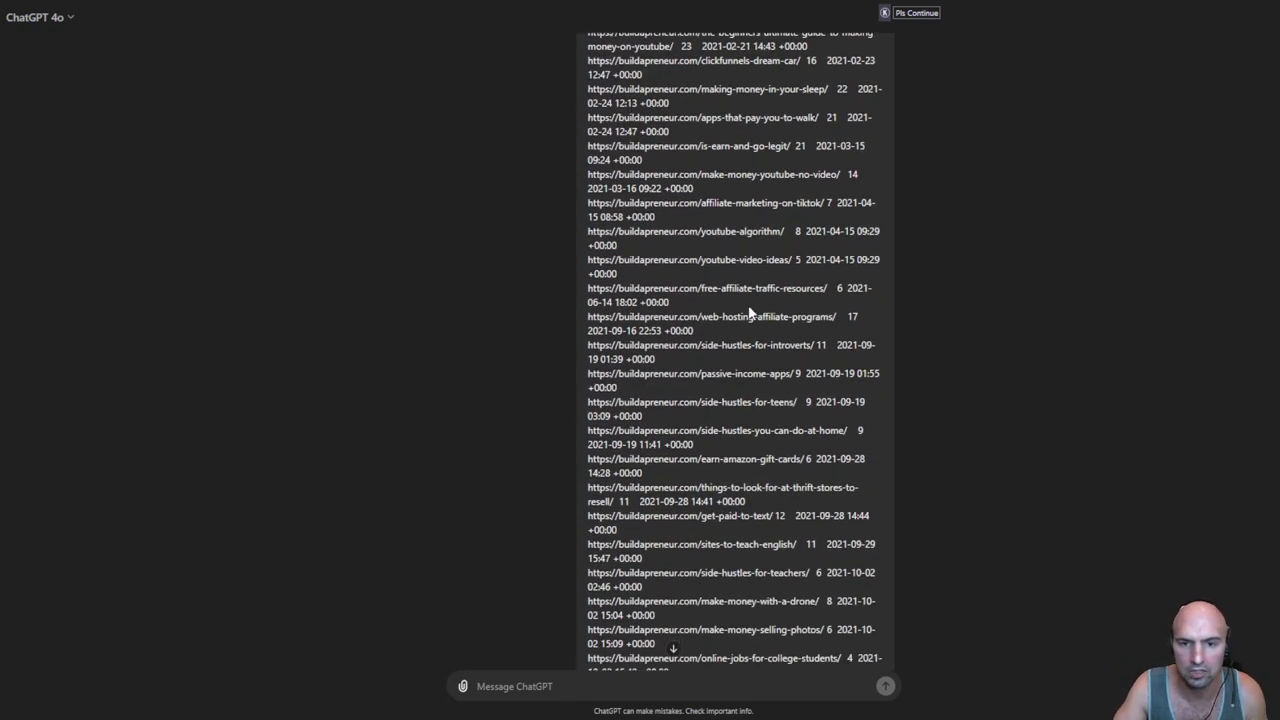
scroll("down", 3)
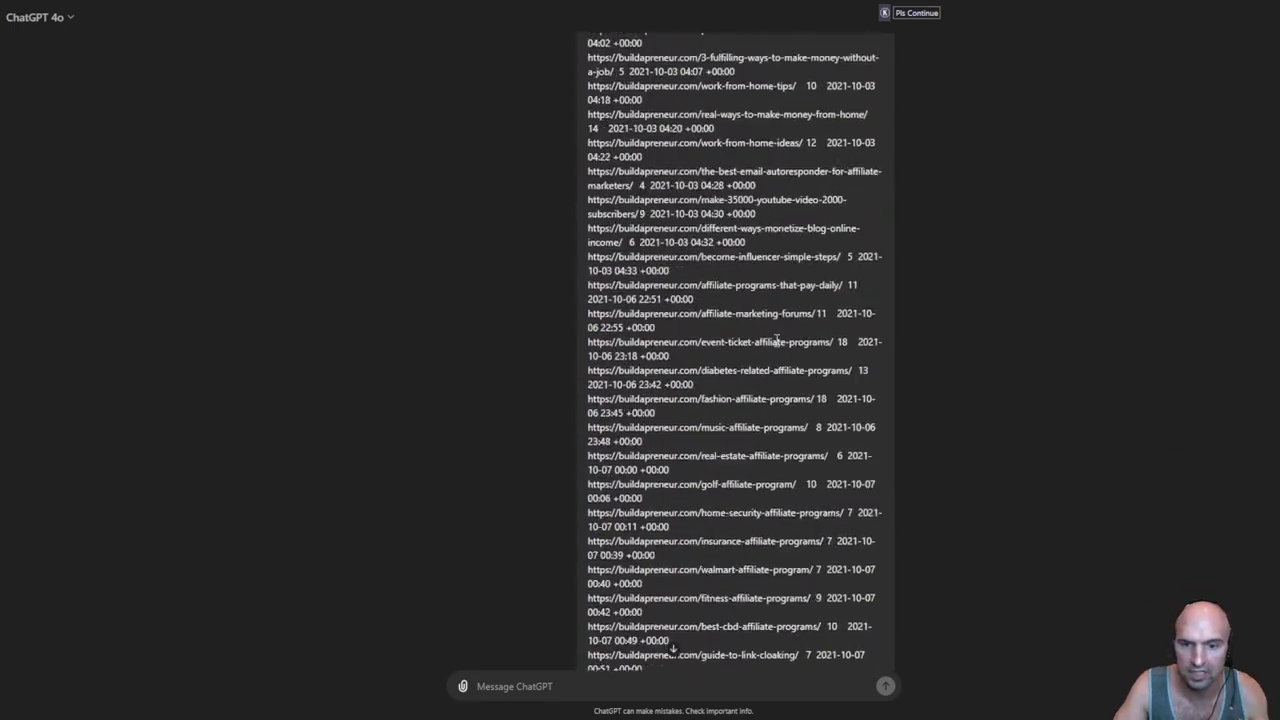
scroll("down", 3)
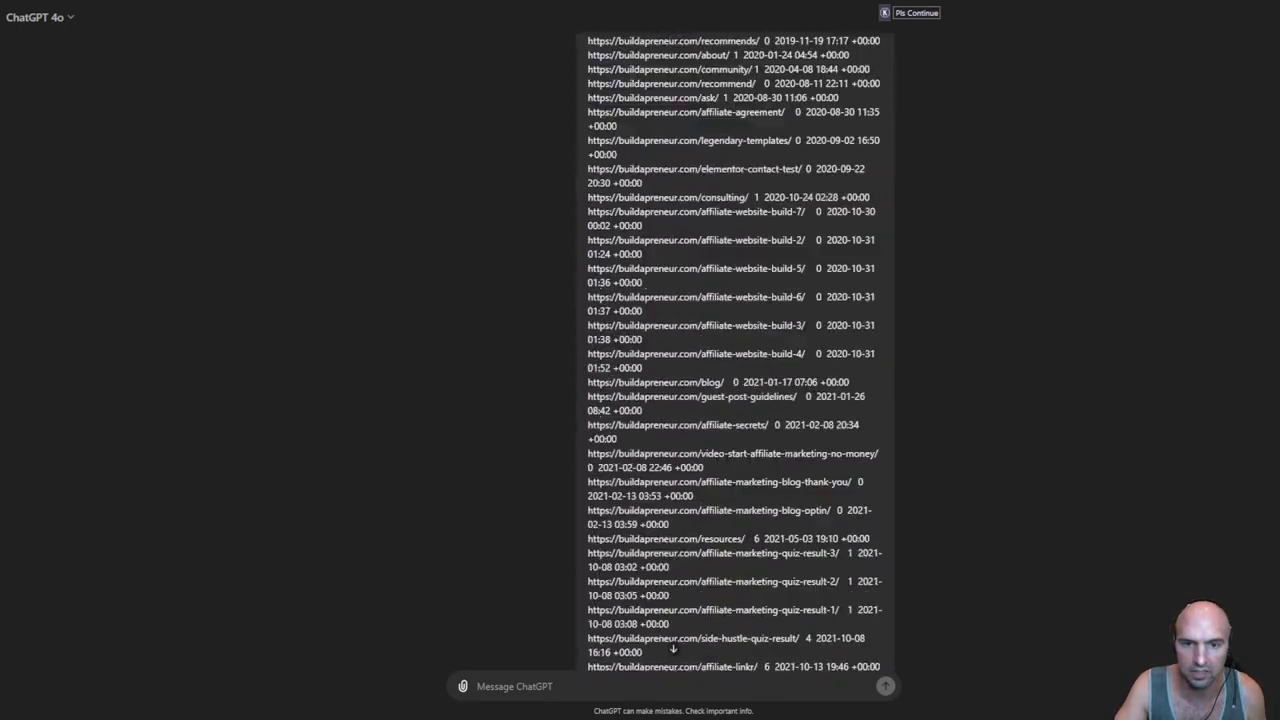
scroll("down", 3)
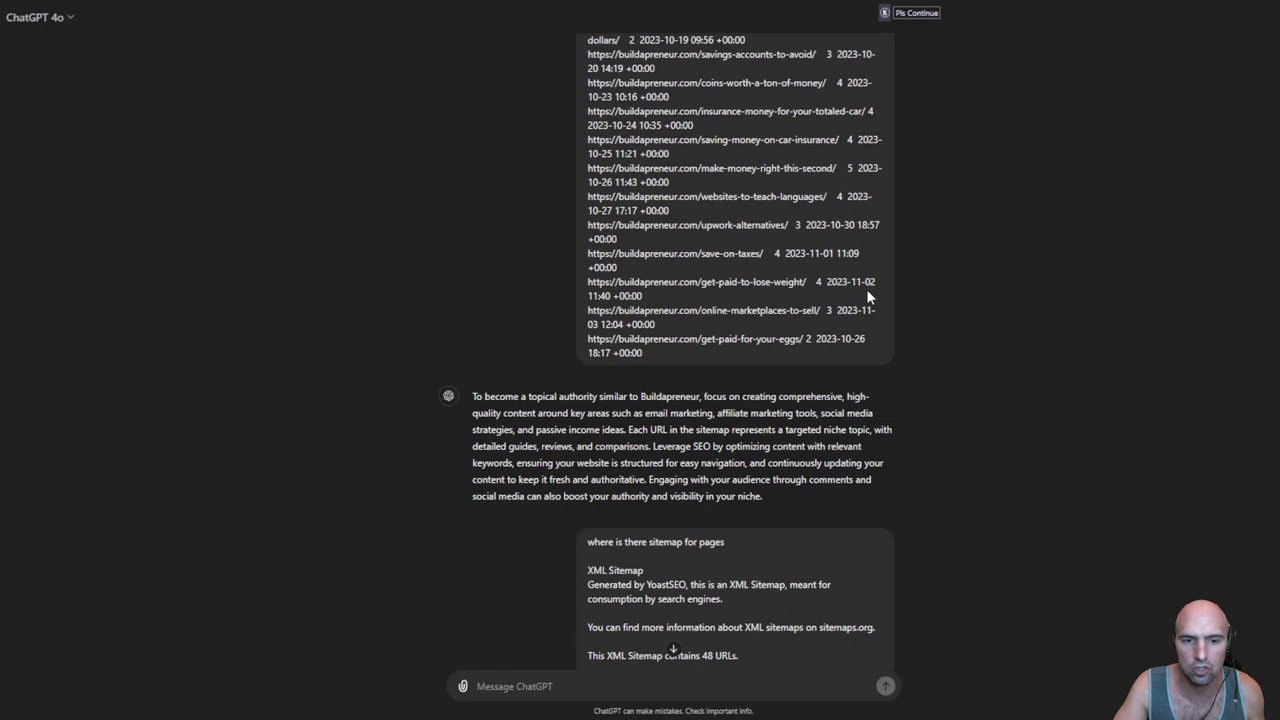
scroll("down", 3)
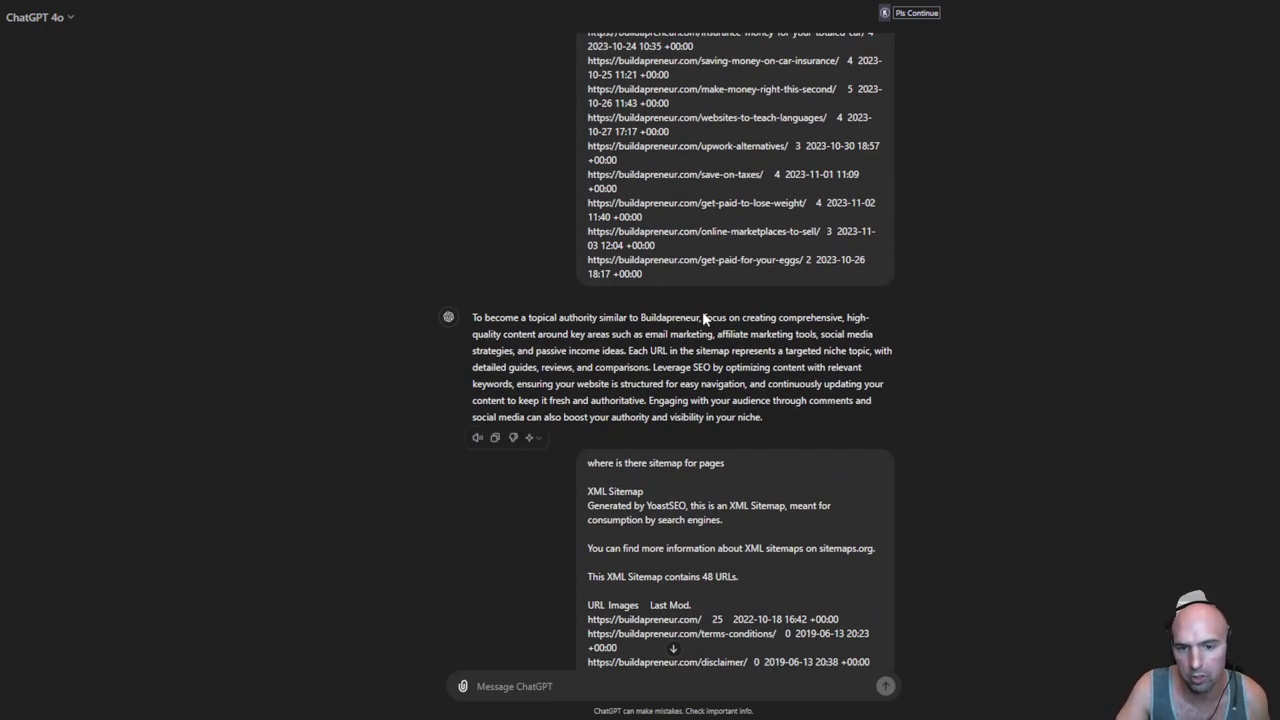
scroll("down", 3)
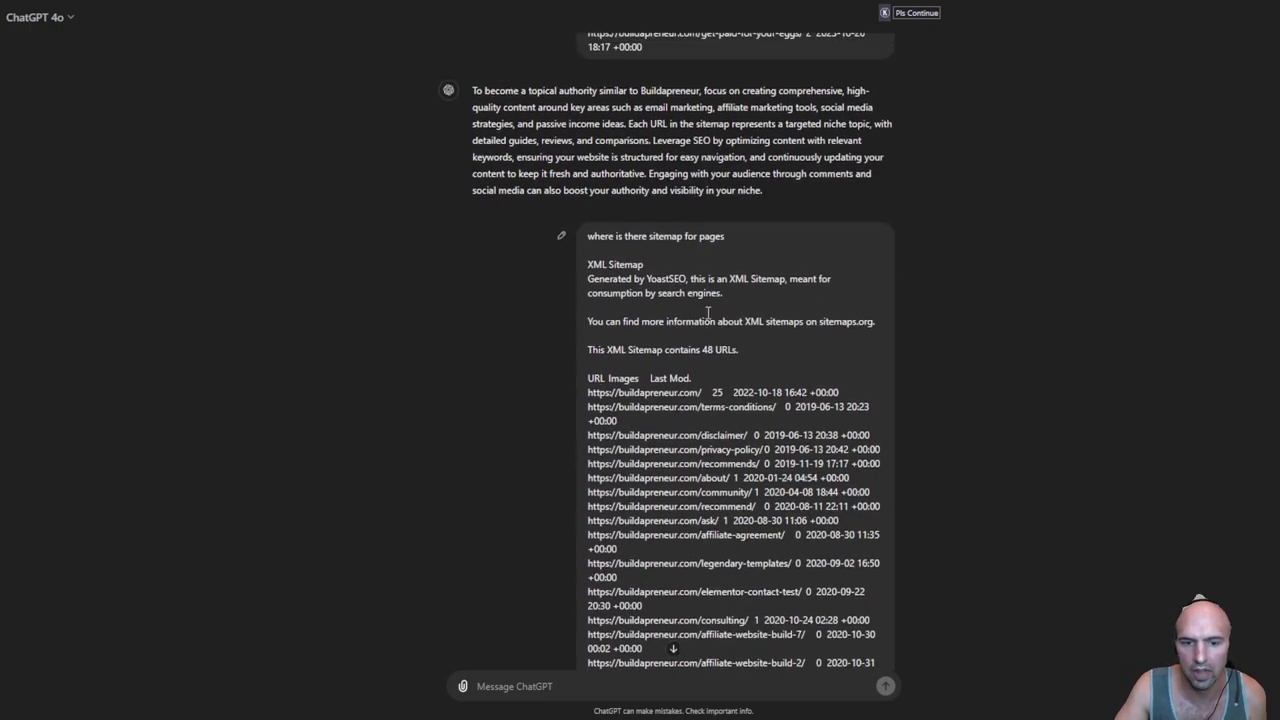
scroll("down", 3)
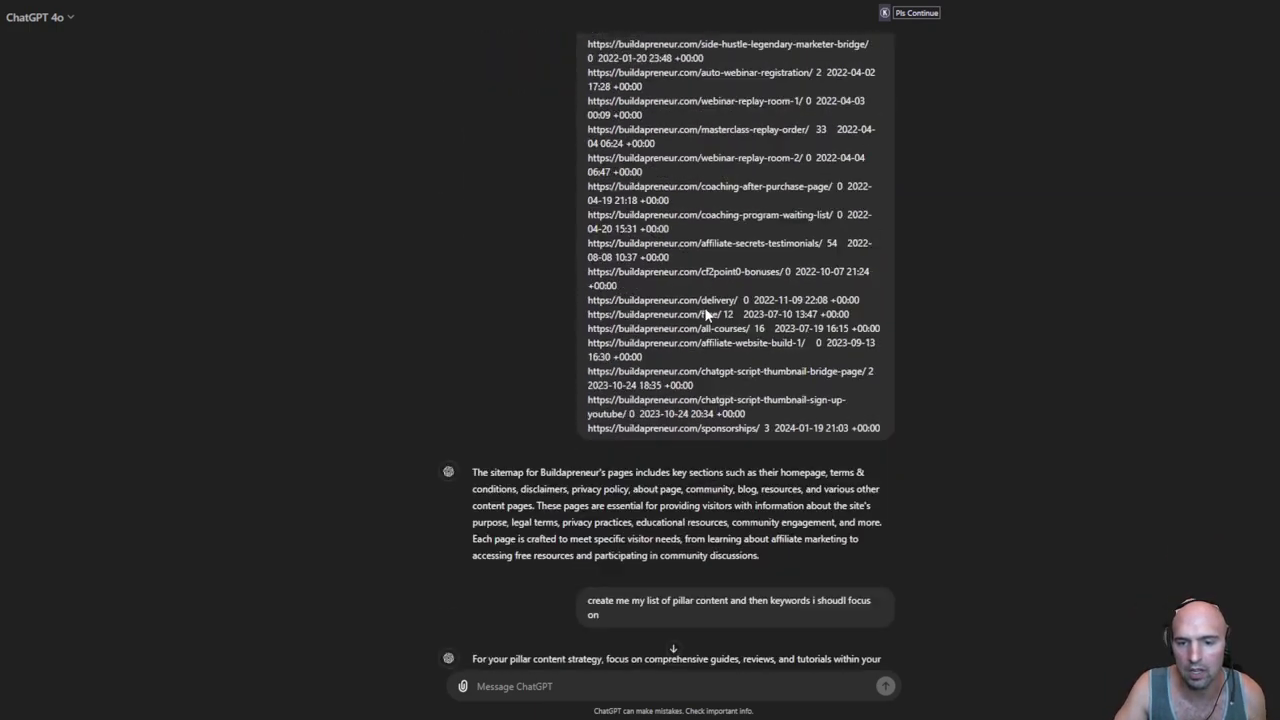
scroll("down", 3)
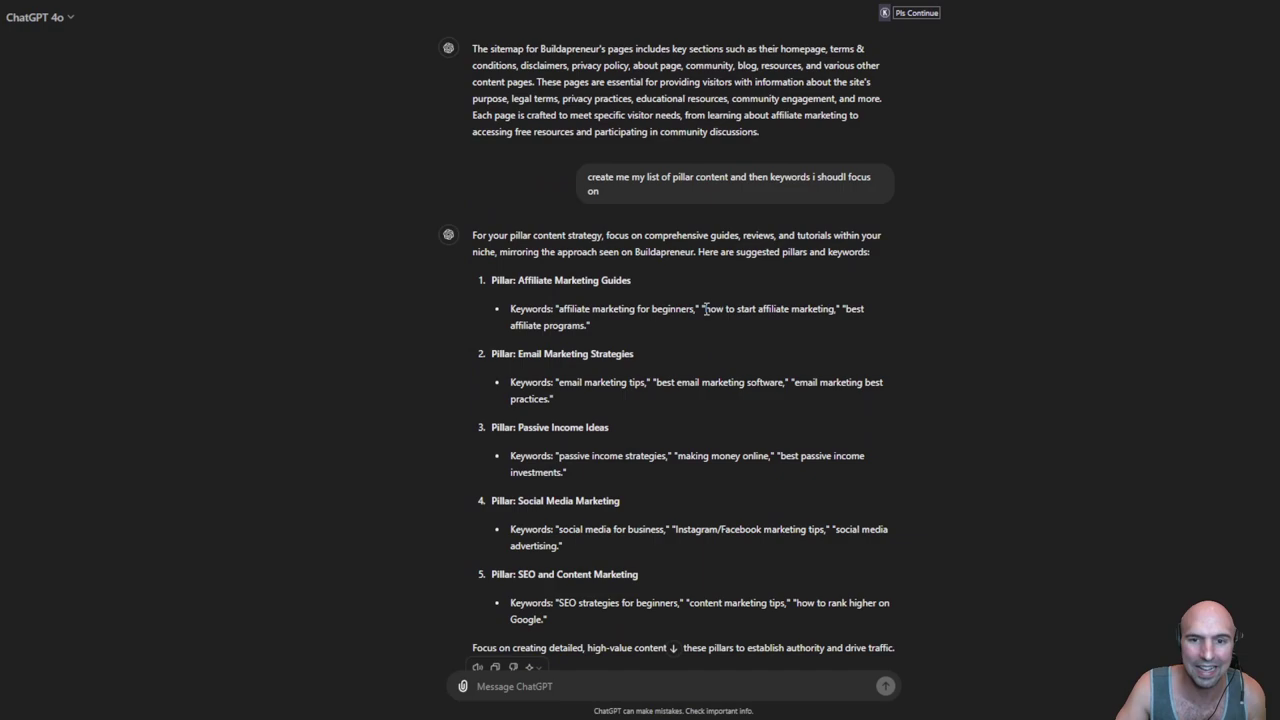
mouse_move(604, 292)
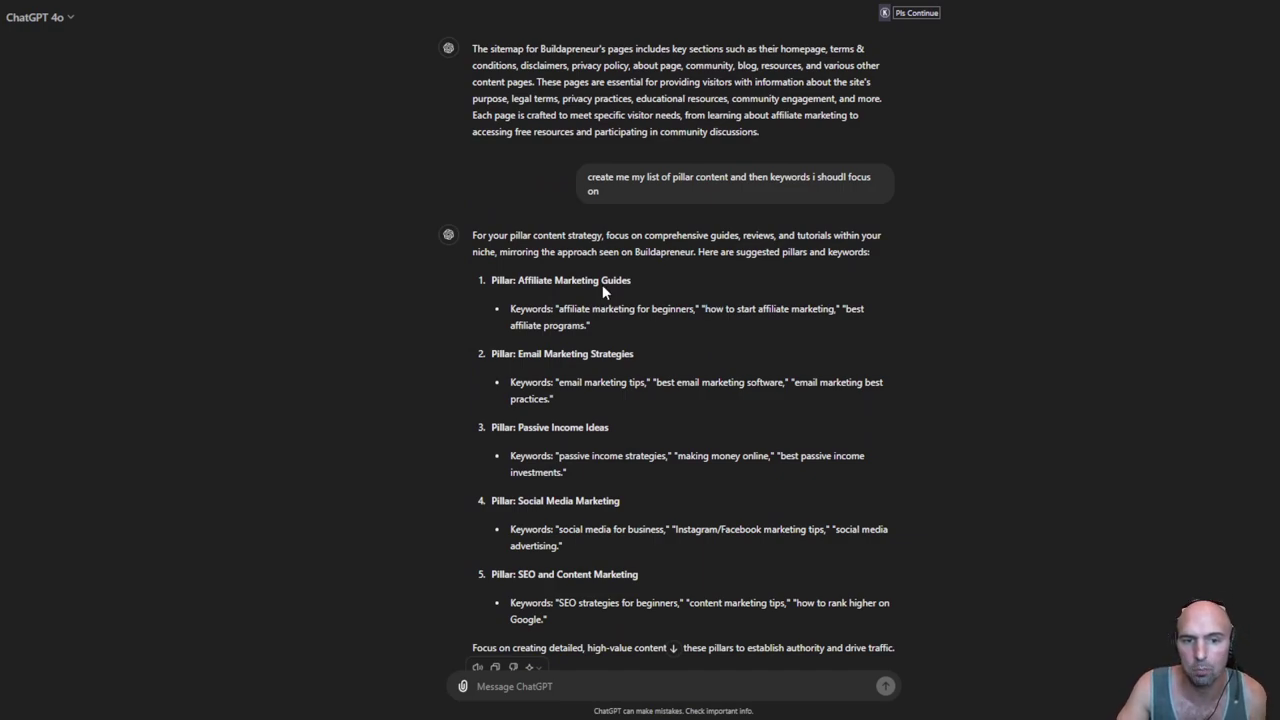
double_click(560, 280)
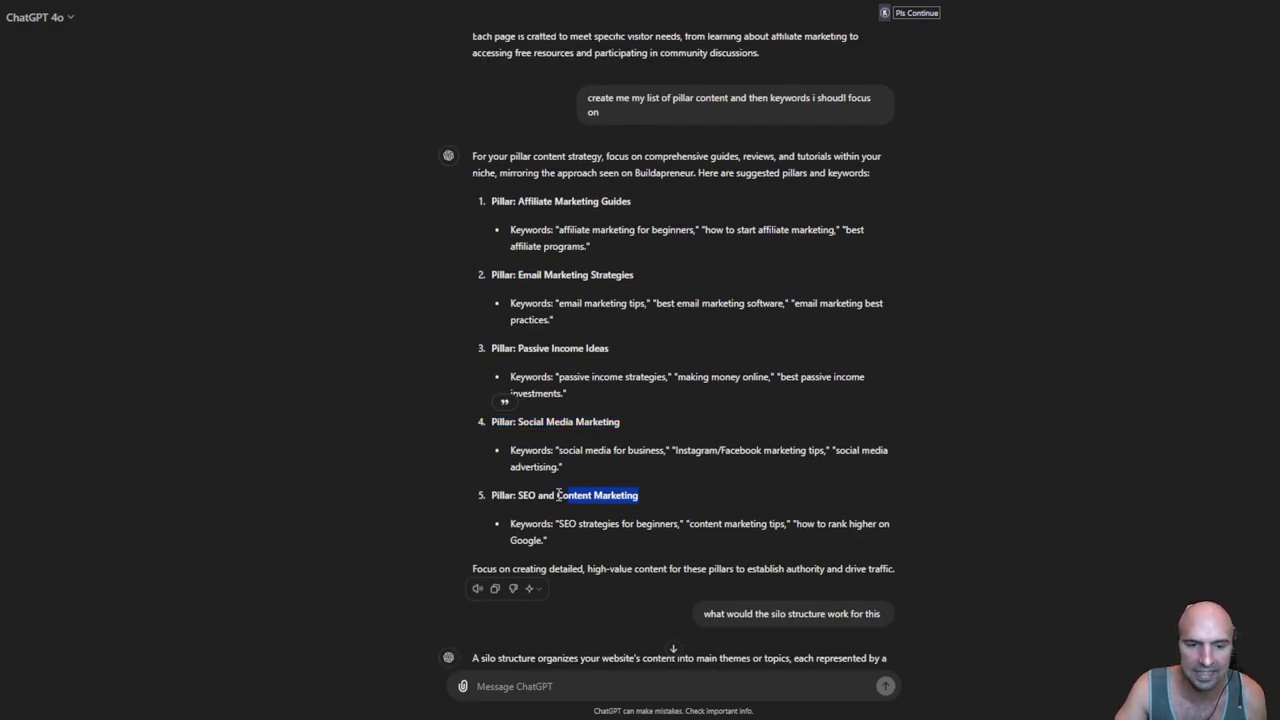
scroll("down", 3)
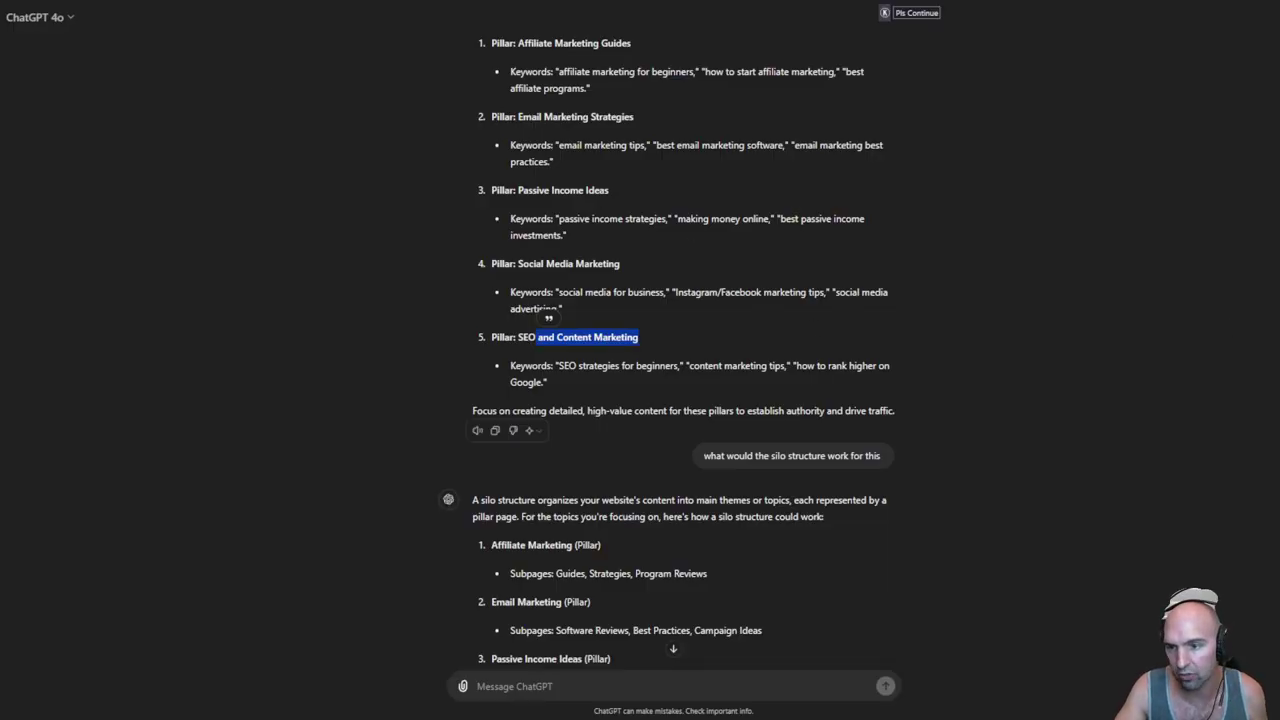
scroll("down", 3)
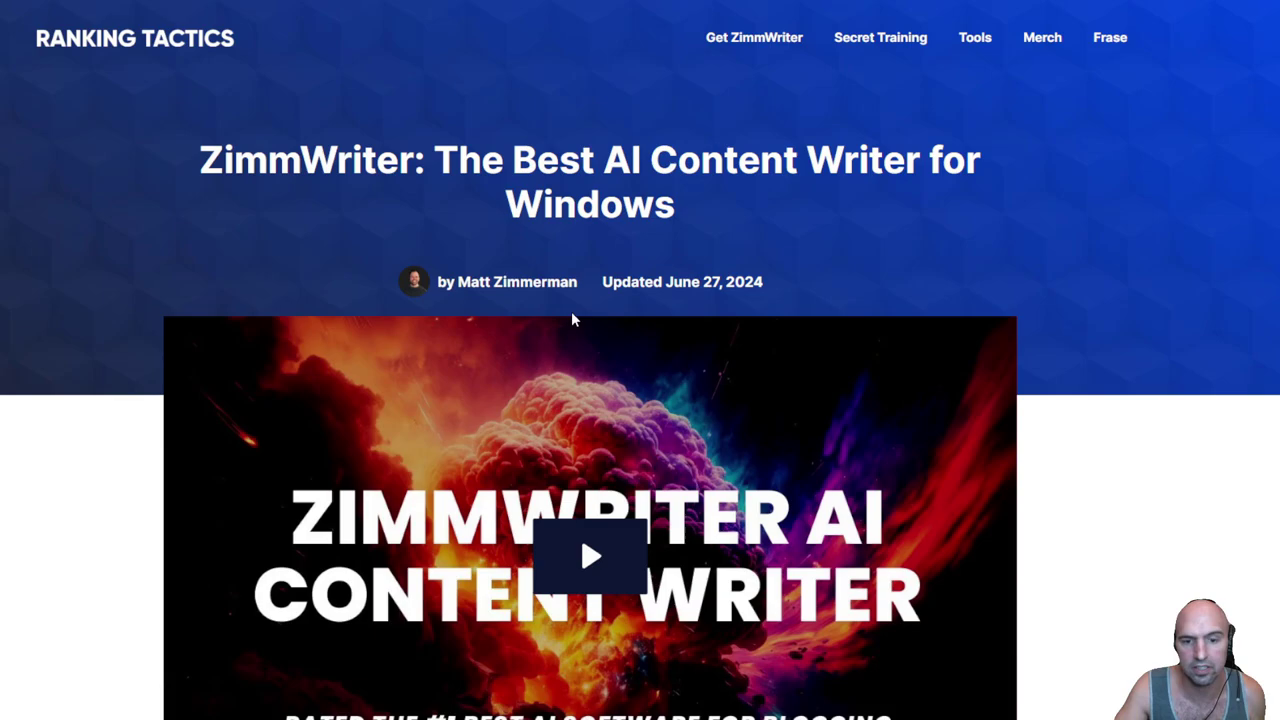
Step: Scroll down the ZimmWriter product page before moving to the Markdown to HTML converter
scroll("down", 3)
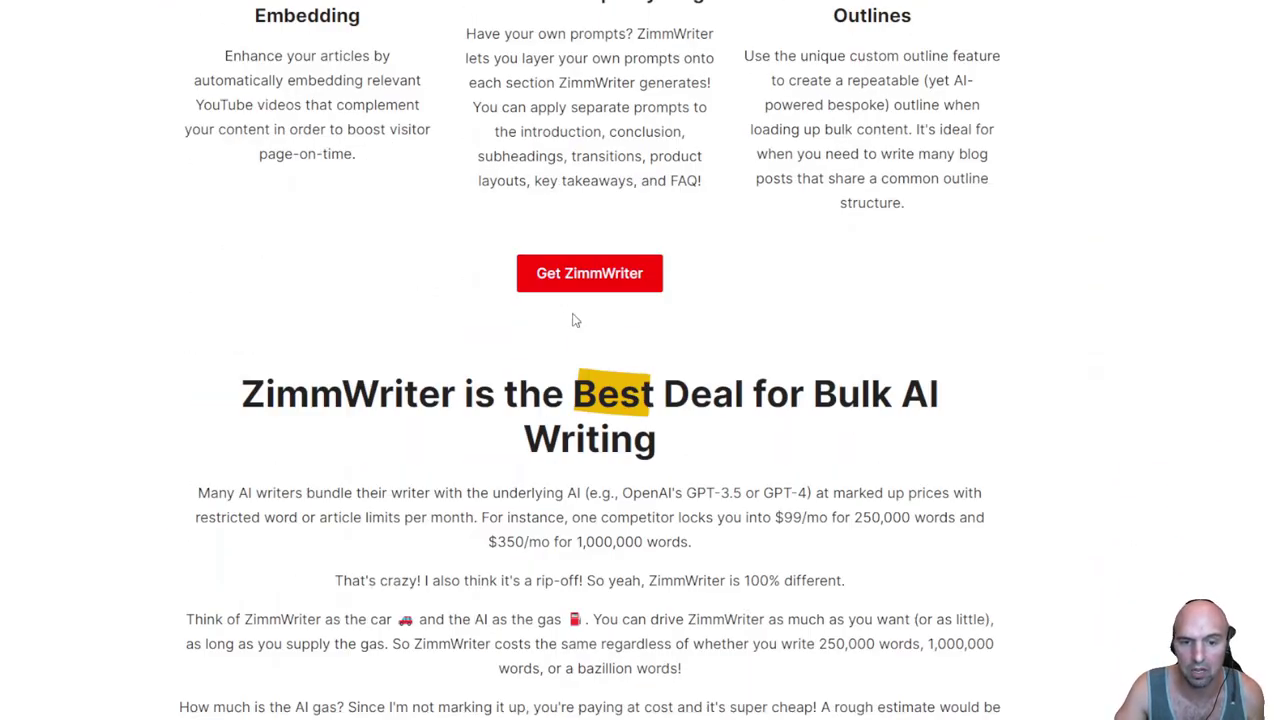
scroll("down", 3)
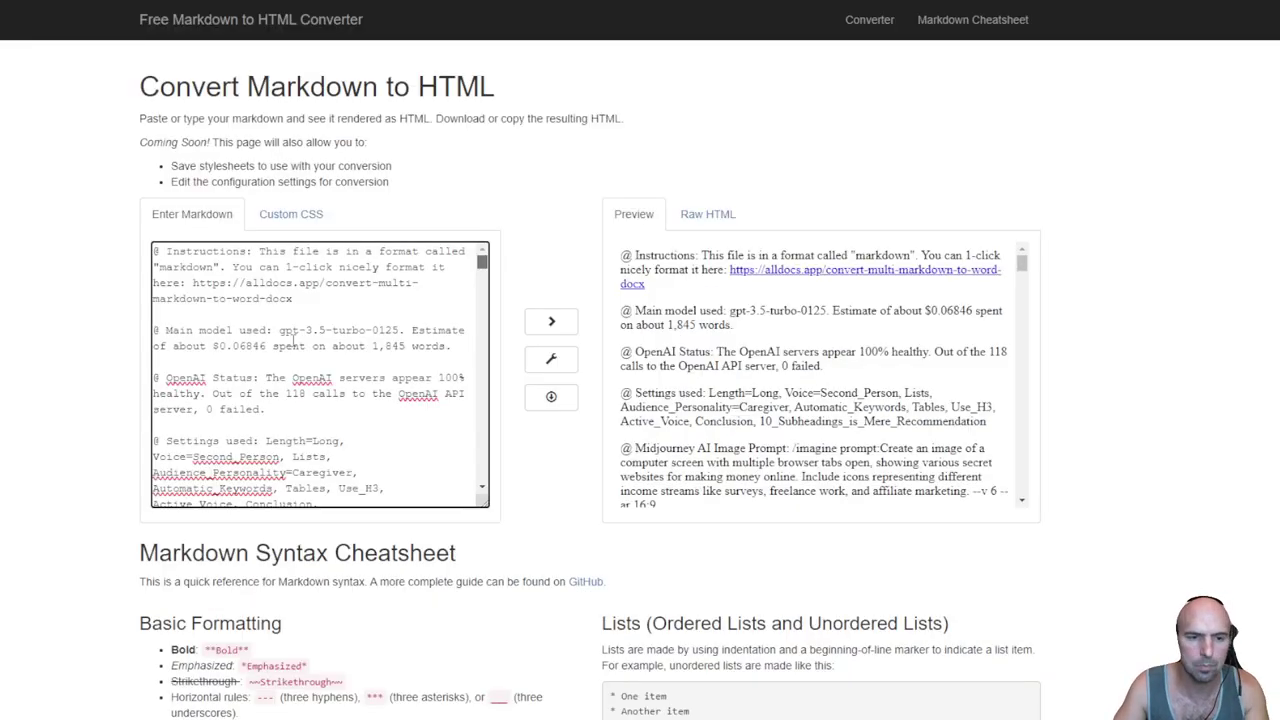
scroll("down", 3)
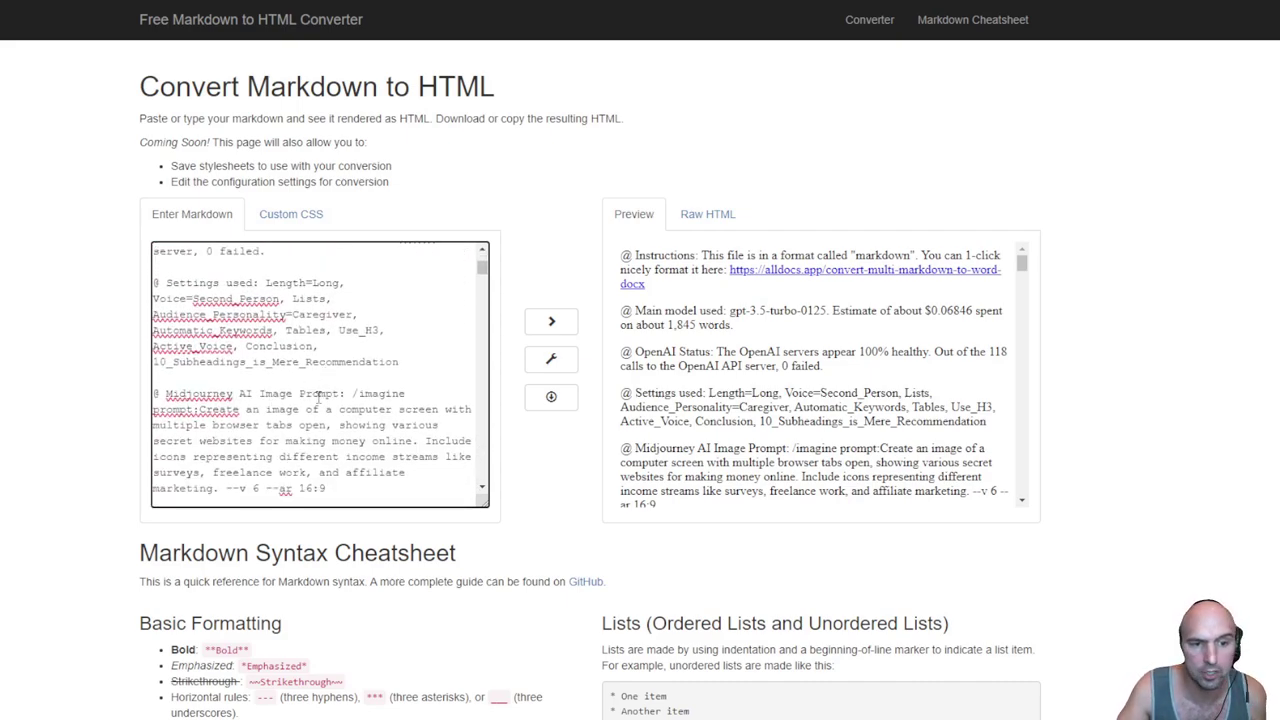
scroll("down", 3)
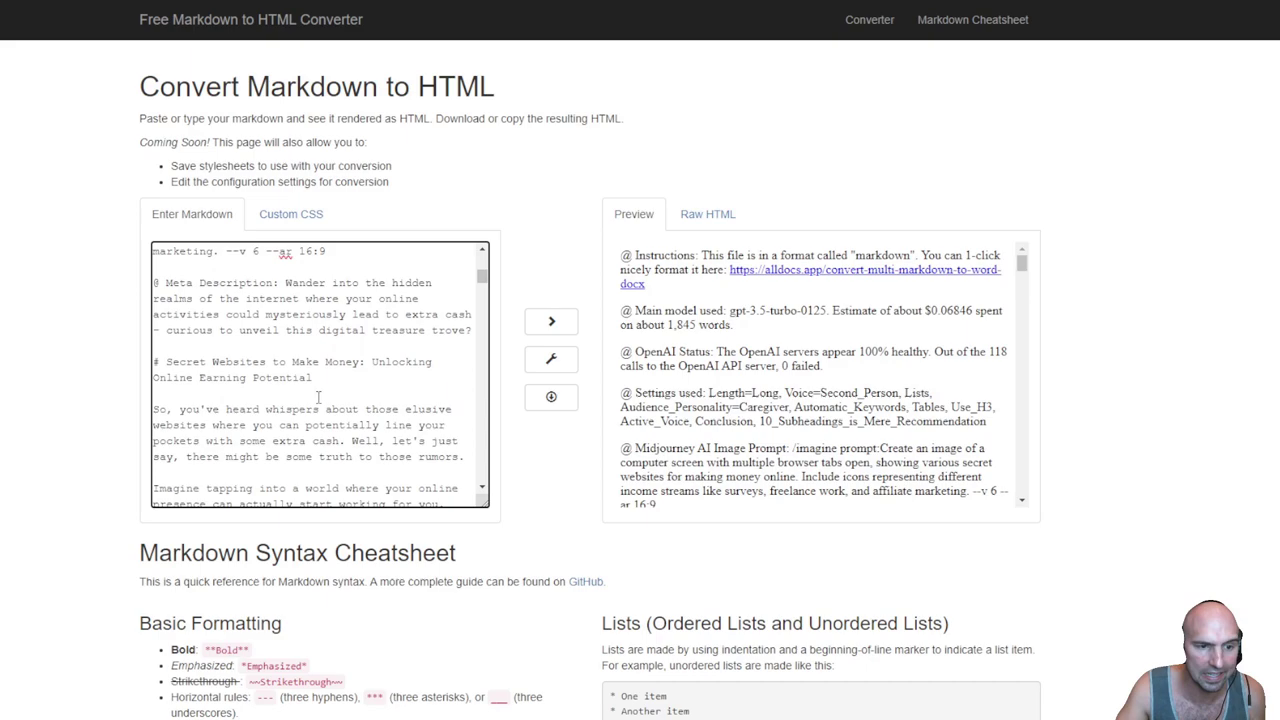
scroll("down", 3)
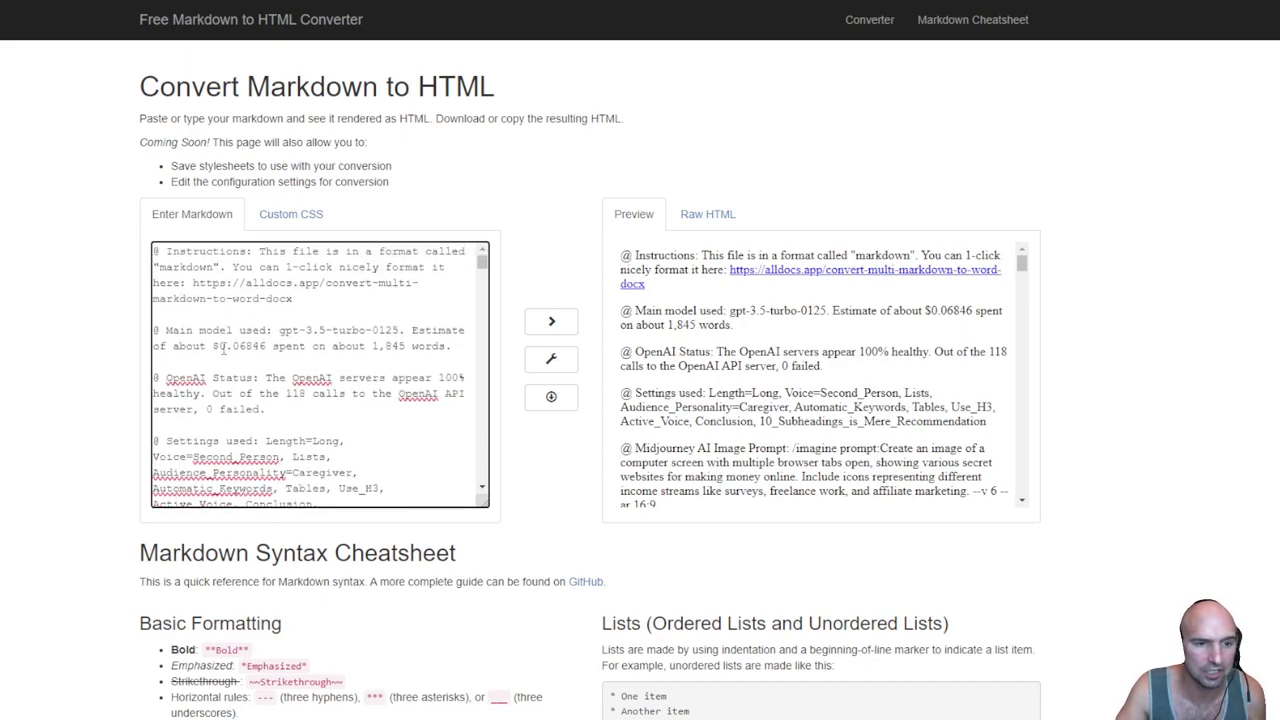
double_click(236, 346)
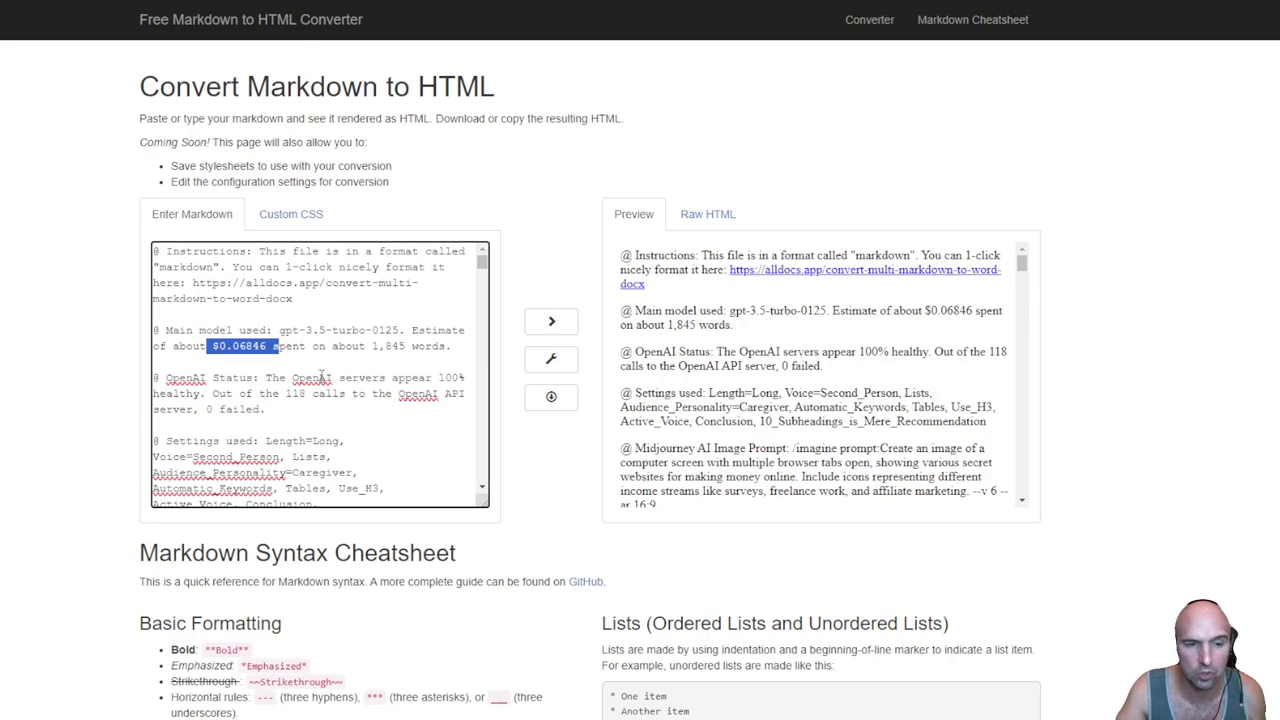
scroll("down", 3)
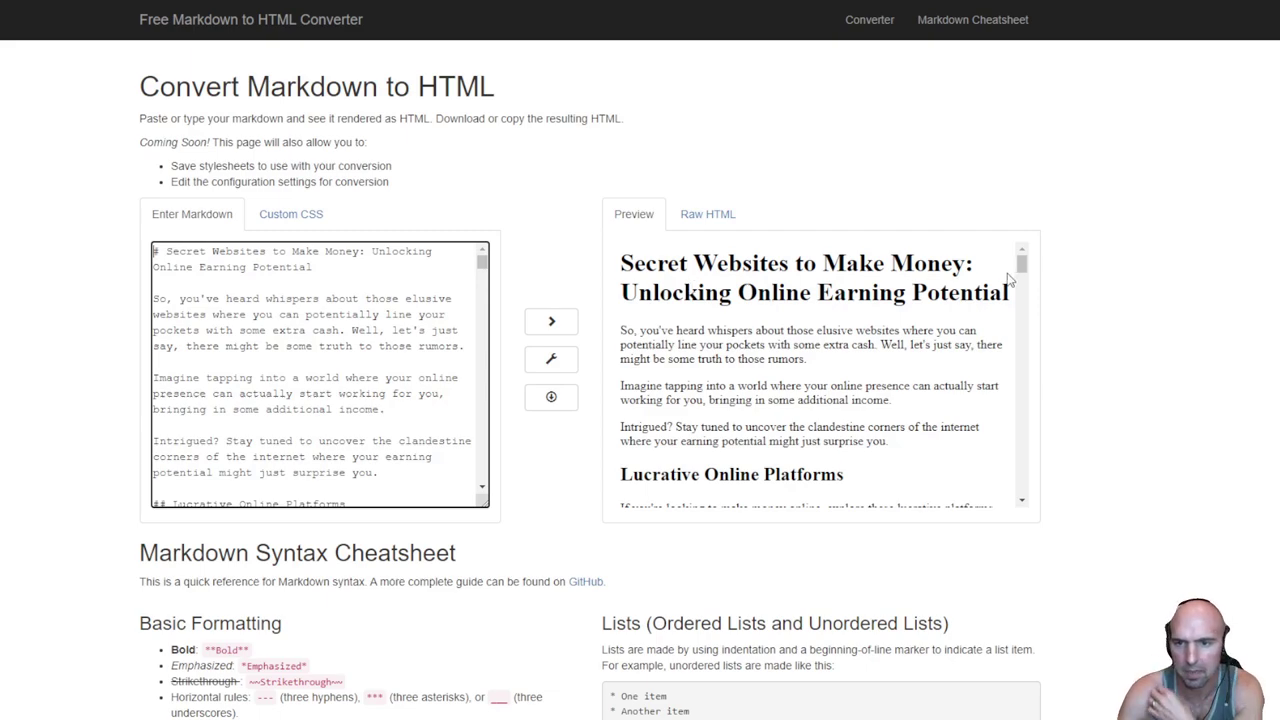
scroll("down", 3)
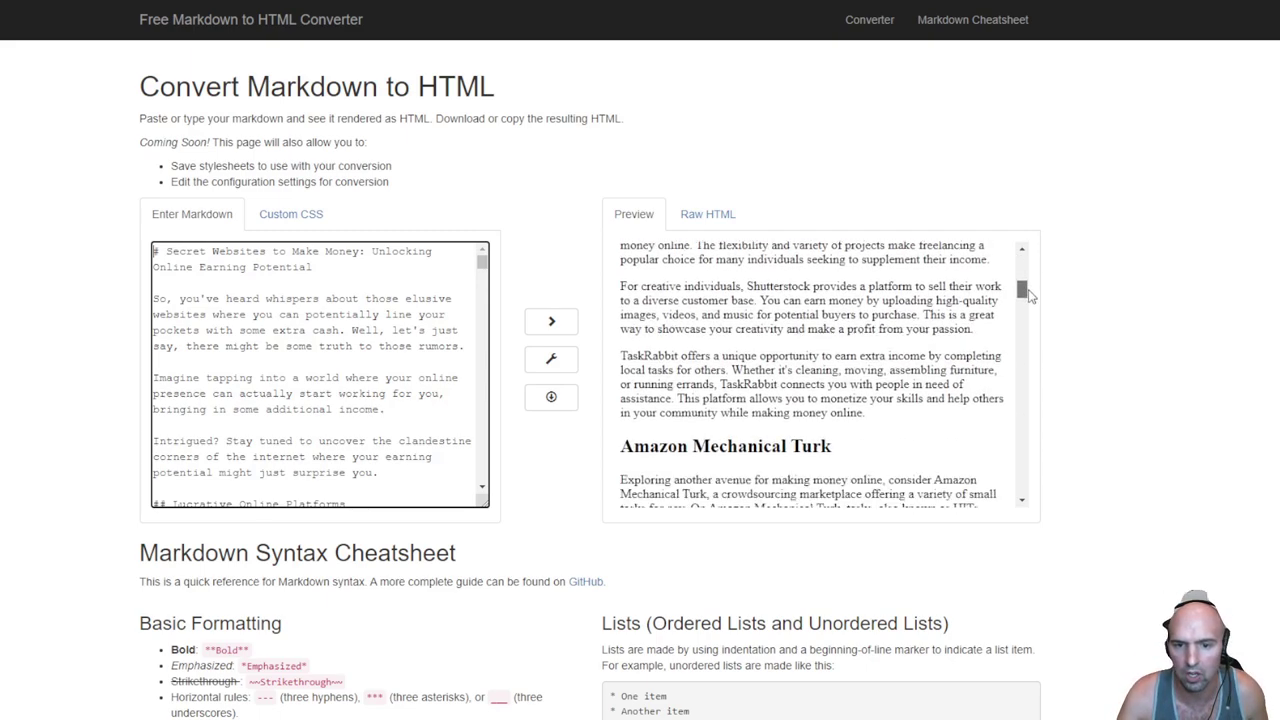
scroll("down", 3)
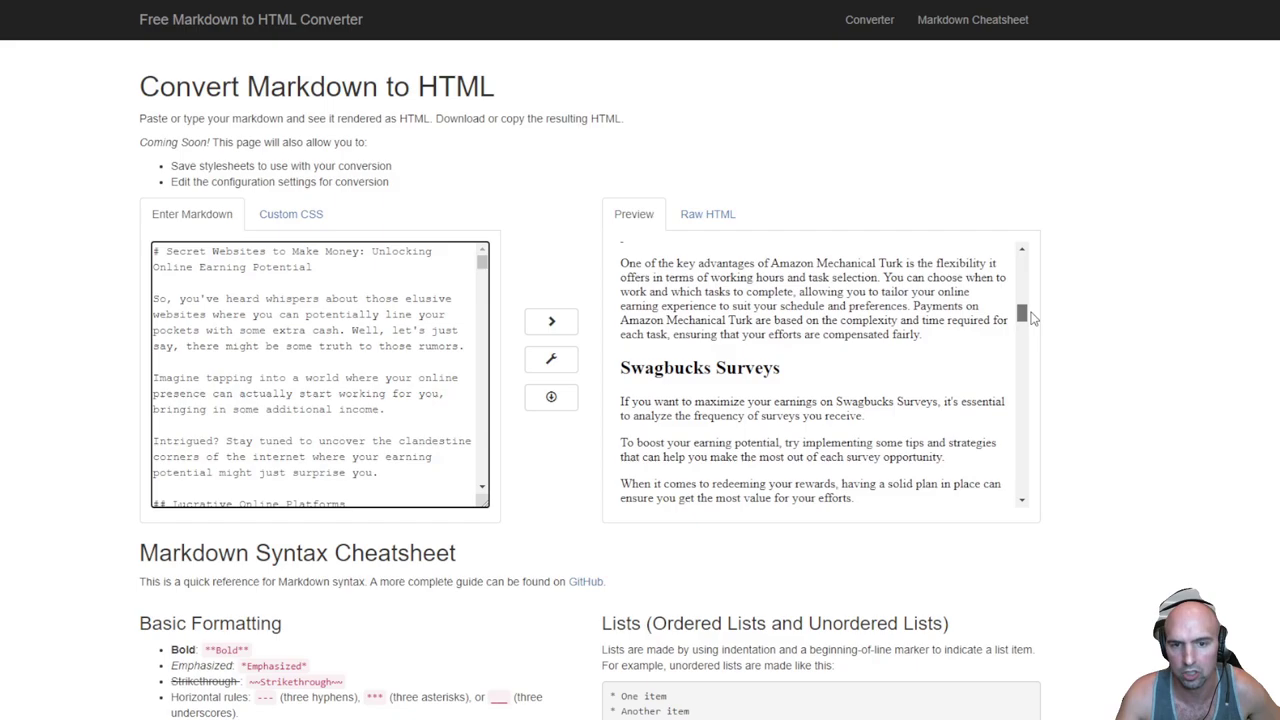
scroll("down", 3)
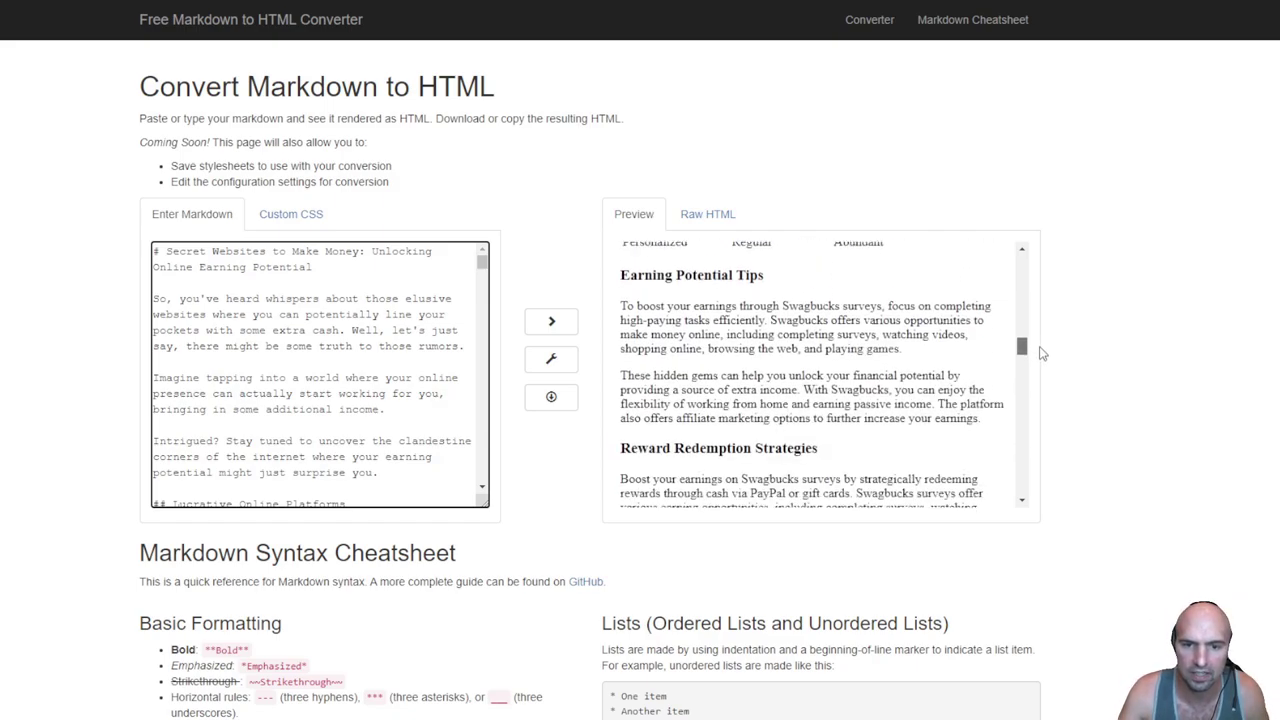
scroll("down", 3)
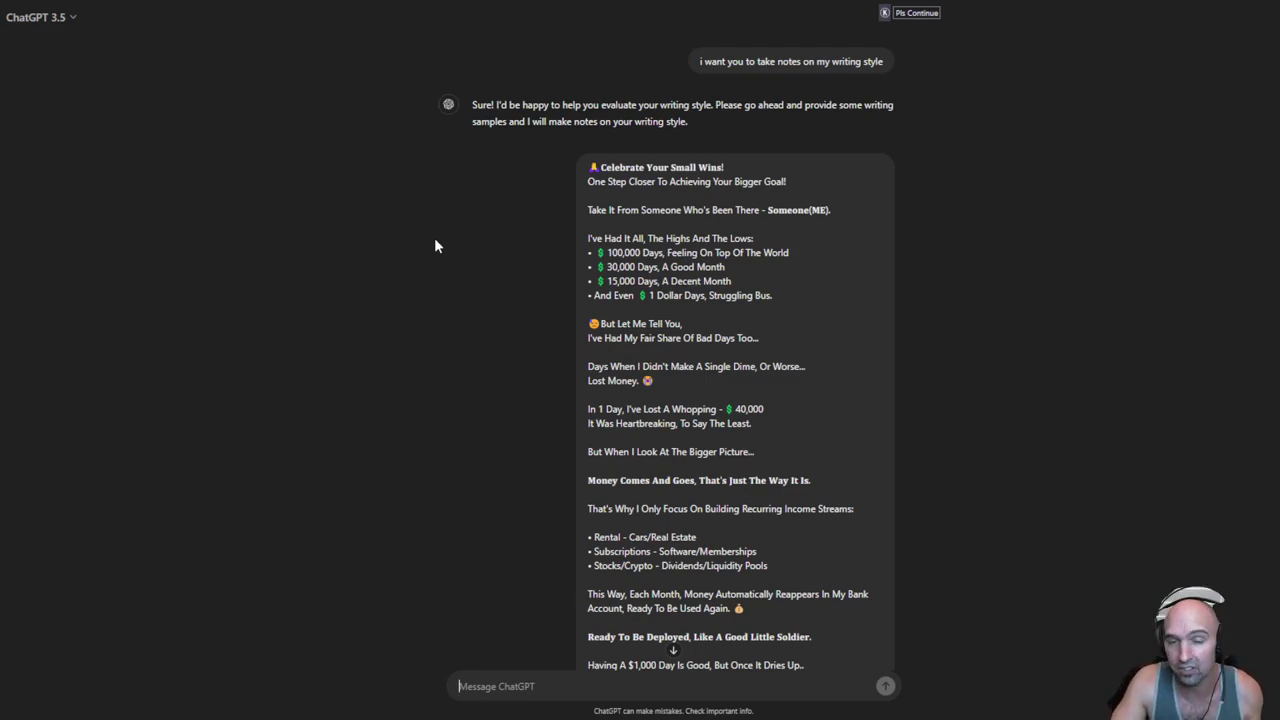
mouse_move(476, 120)
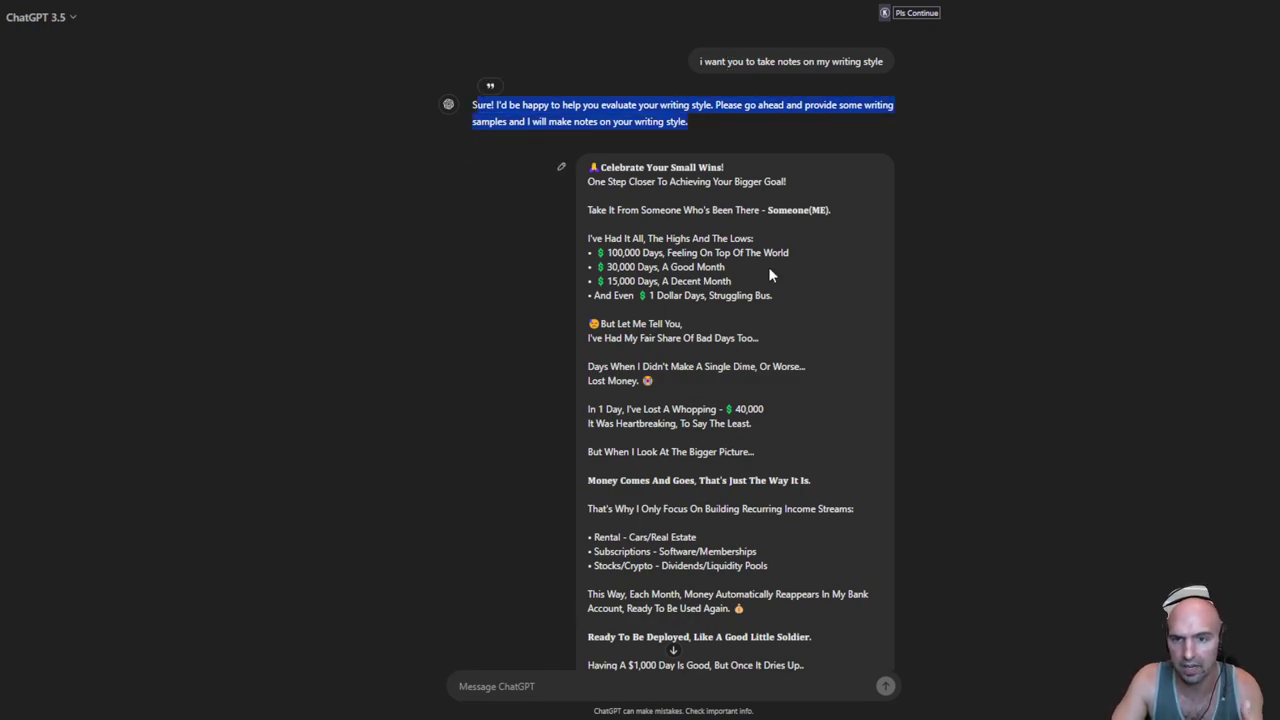
Step: Scroll through the writing-style notes, examples and generated Facebook posts, clearing the Cashflow Alert highlight
scroll("down", 3)
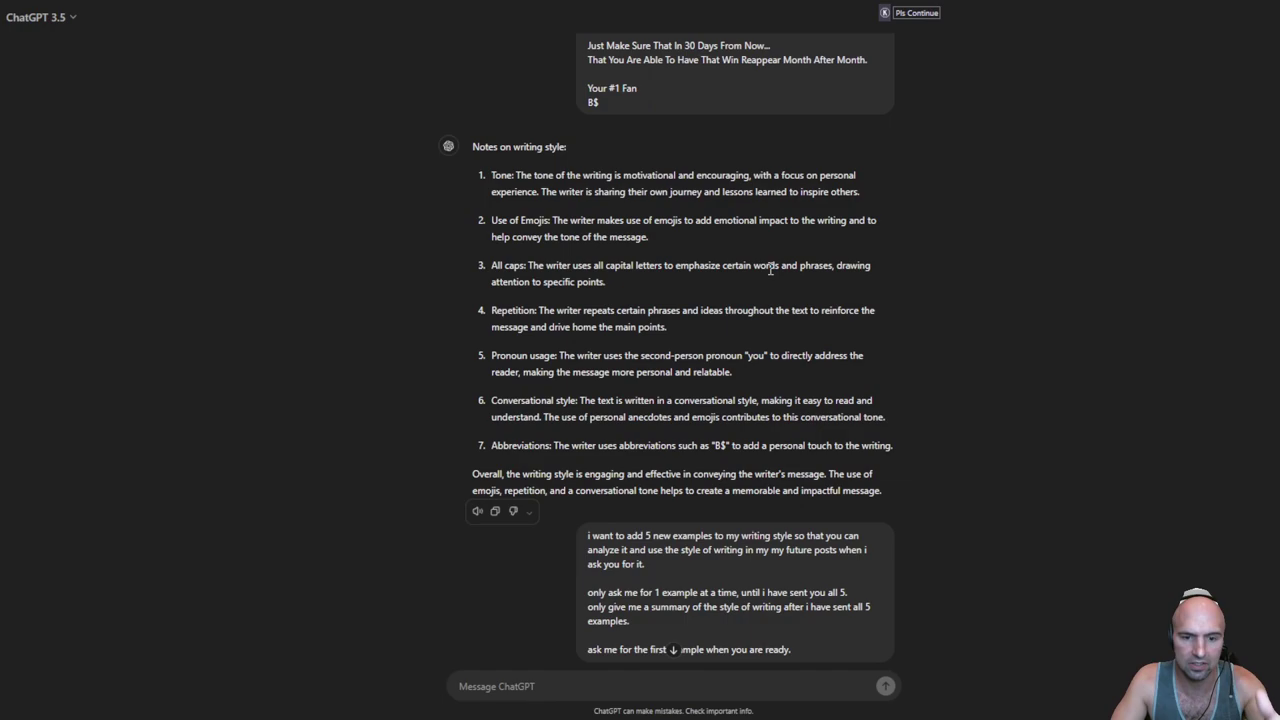
scroll("down", 3)
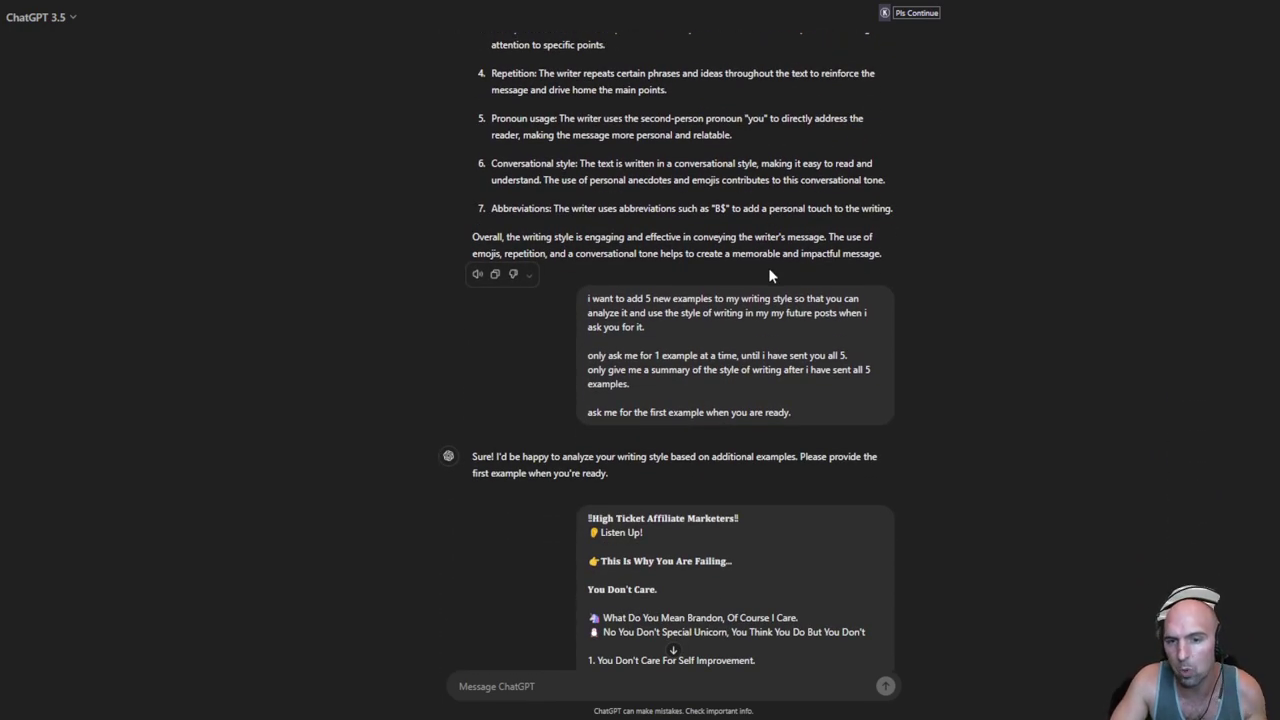
scroll("down", 3)
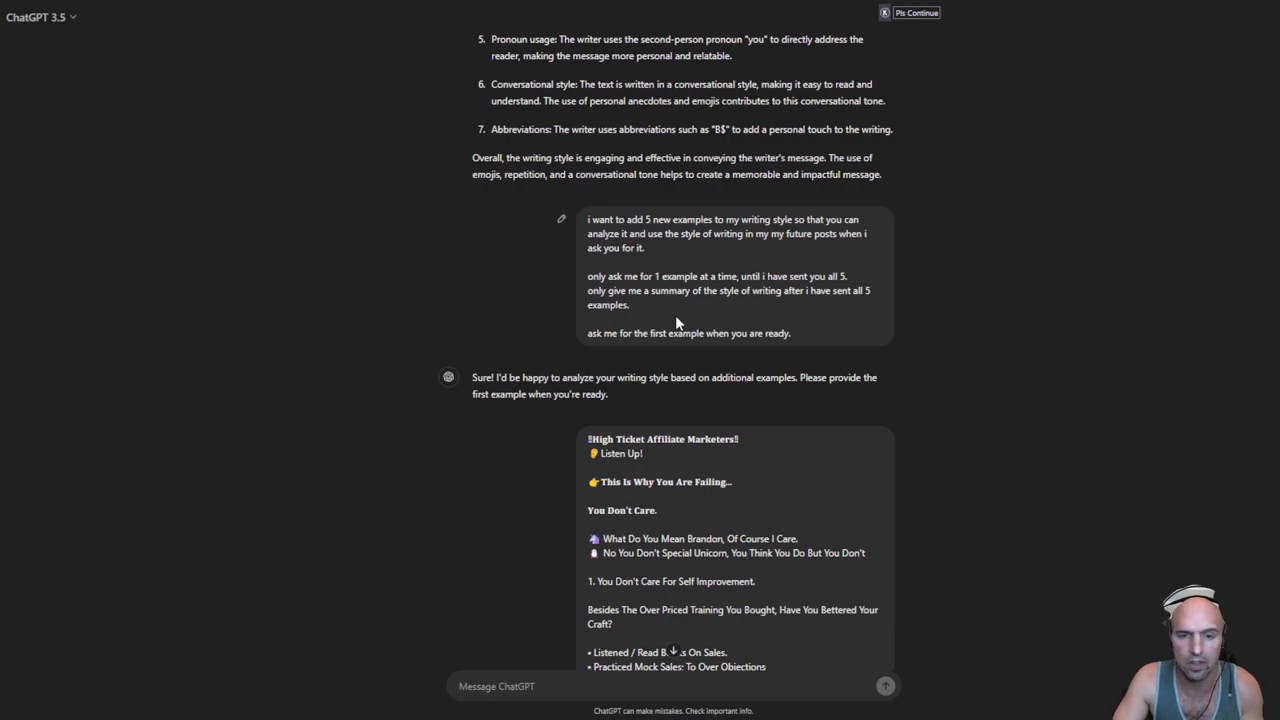
scroll("down", 3)
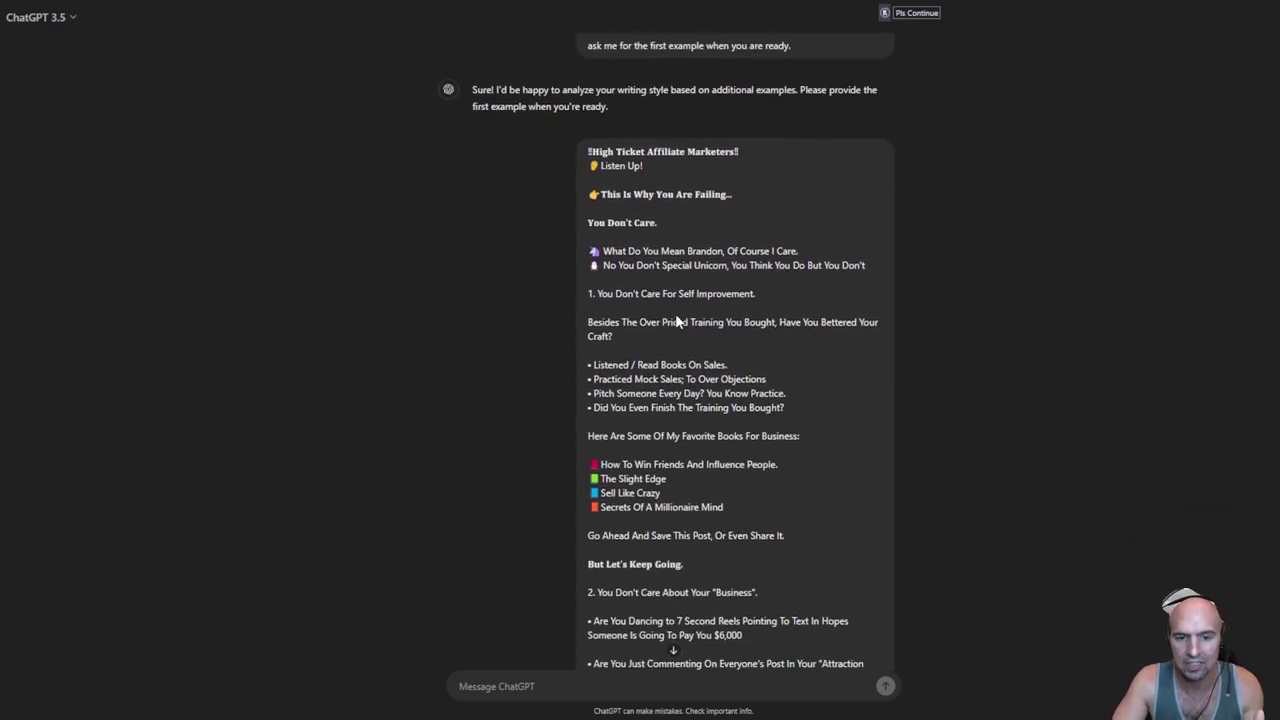
scroll("down", 3)
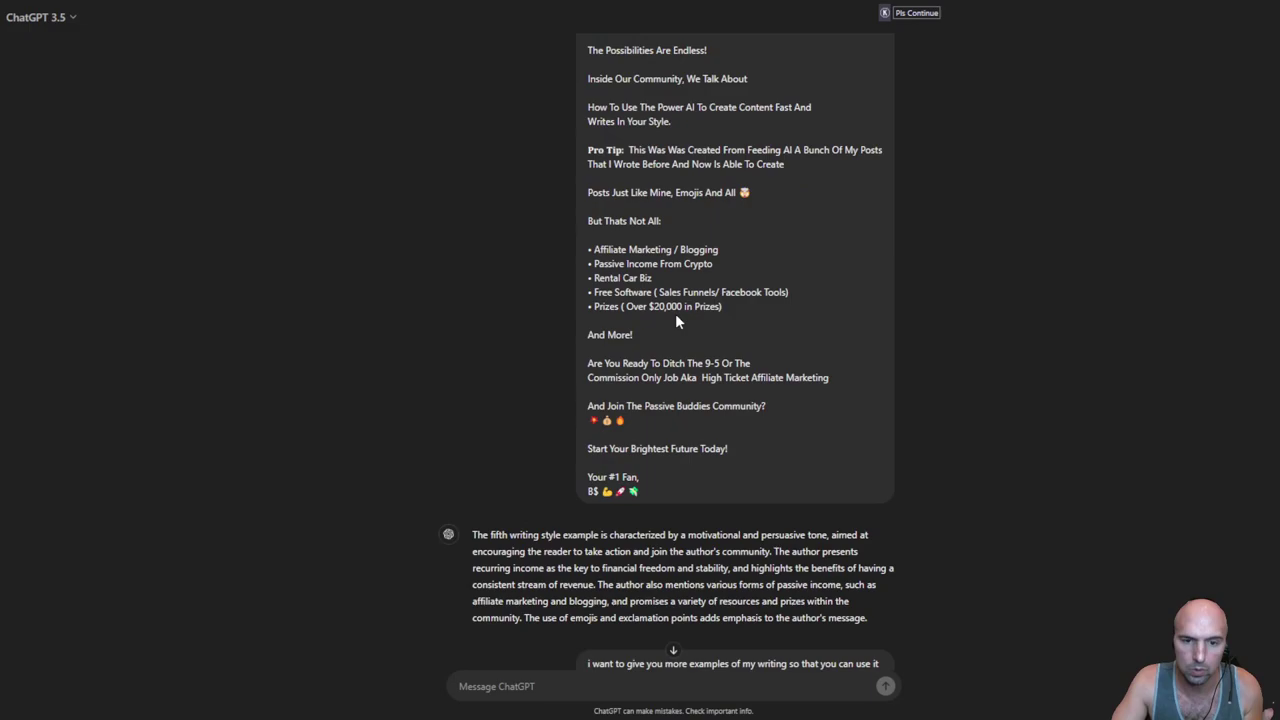
scroll("down", 3)
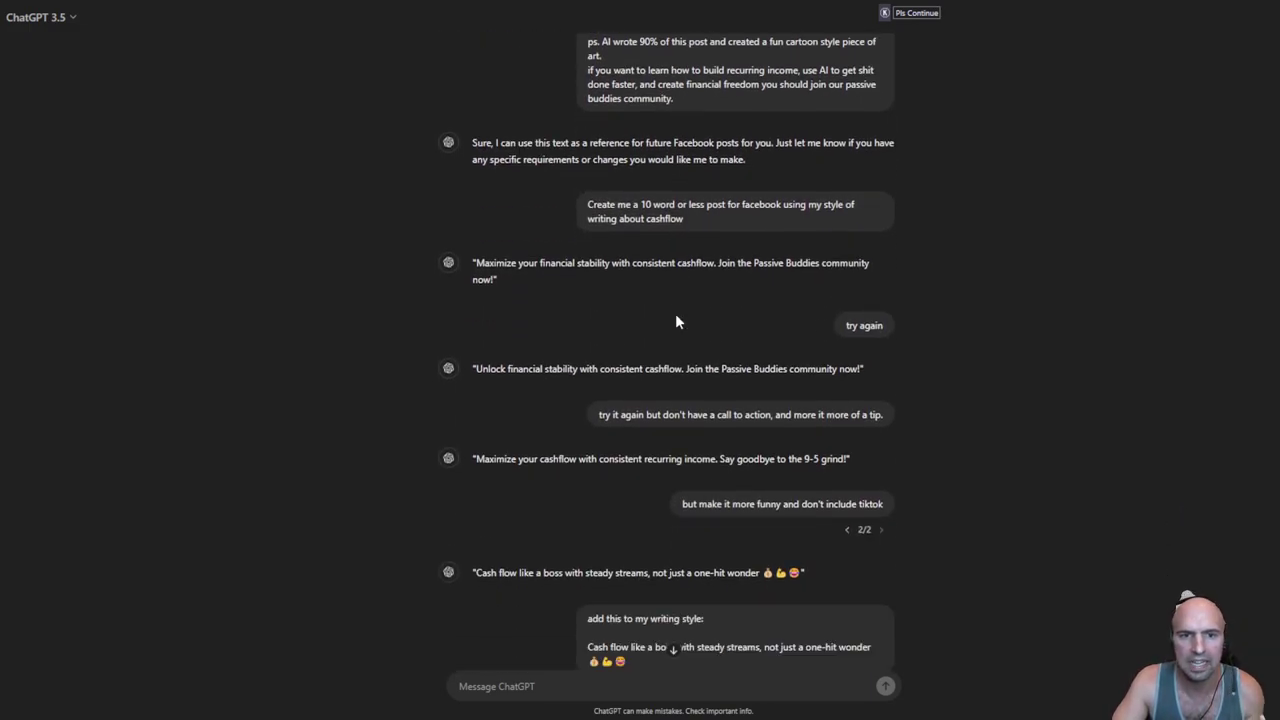
scroll("down", 3)
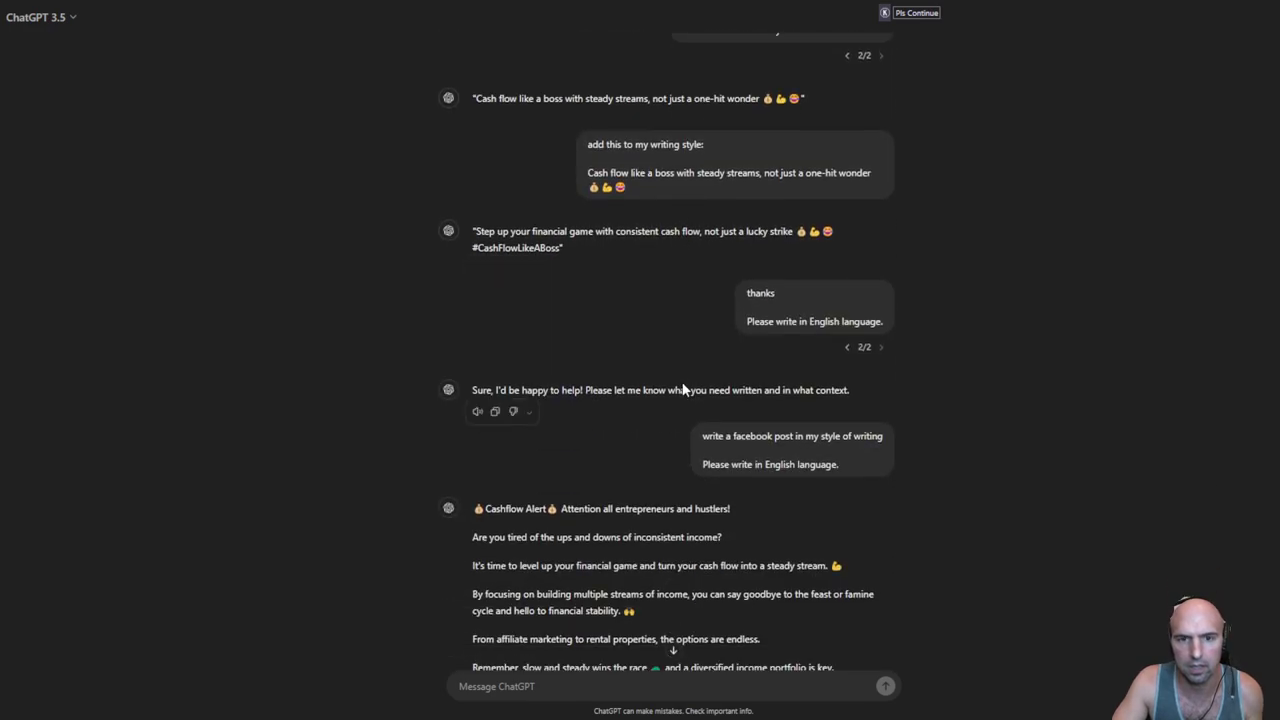
scroll("down", 3)
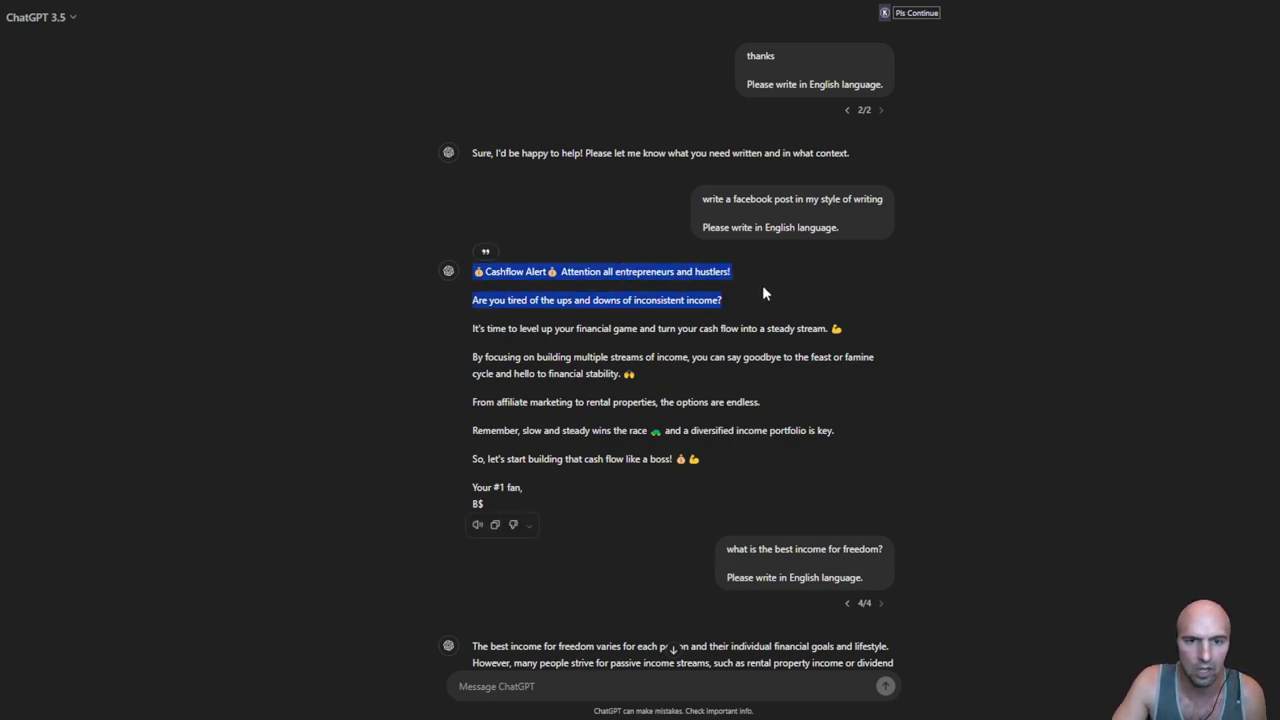
left_click(754, 290)
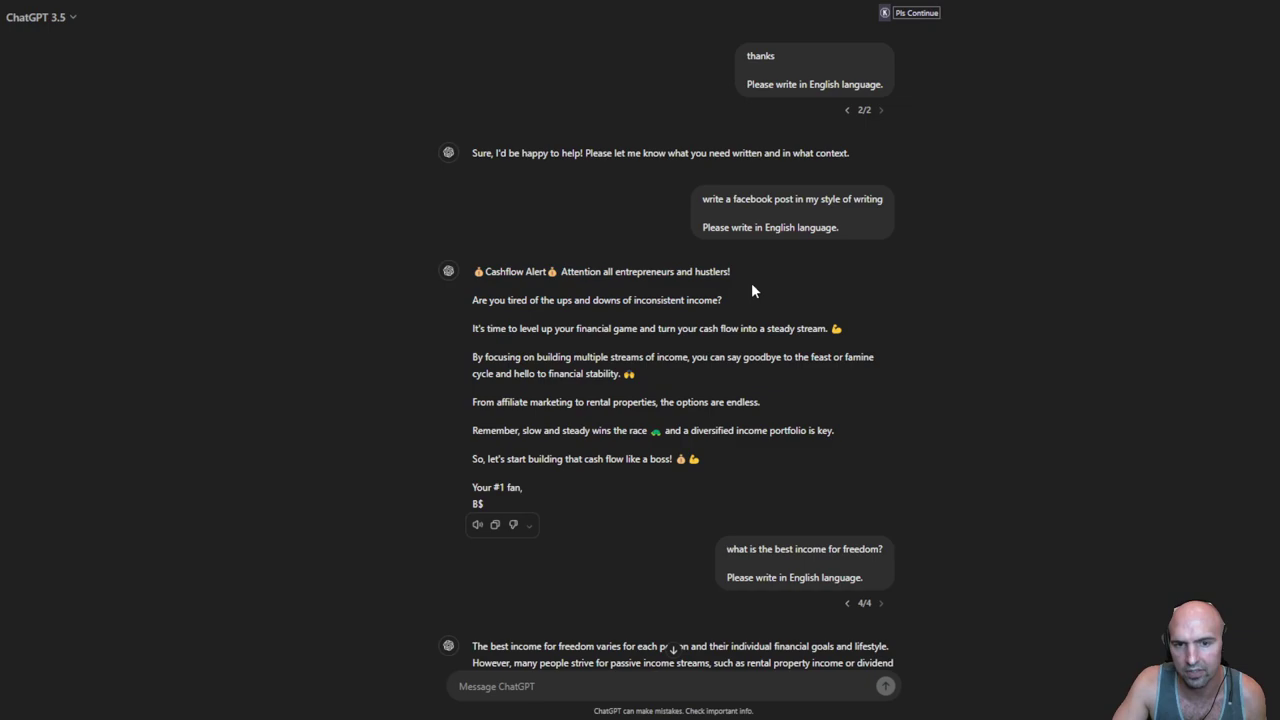
mouse_move(546, 308)
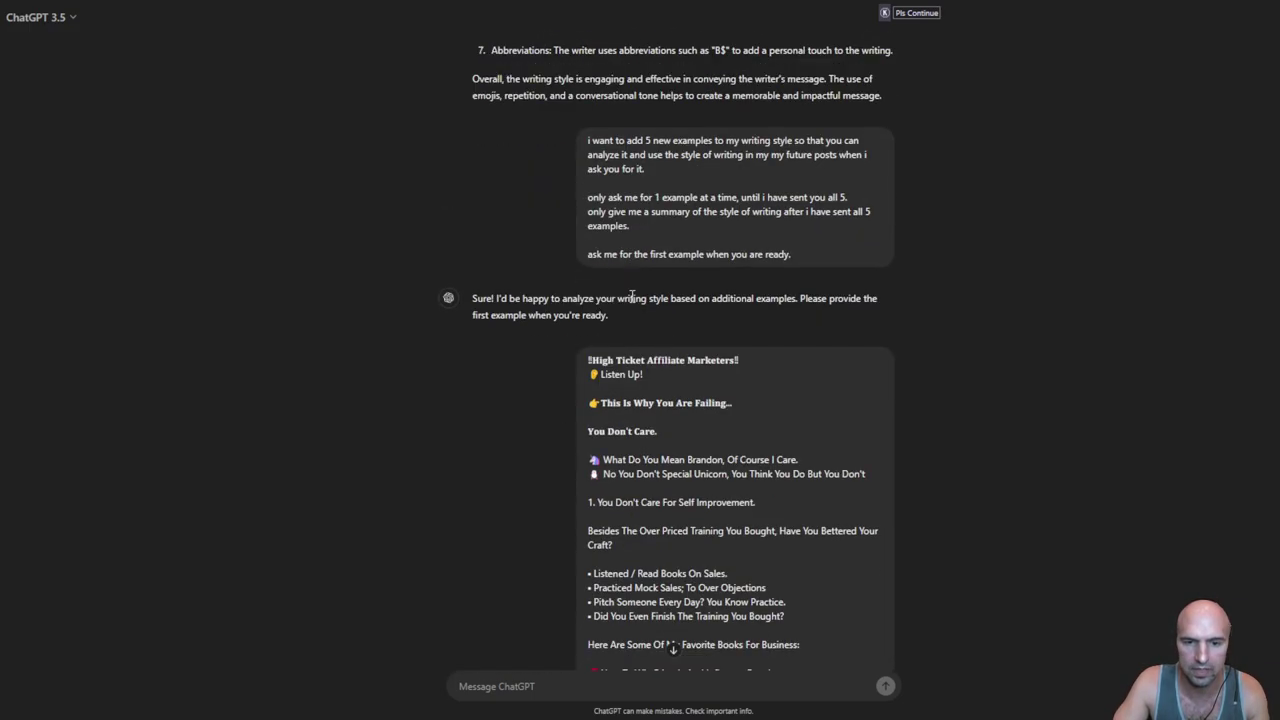
scroll("down", 3)
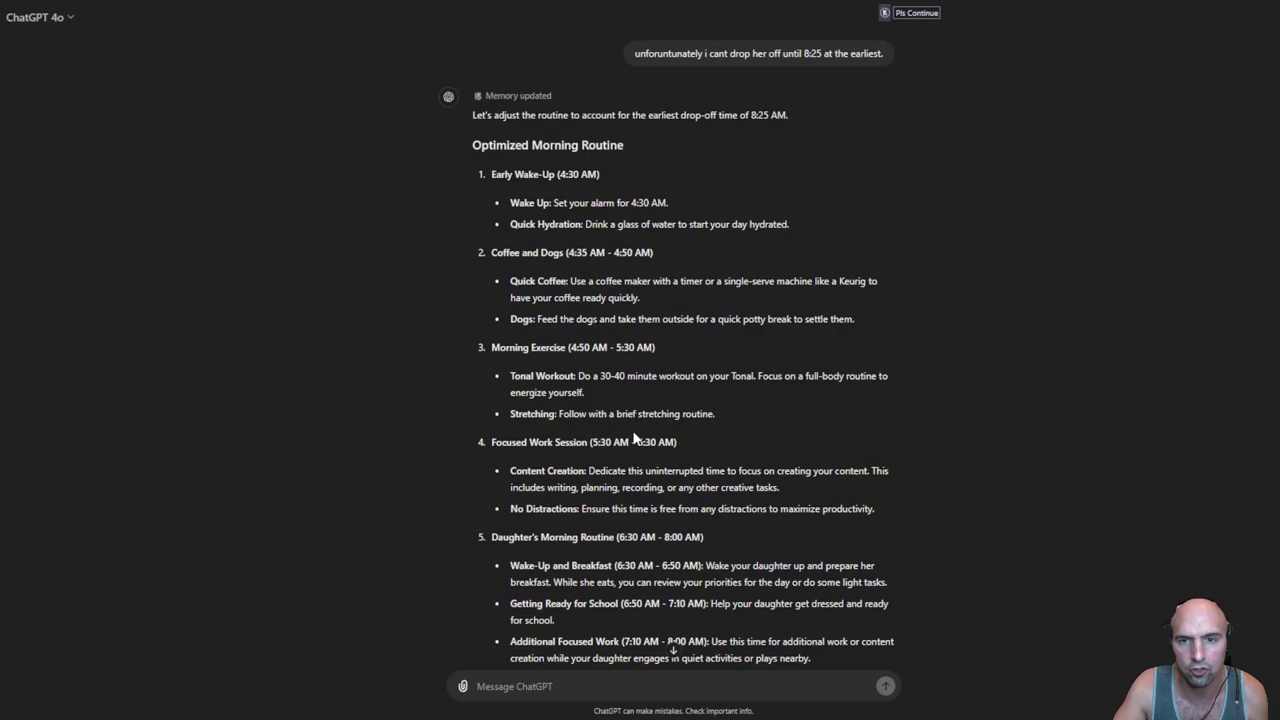
scroll("down", 3)
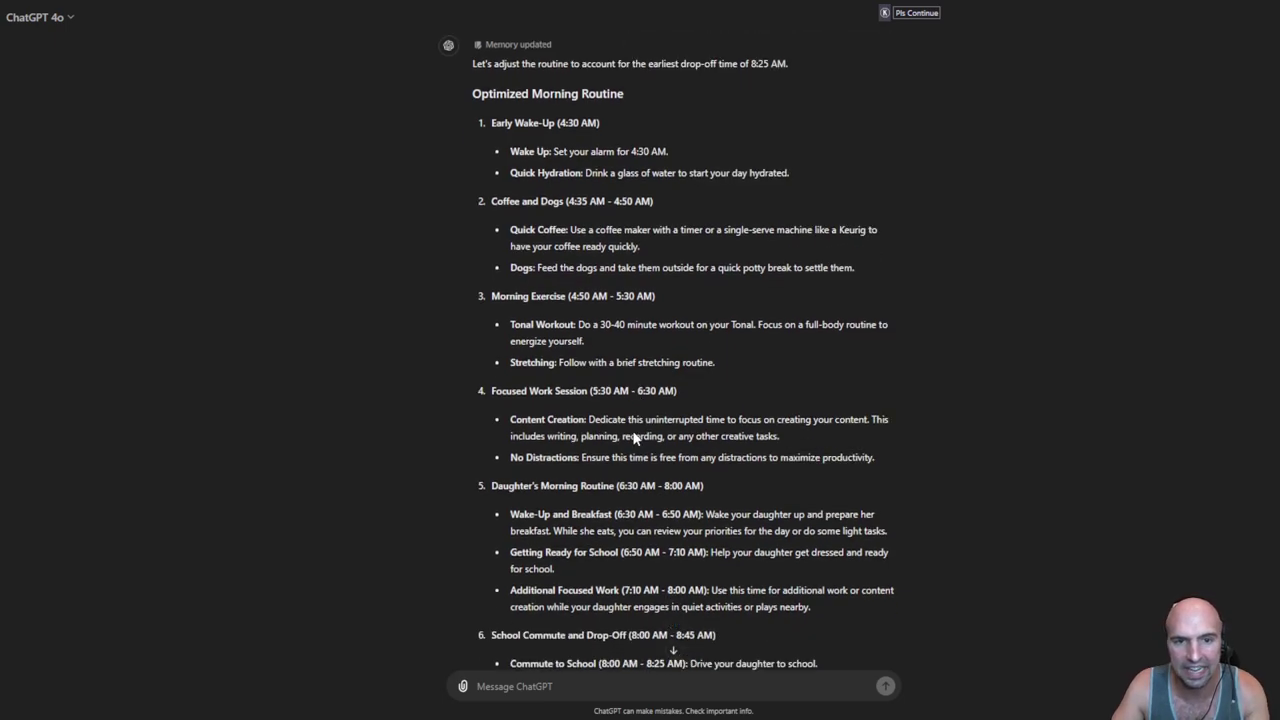
scroll("down", 3)
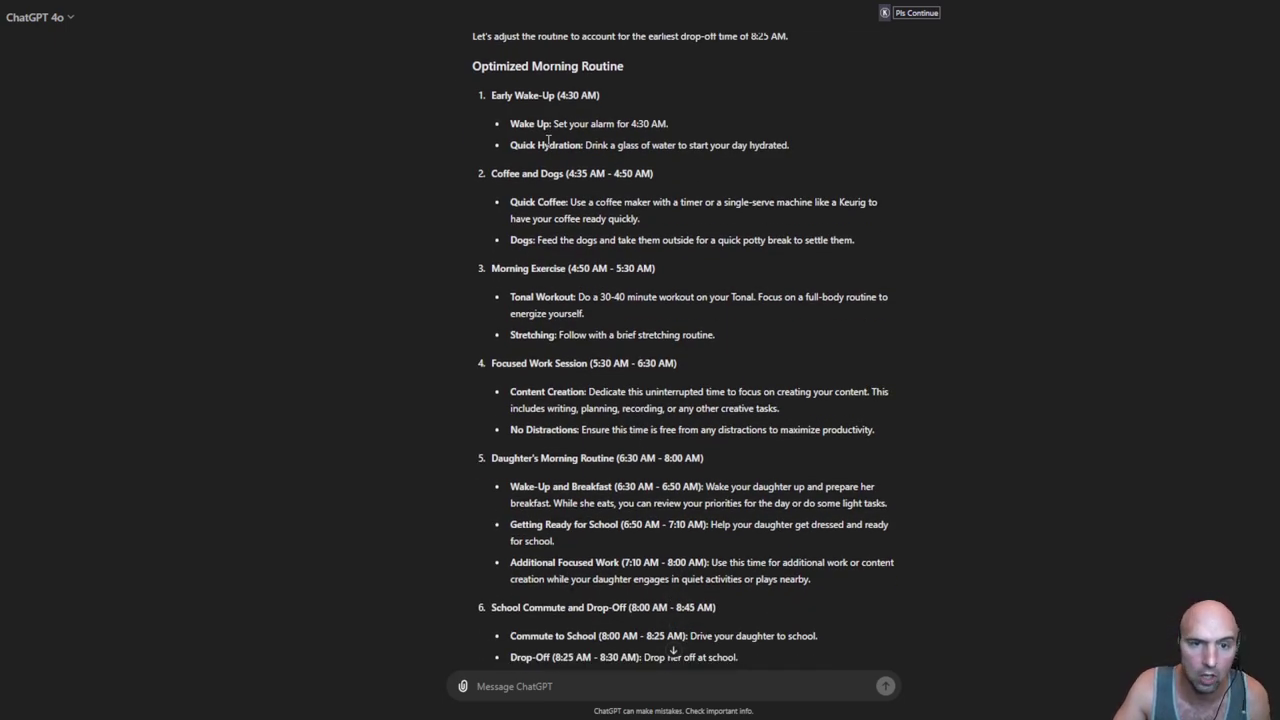
mouse_move(528, 196)
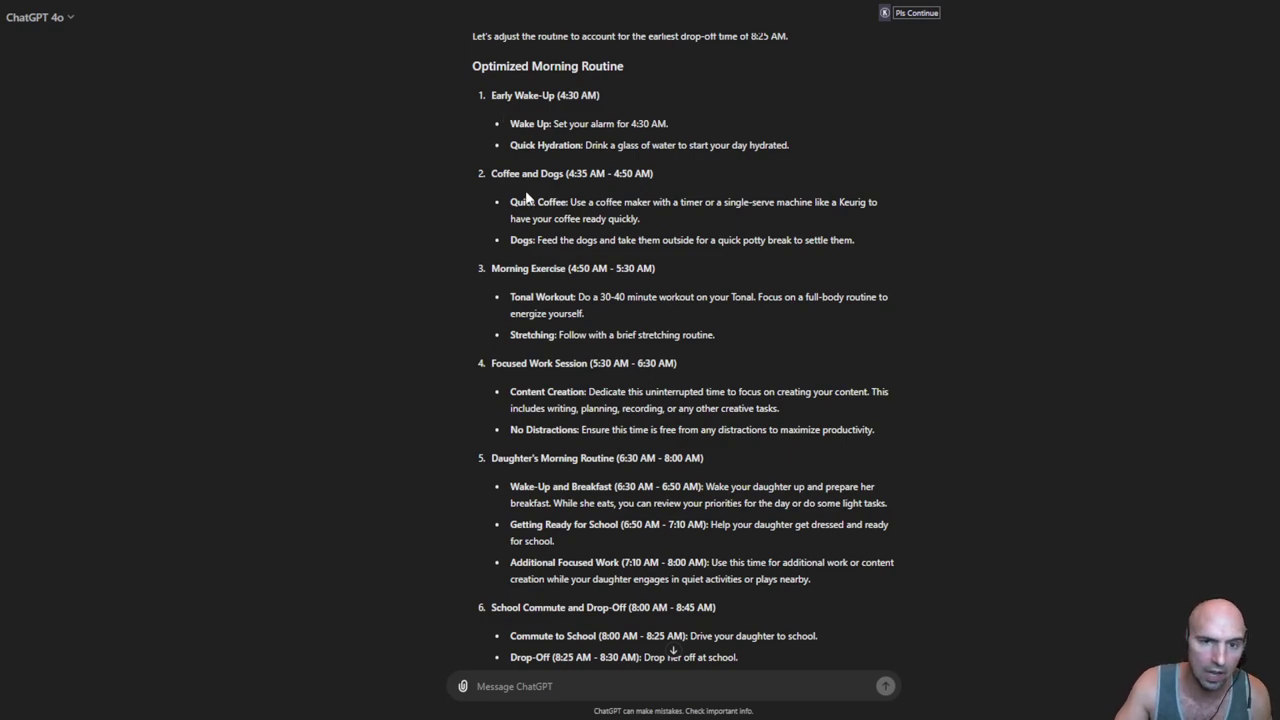
mouse_move(608, 336)
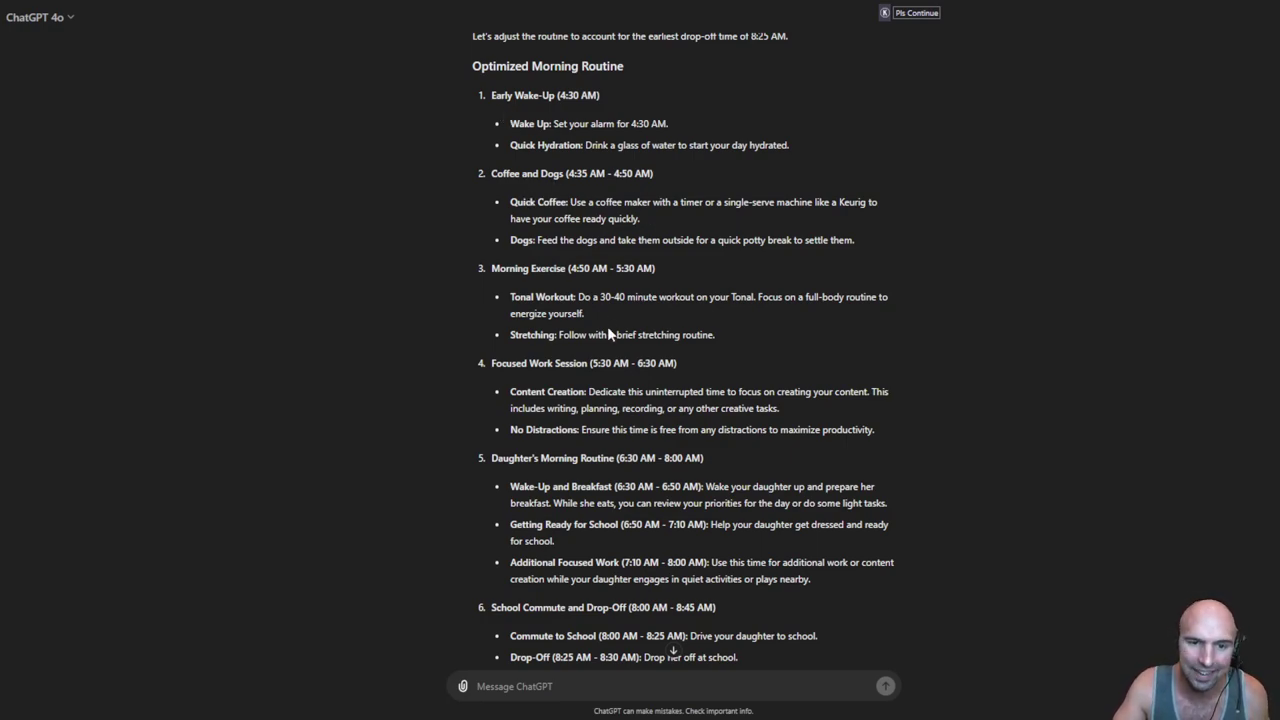
scroll("down", 3)
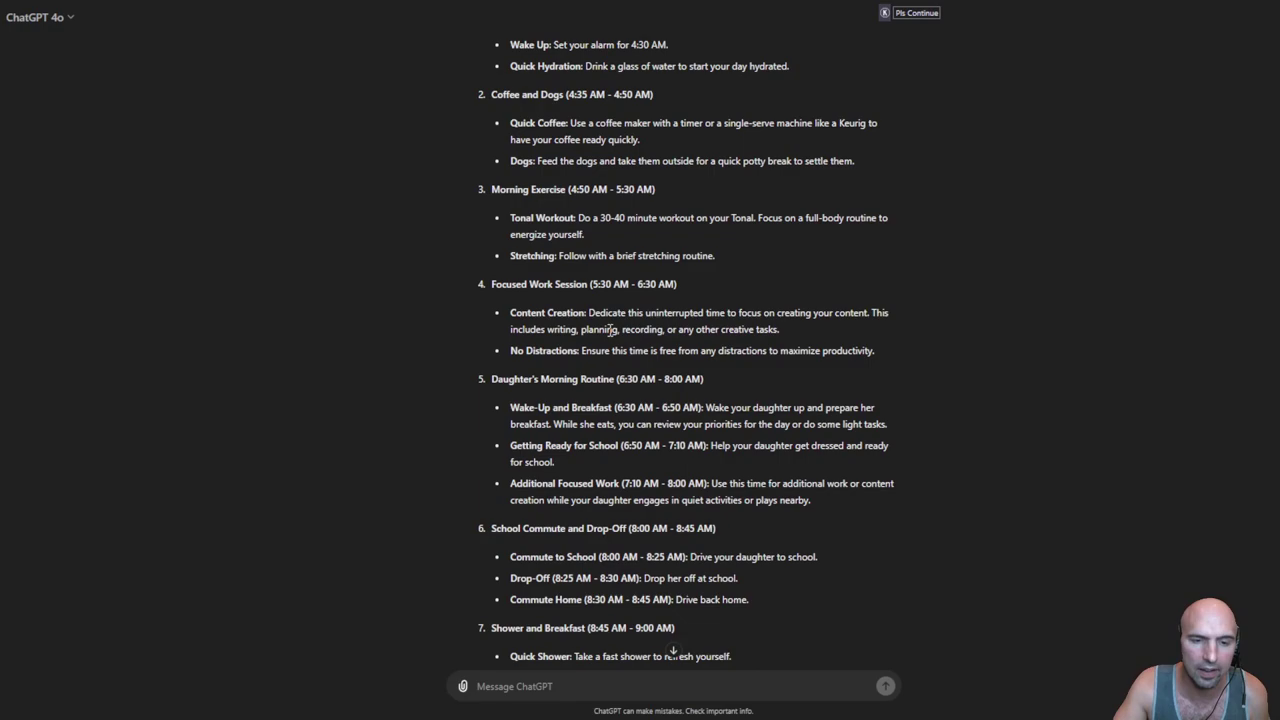
mouse_move(560, 206)
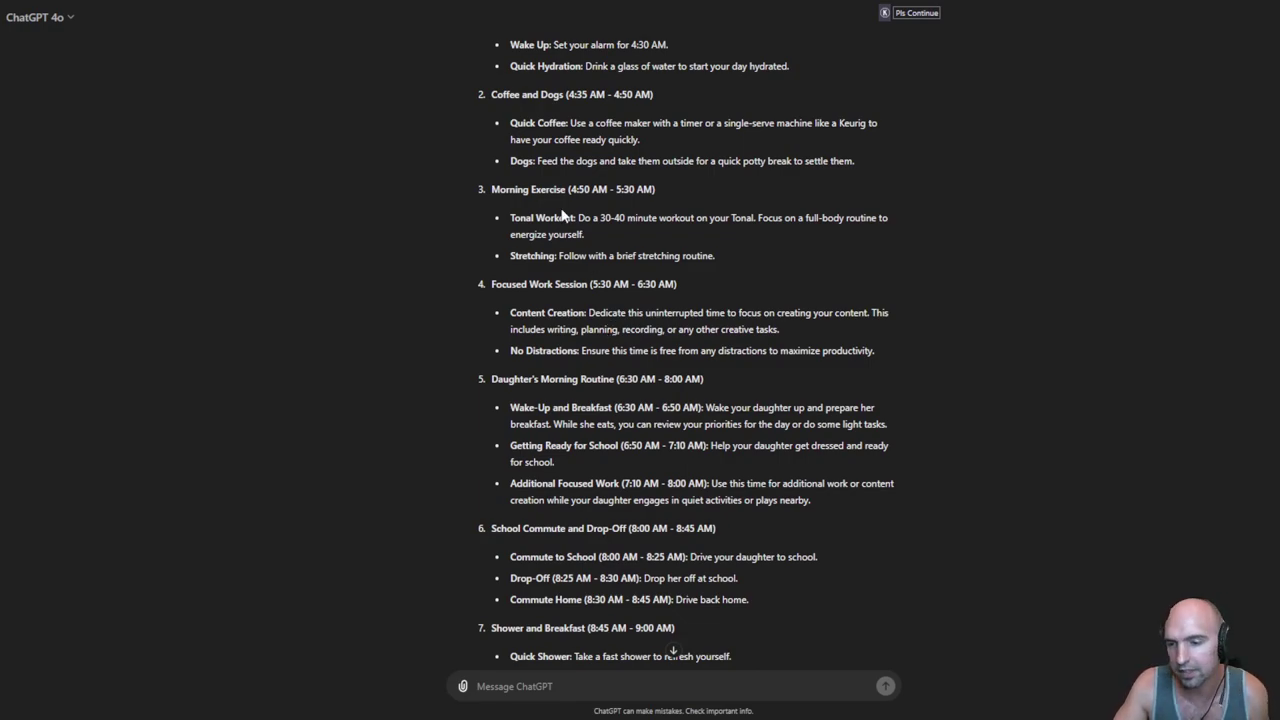
mouse_move(552, 202)
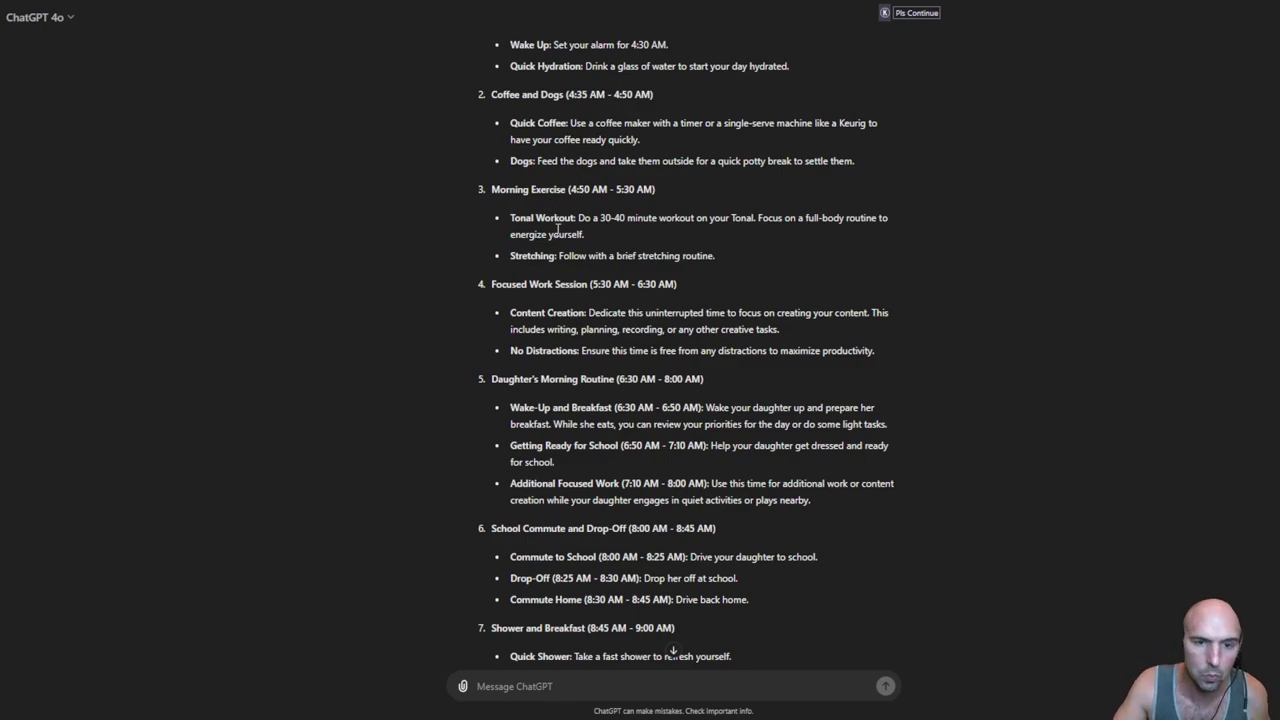
scroll("down", 3)
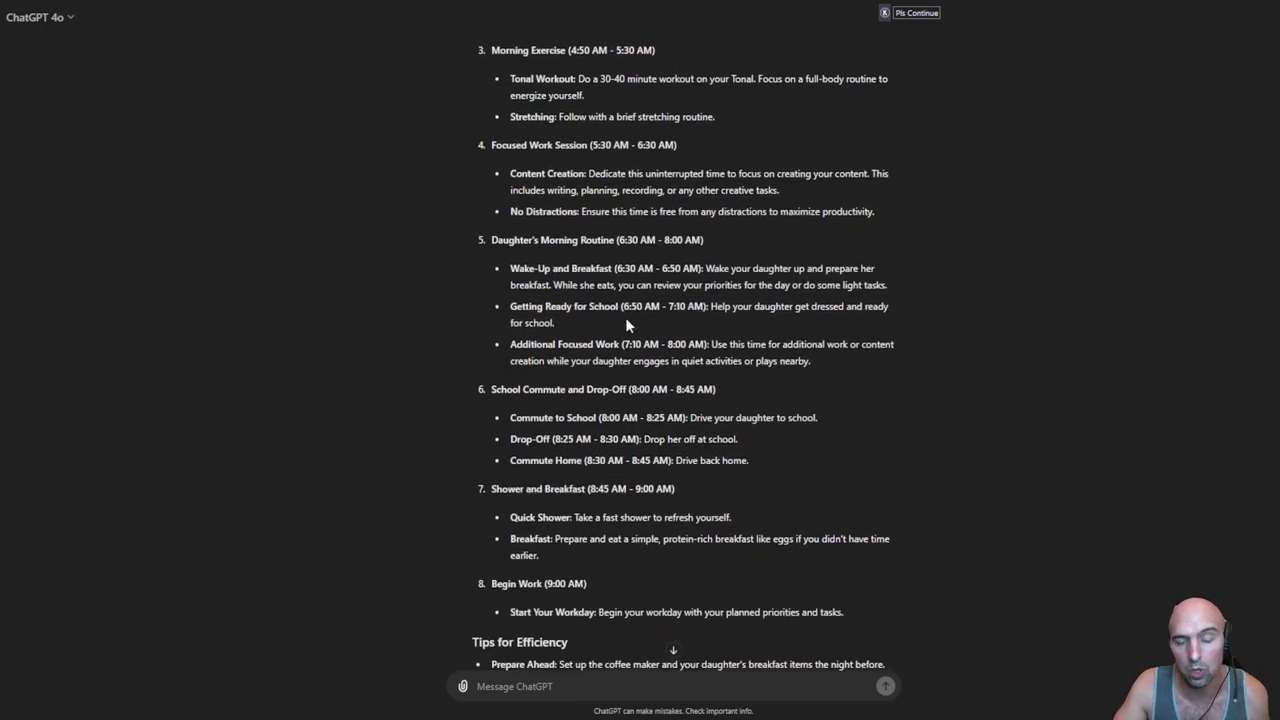
scroll("down", 3)
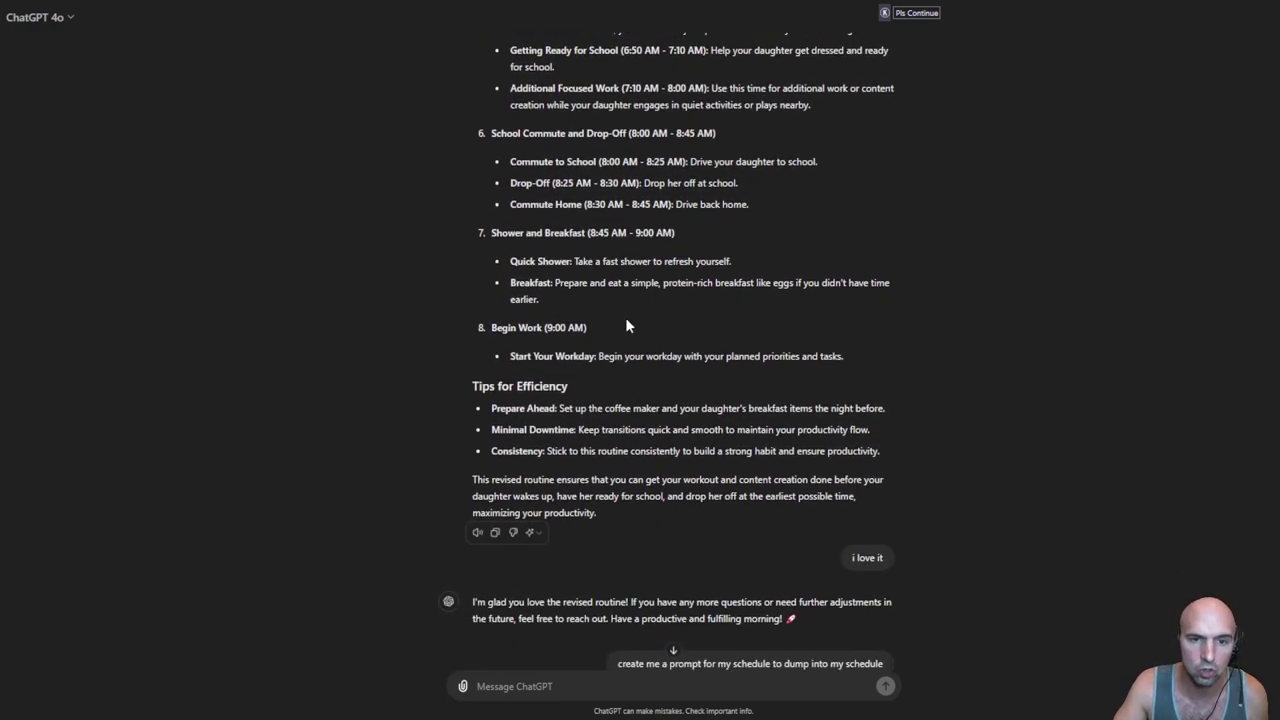
scroll("down", 3)
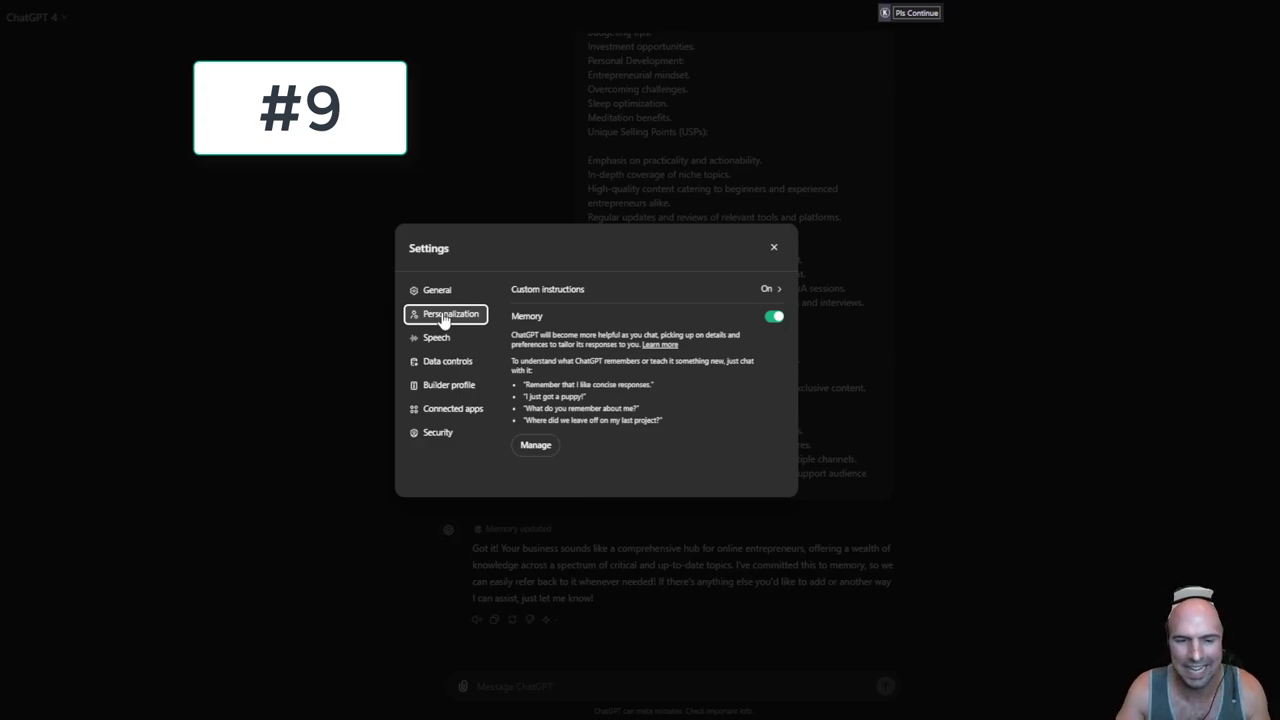
mouse_move(770, 296)
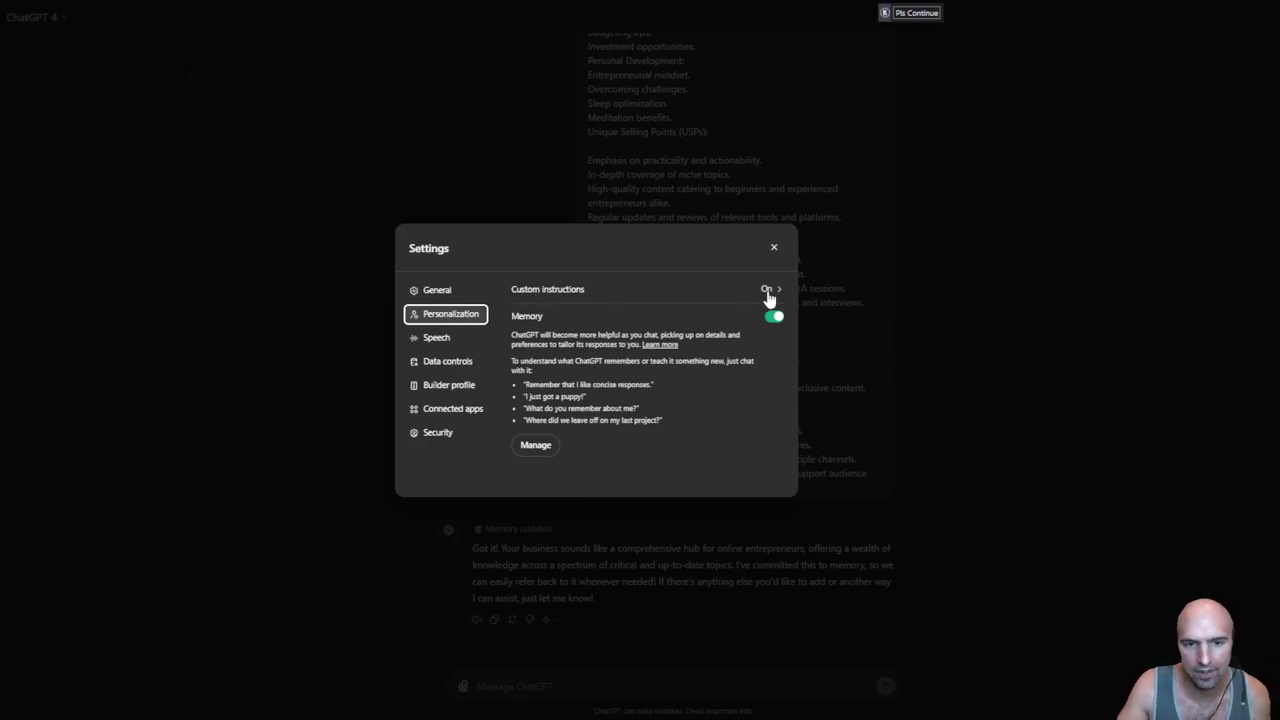
Step: Open the Memory list and highlight the full day schedule from 4:30 AM to 5:00 PM entry
left_click(768, 294)
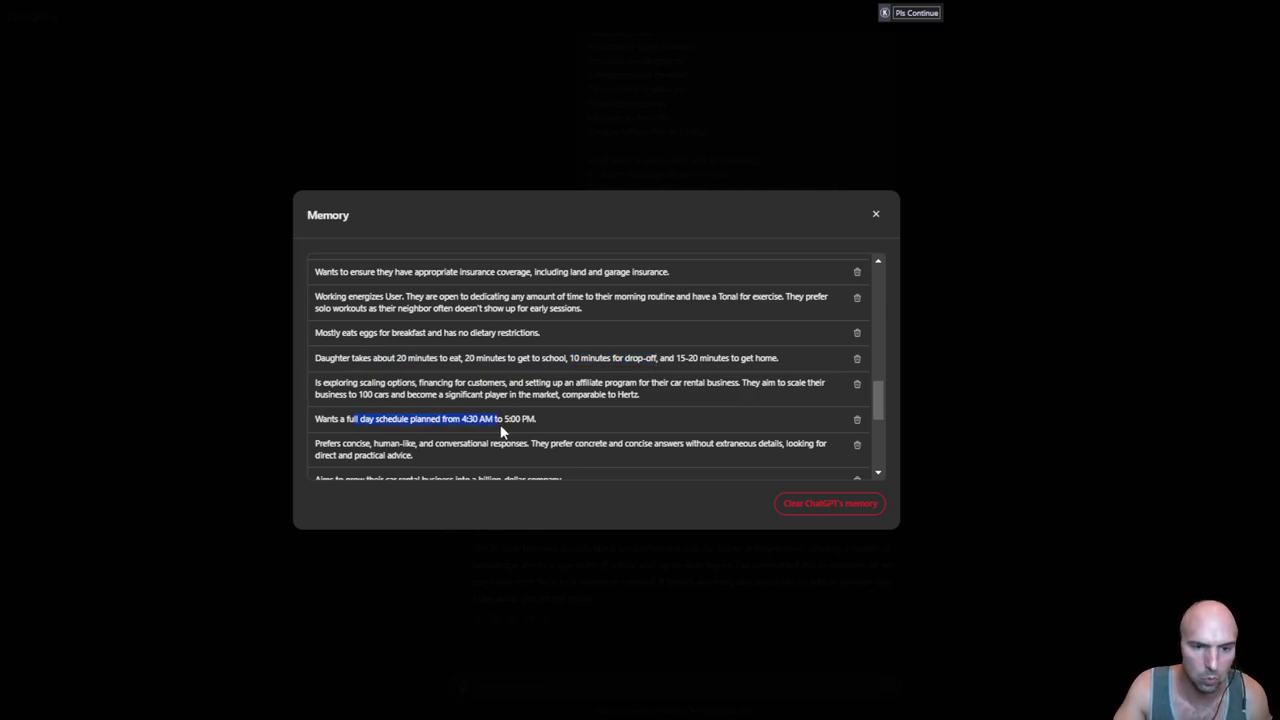
left_click_drag(496, 418, 536, 418)
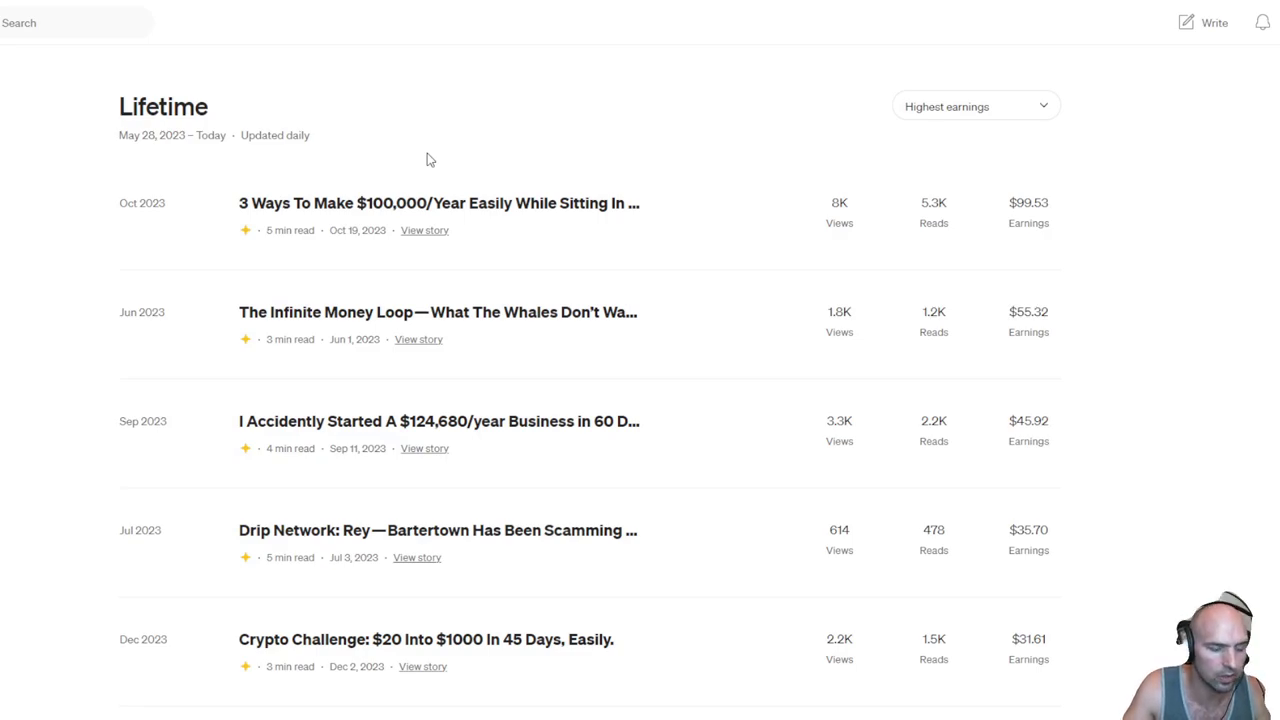
Step: Select all of the Medium Lifetime stats page to copy the story titles, views, reads and earnings
key("ctrl+a")
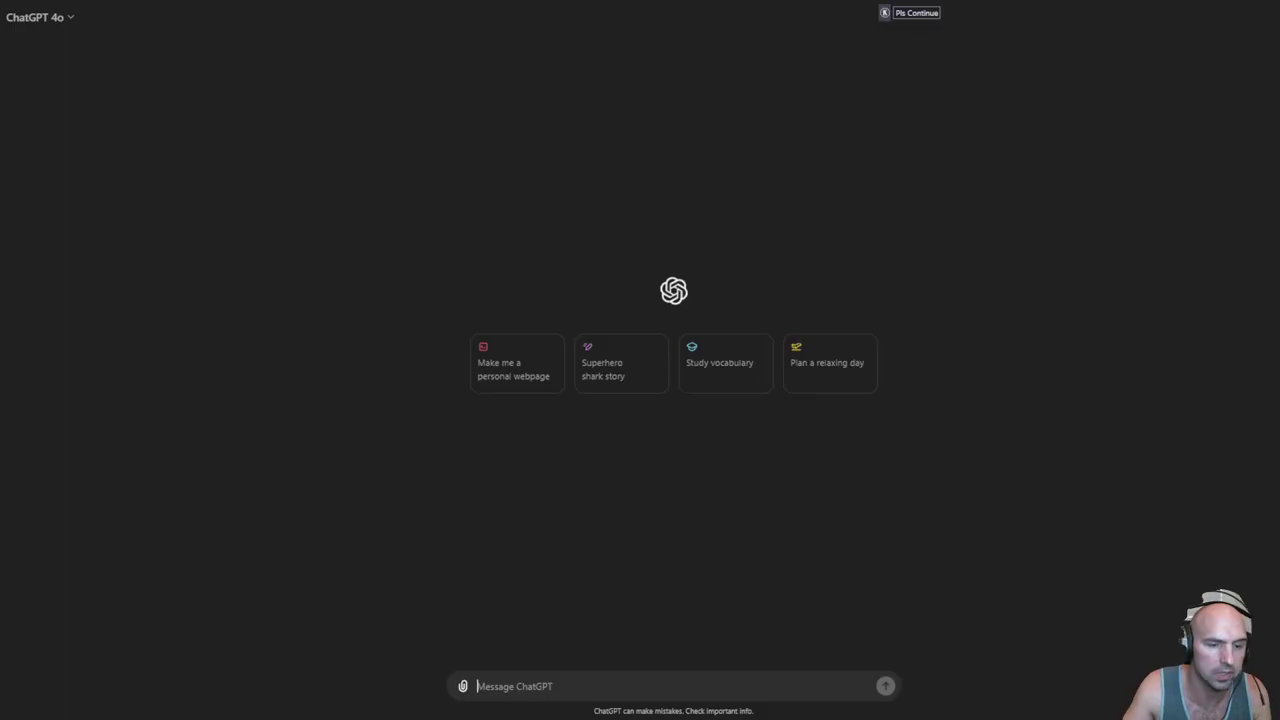
Step: Send a new chat explaining the Medium data columns (title, views, reads, earnings) with the pasted stats
type("here is")
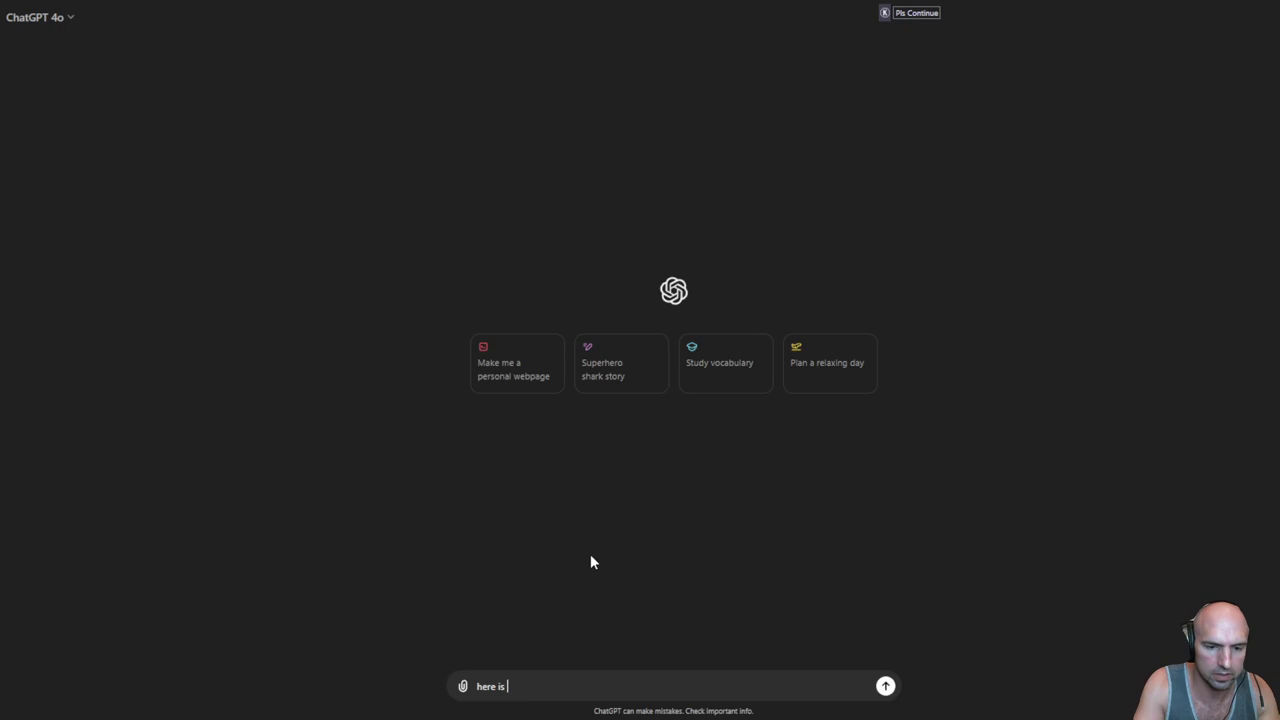
type("some data from")
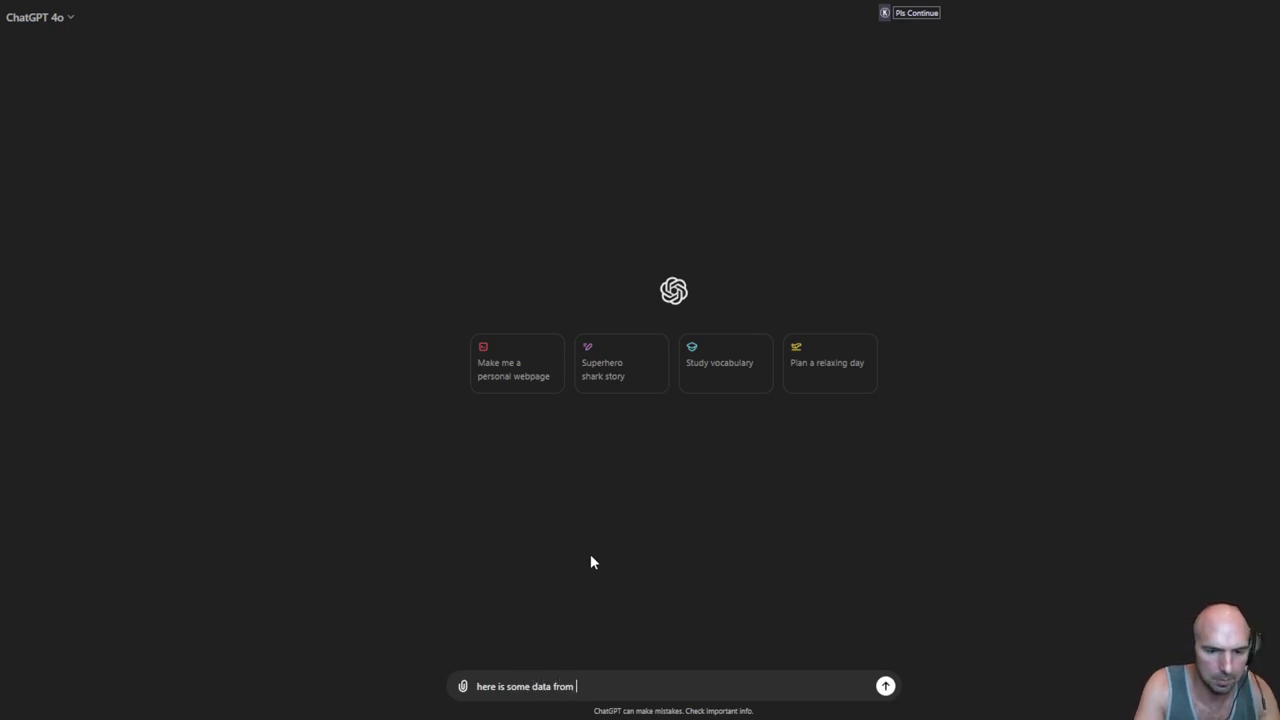
type("medium from")
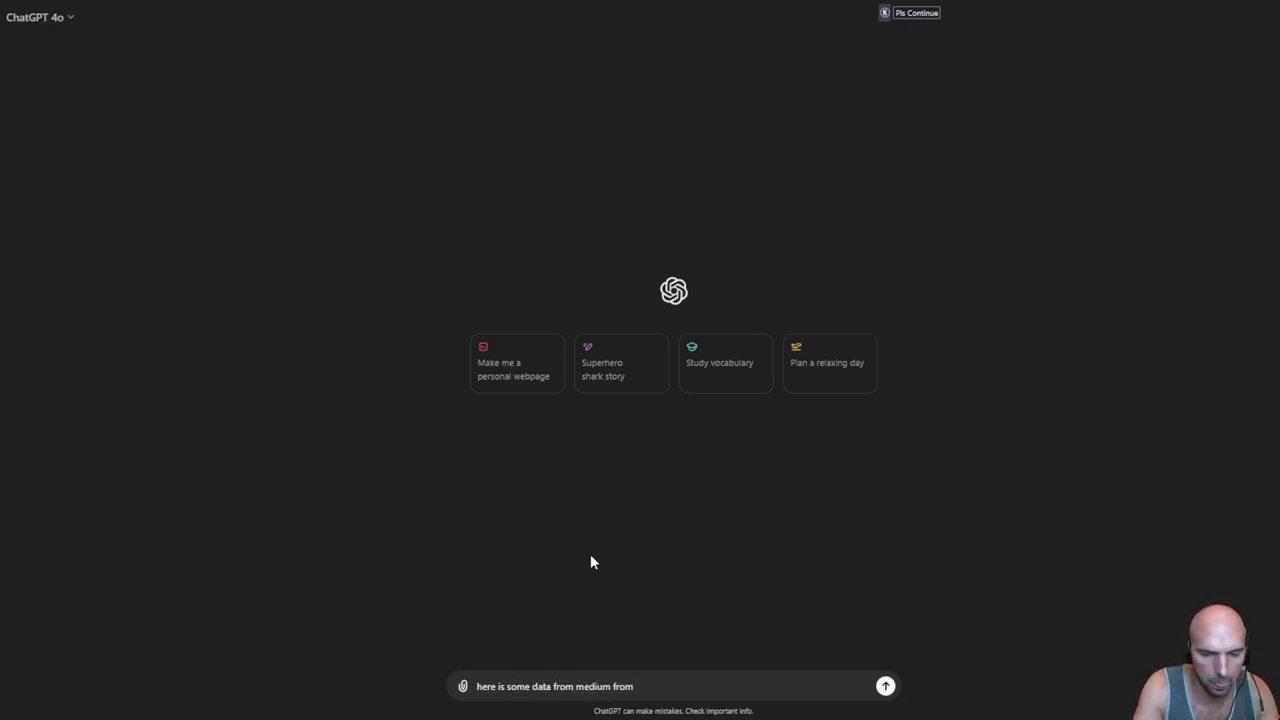
type("title,")
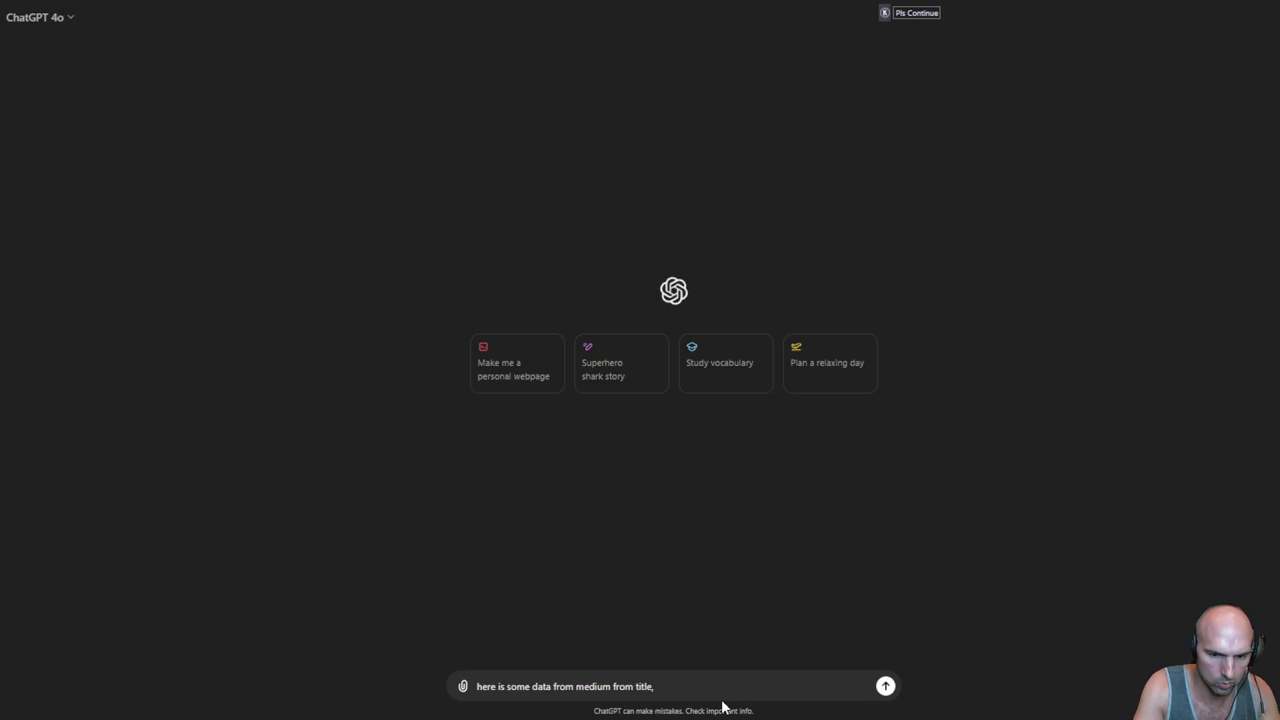
type("views, reads")
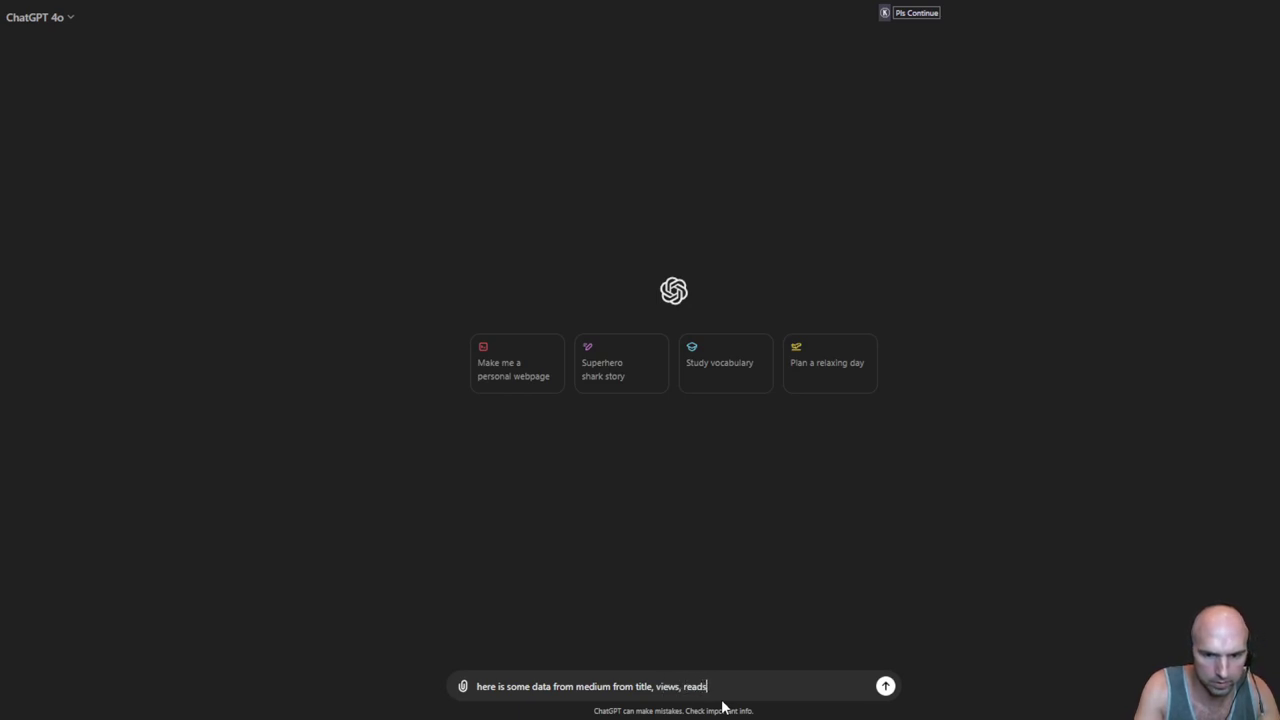
type("and earnings are the")
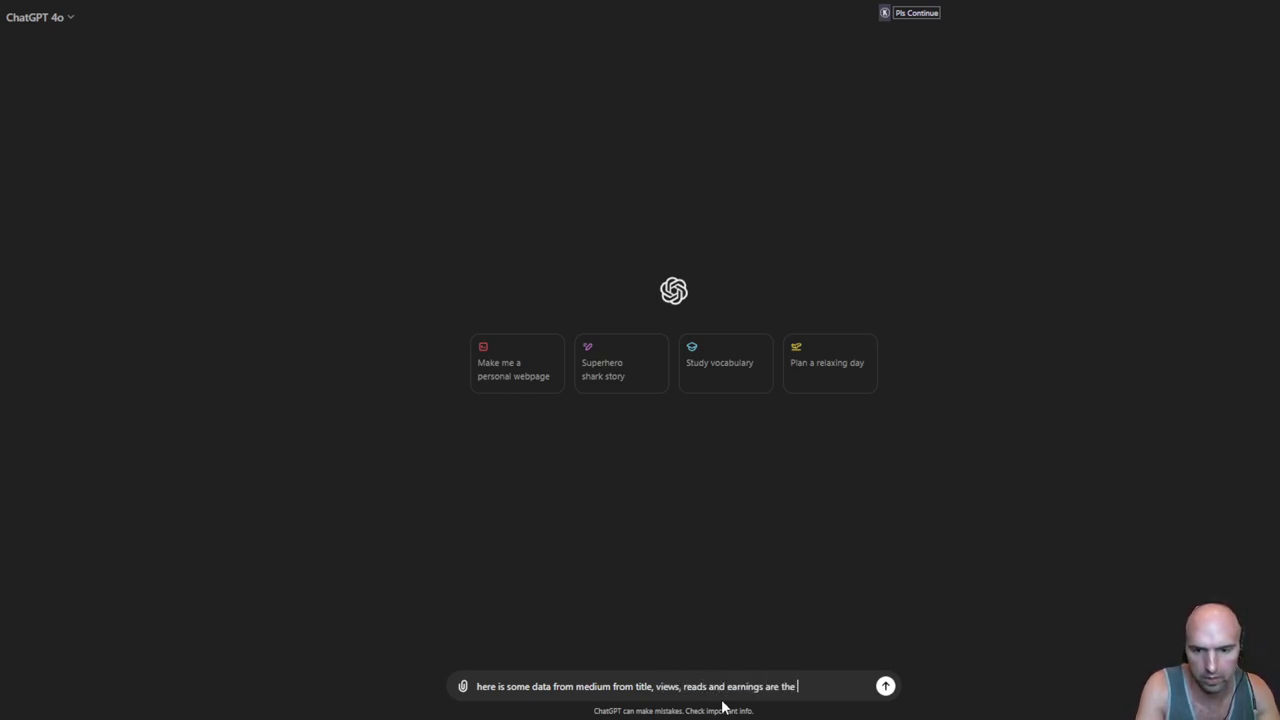
type("numbers... what does the data say?")
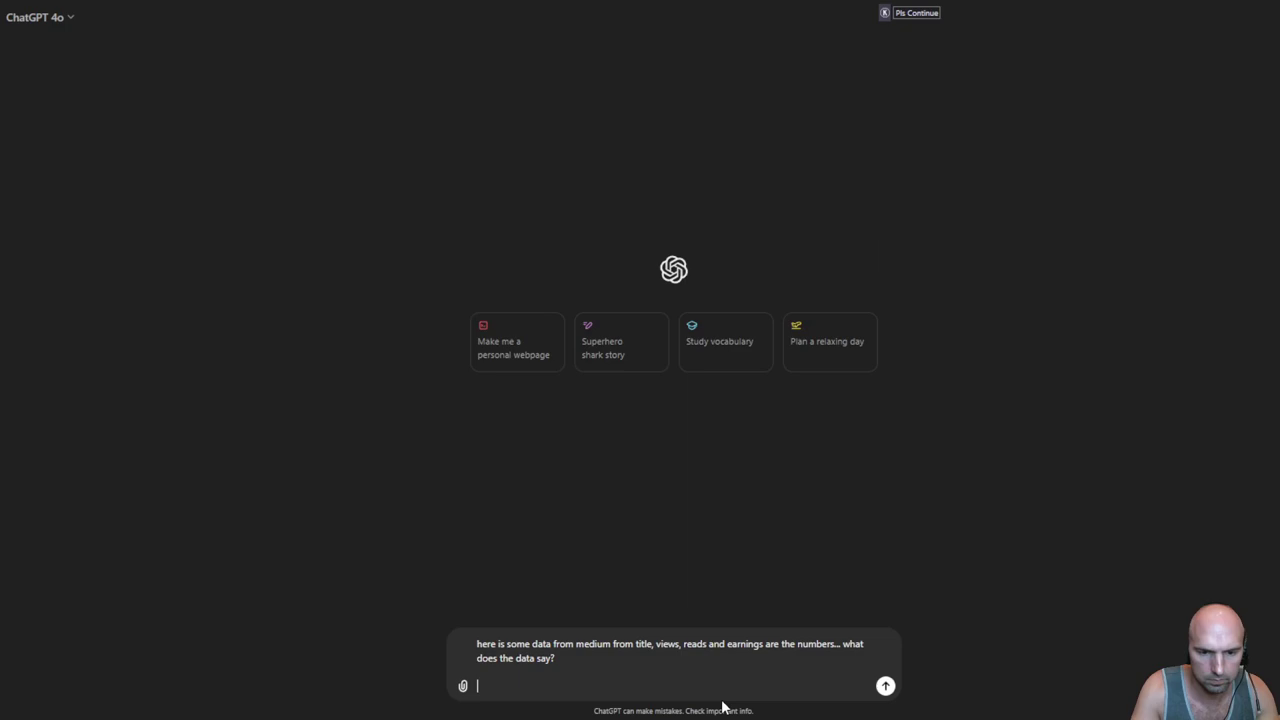
left_click(884, 686)
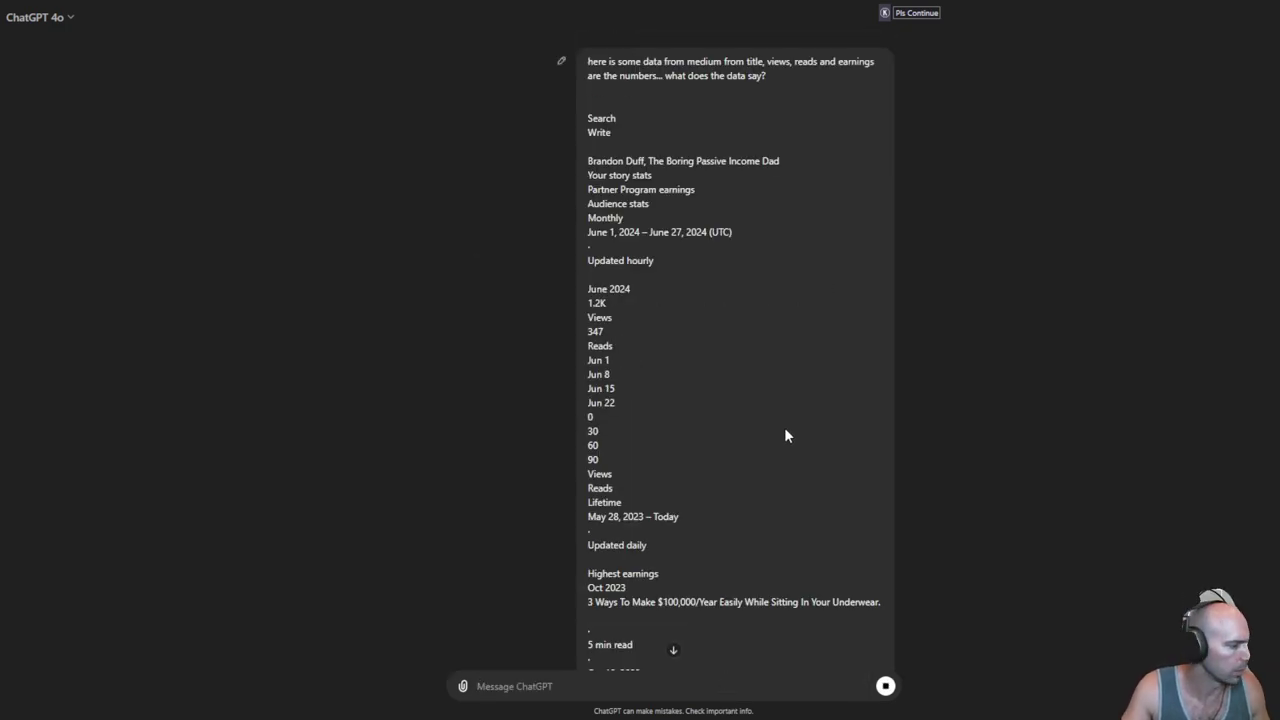
Step: Read ChatGPT's monthly and lifetime analysis ranking the top-earning stories
scroll("down", 3)
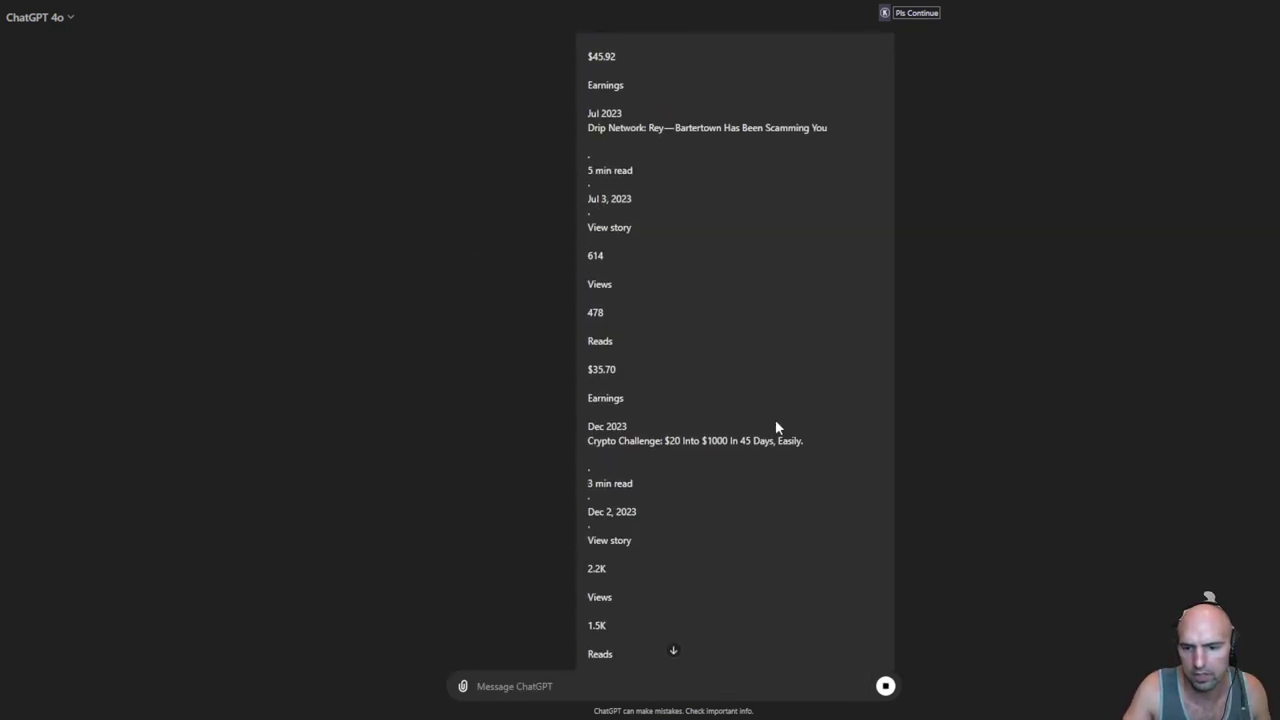
scroll("down", 3)
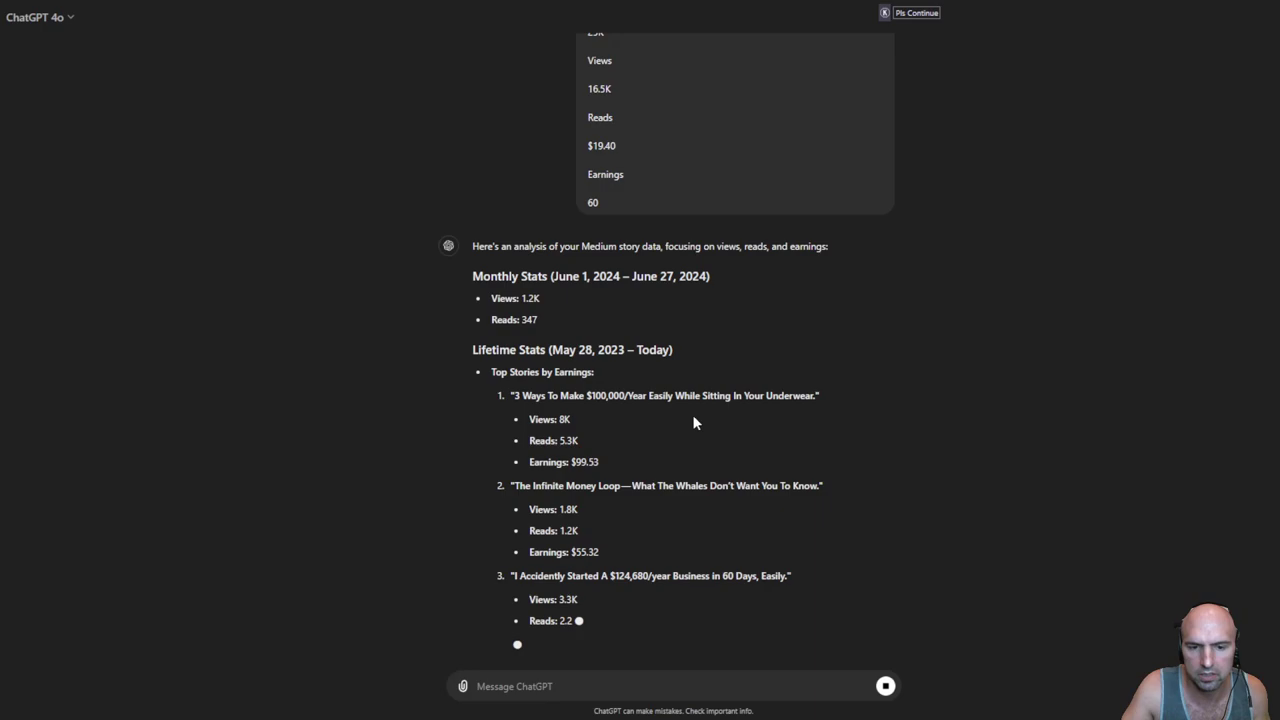
scroll("down", 3)
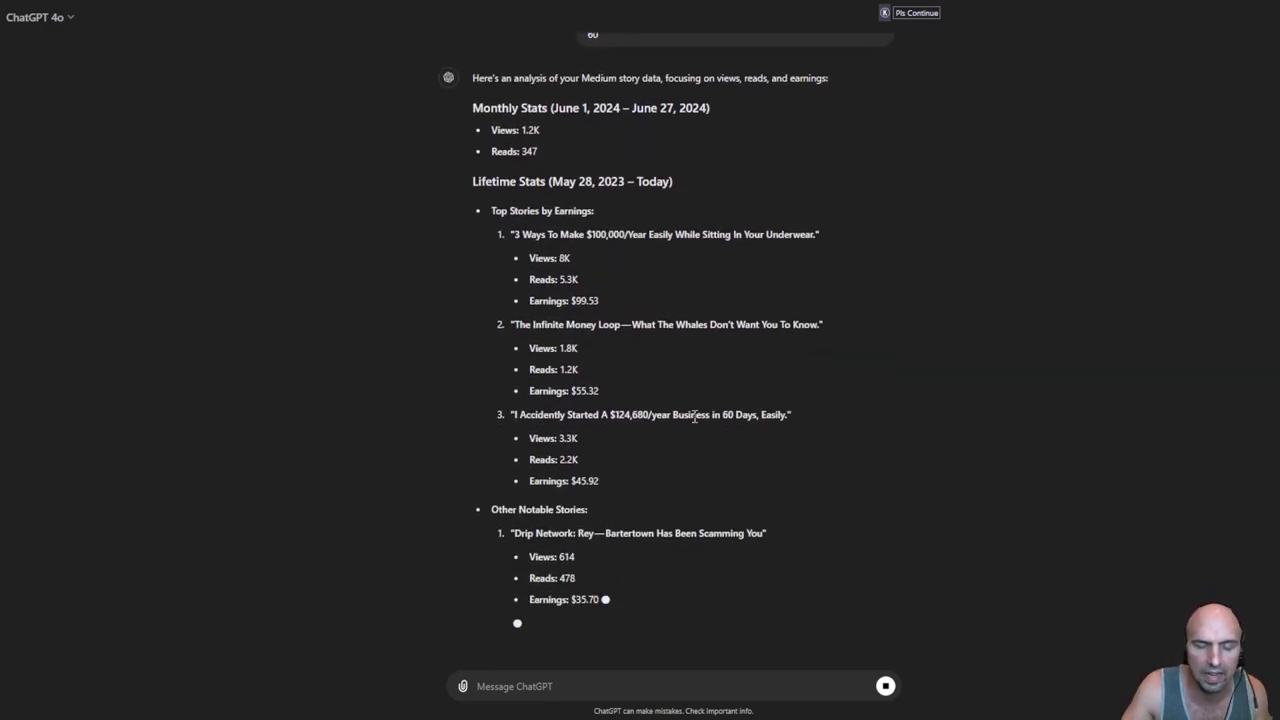
scroll("down", 3)
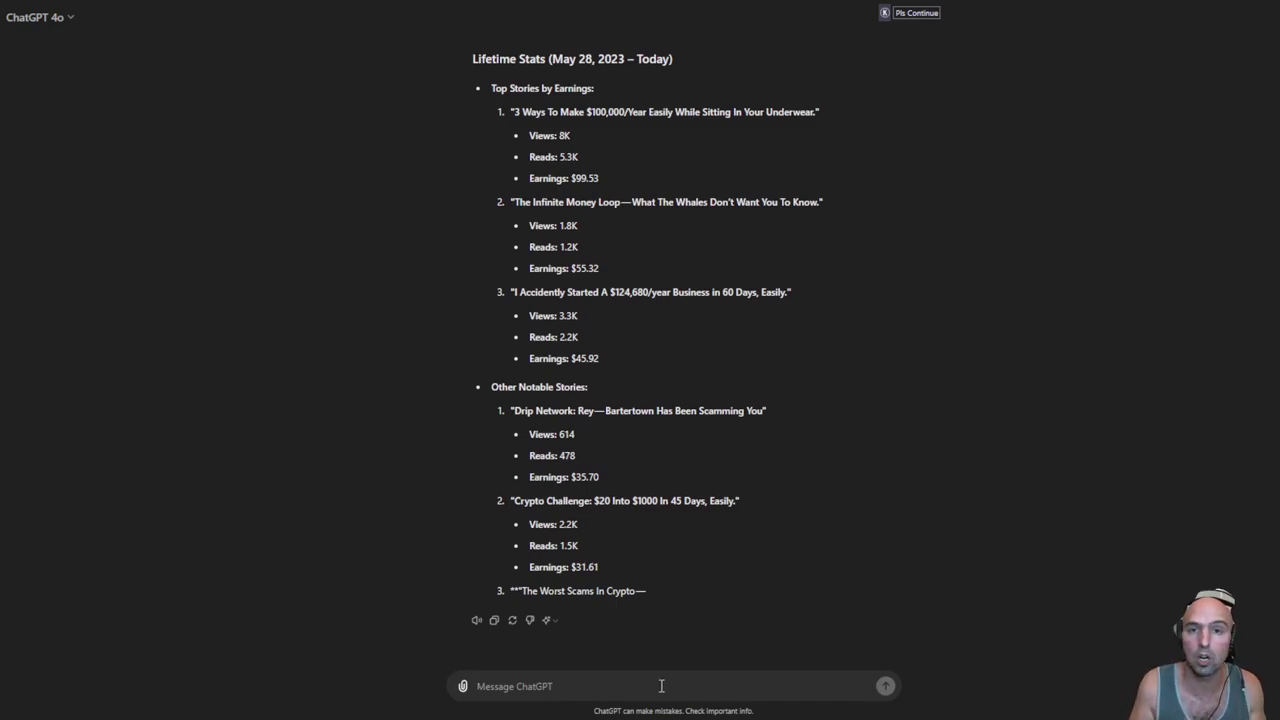
Step: Ask for 10 more article titles with read-to-earnings ratios similar to the top stories and read the answer
type("crerate 10")
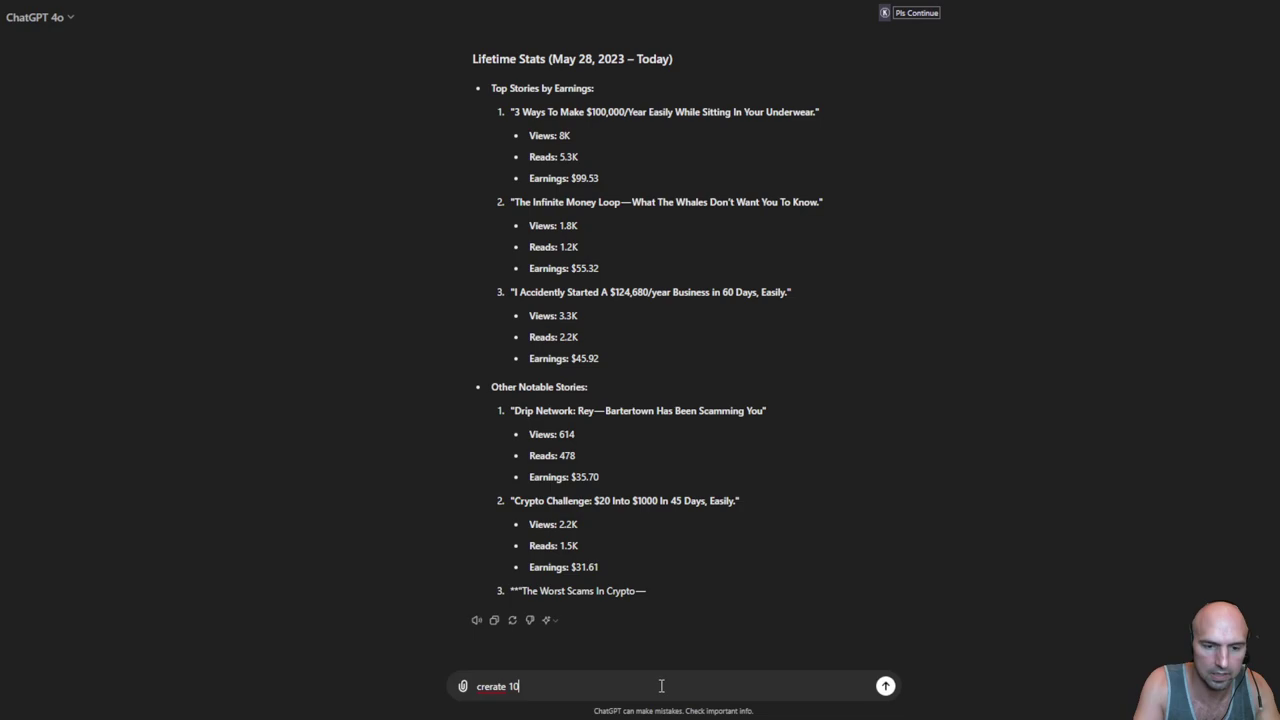
type("more tiyles")
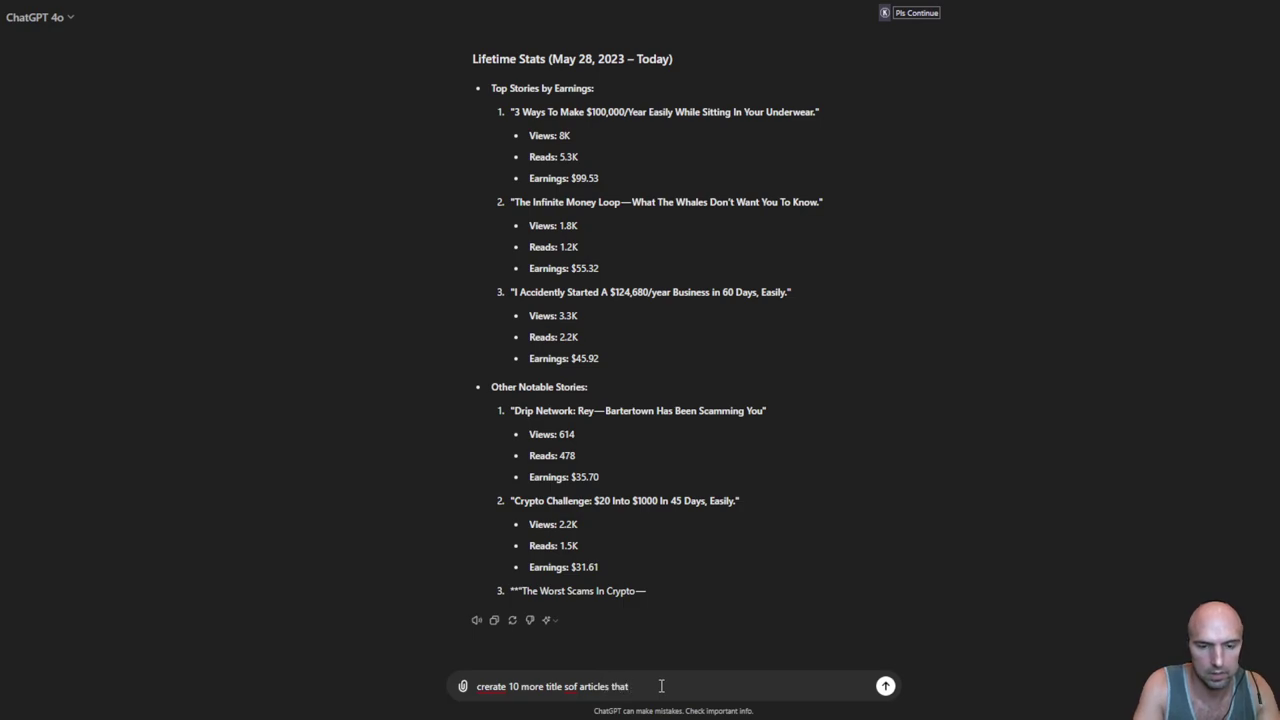
type("h")
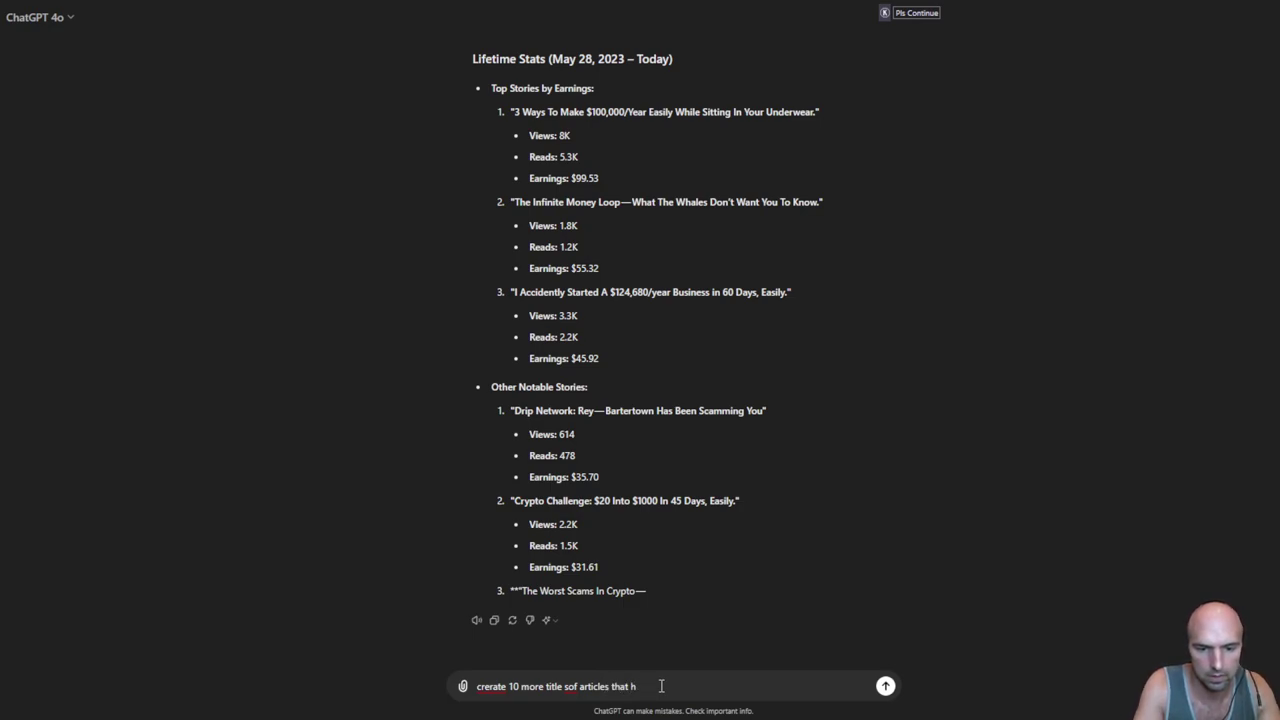
type("had similar read to earning")
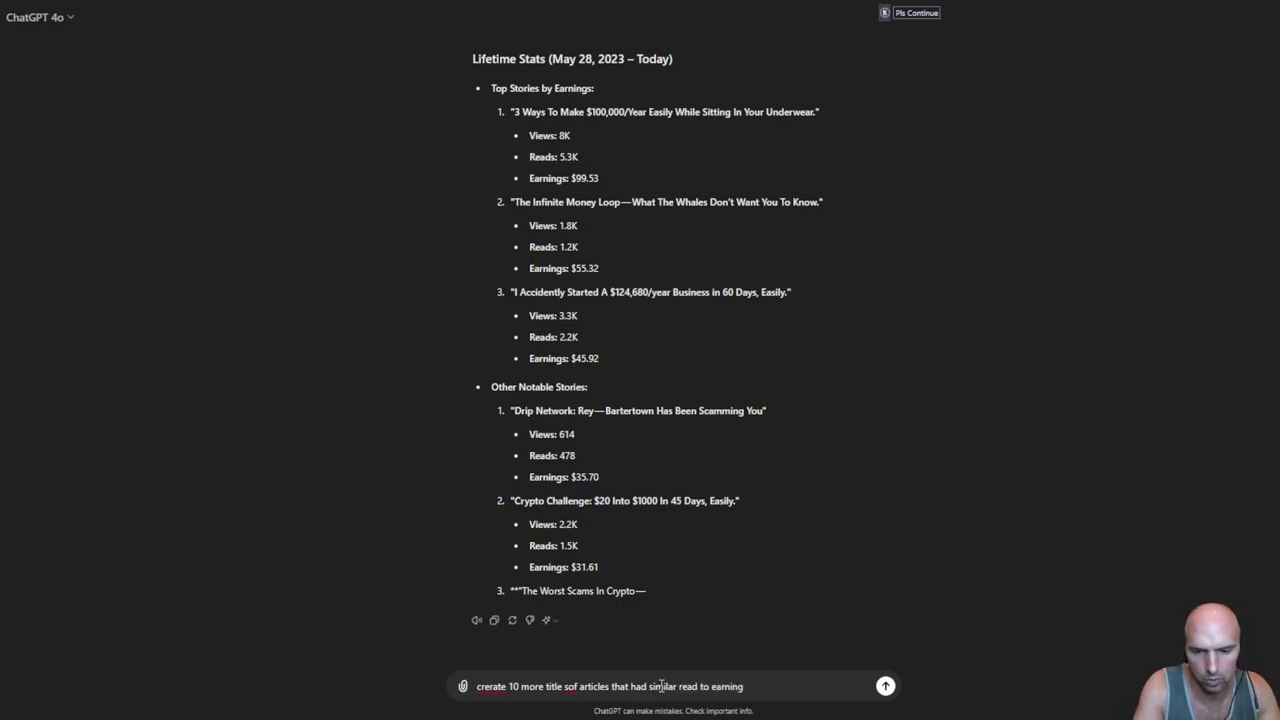
left_click(884, 686)
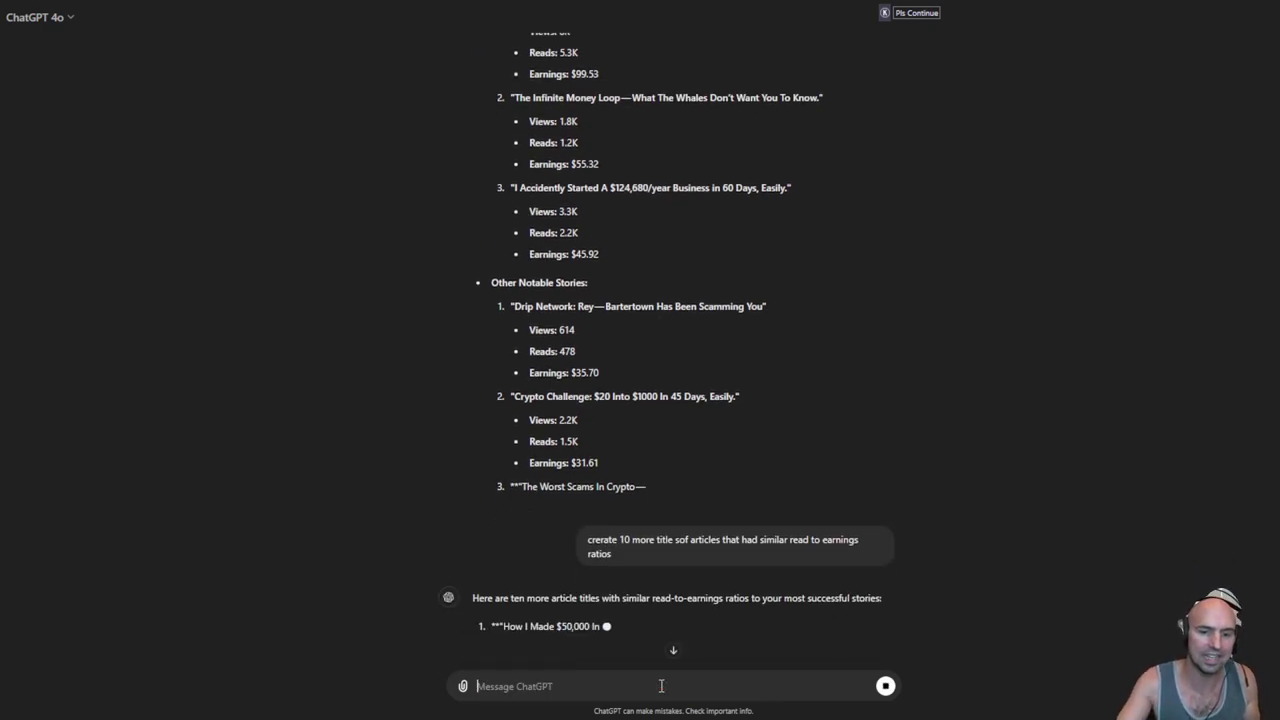
scroll("down", 3)
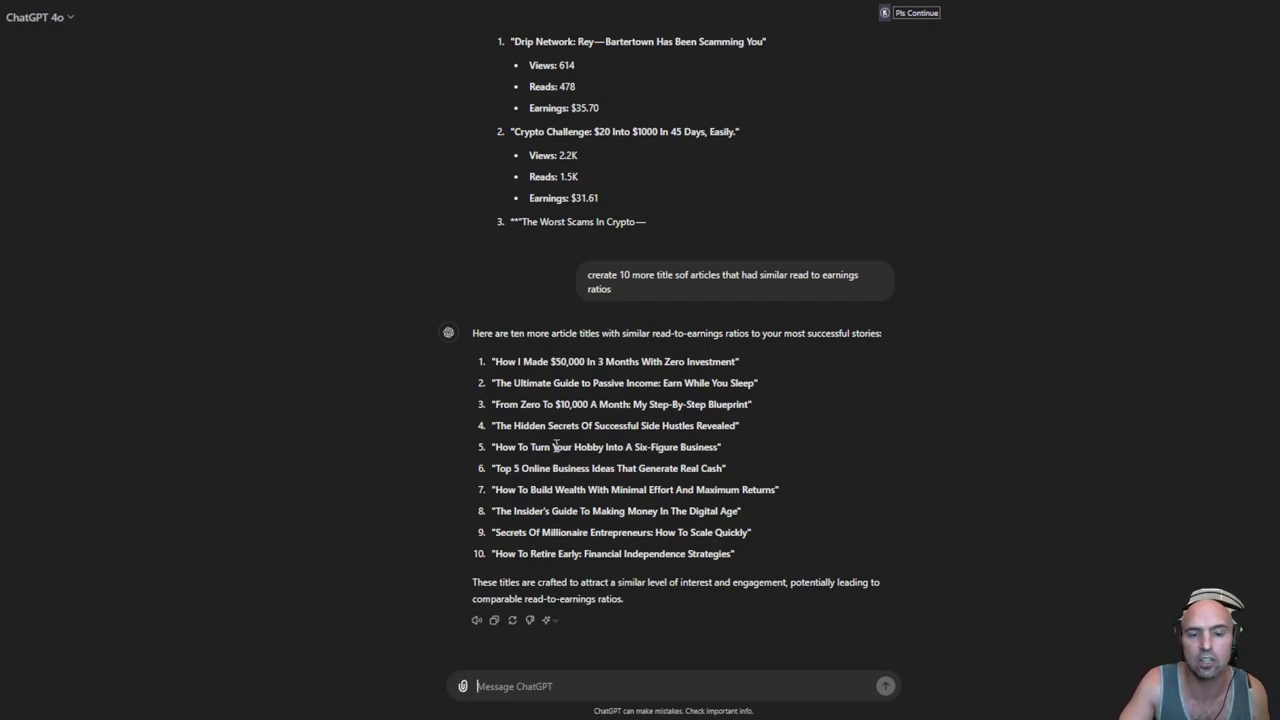
mouse_move(708, 534)
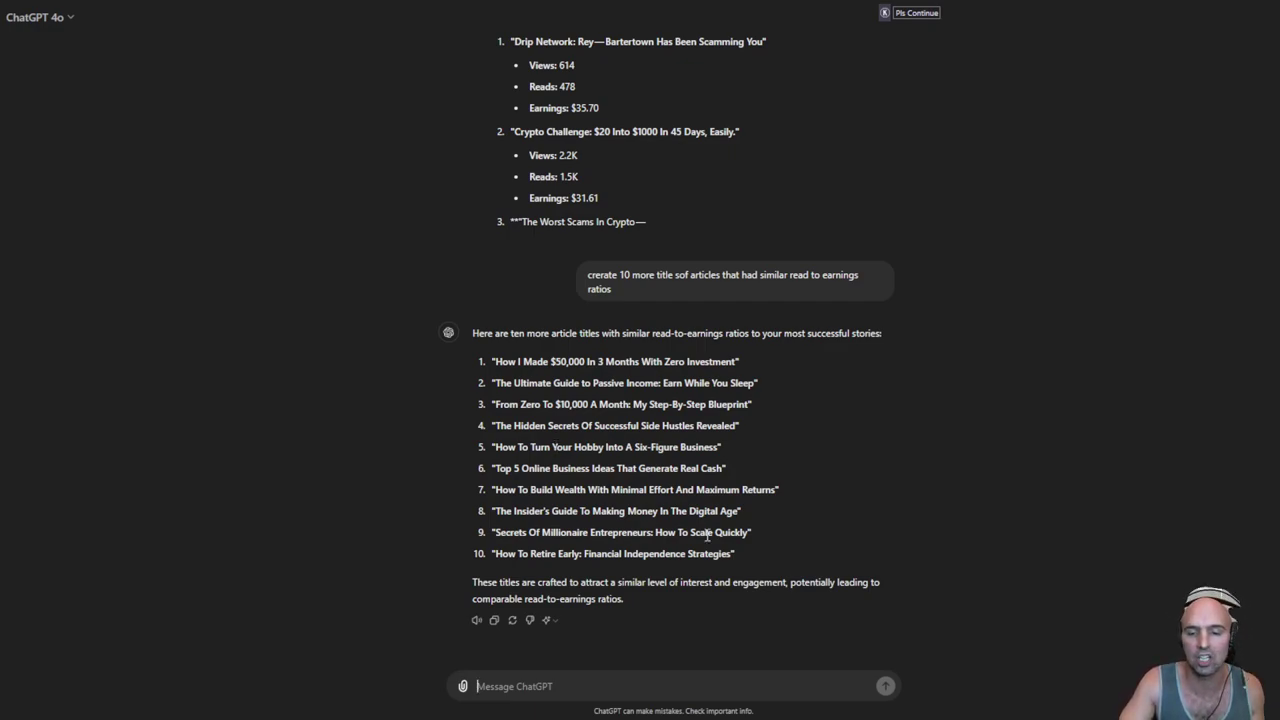